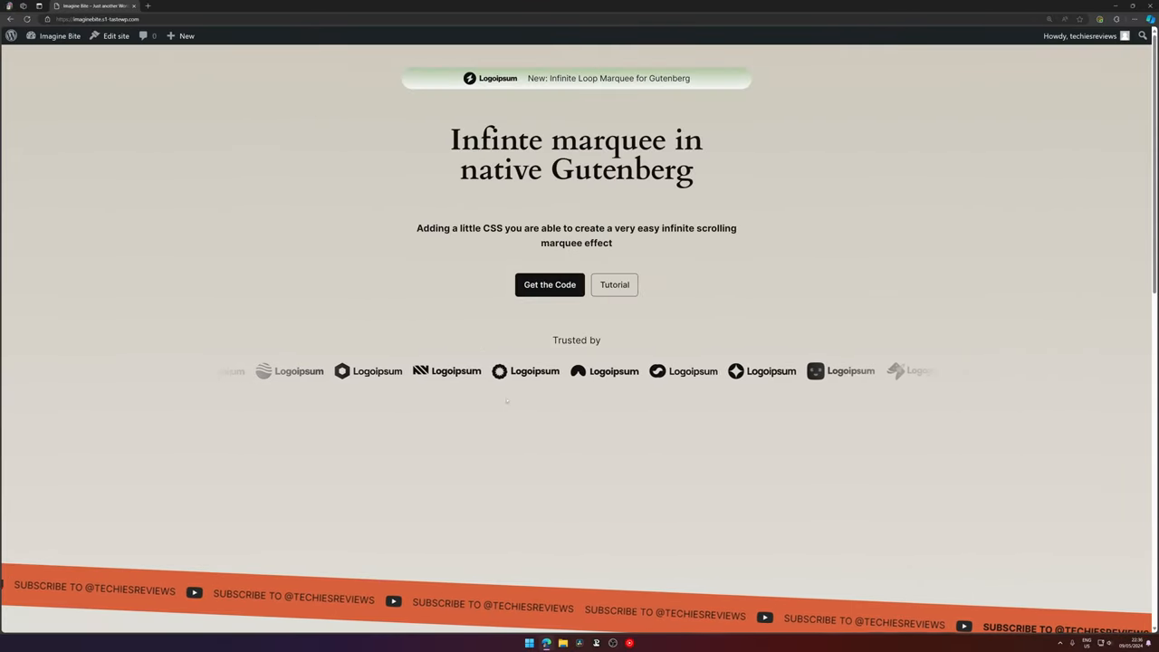
- Review the finished marquee page down to its bento grid, then start a new browser tab
{"action": "scroll", "scroll_direction": "down", "scroll_amount": 3}
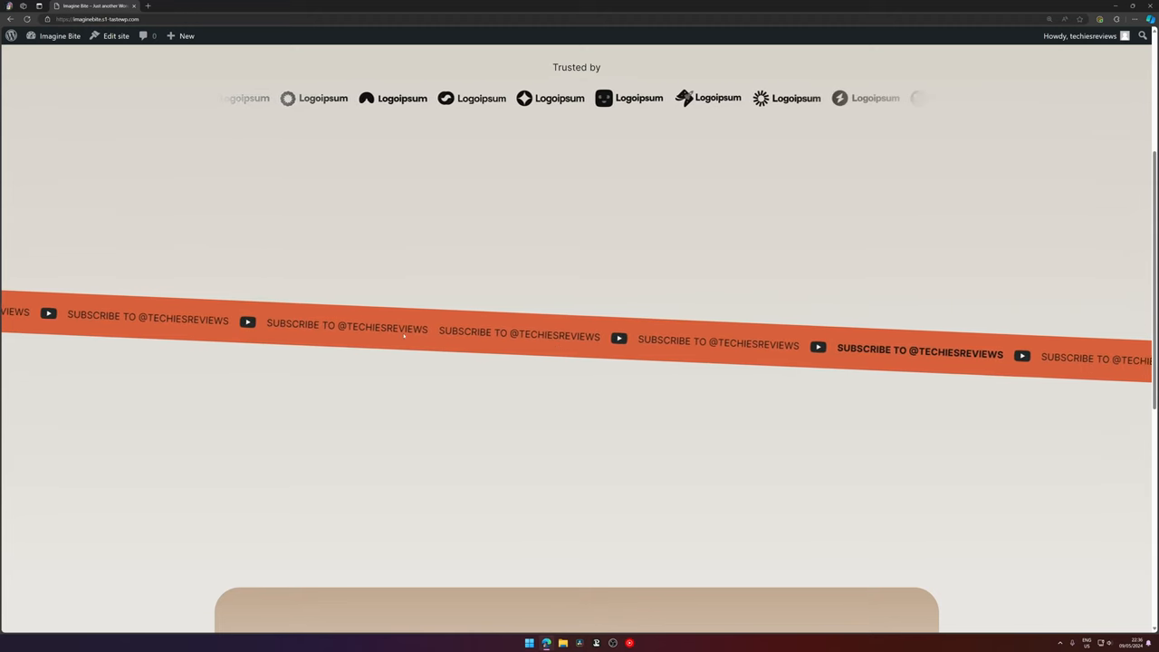
{"action": "scroll", "scroll_direction": "down", "scroll_amount": 3}
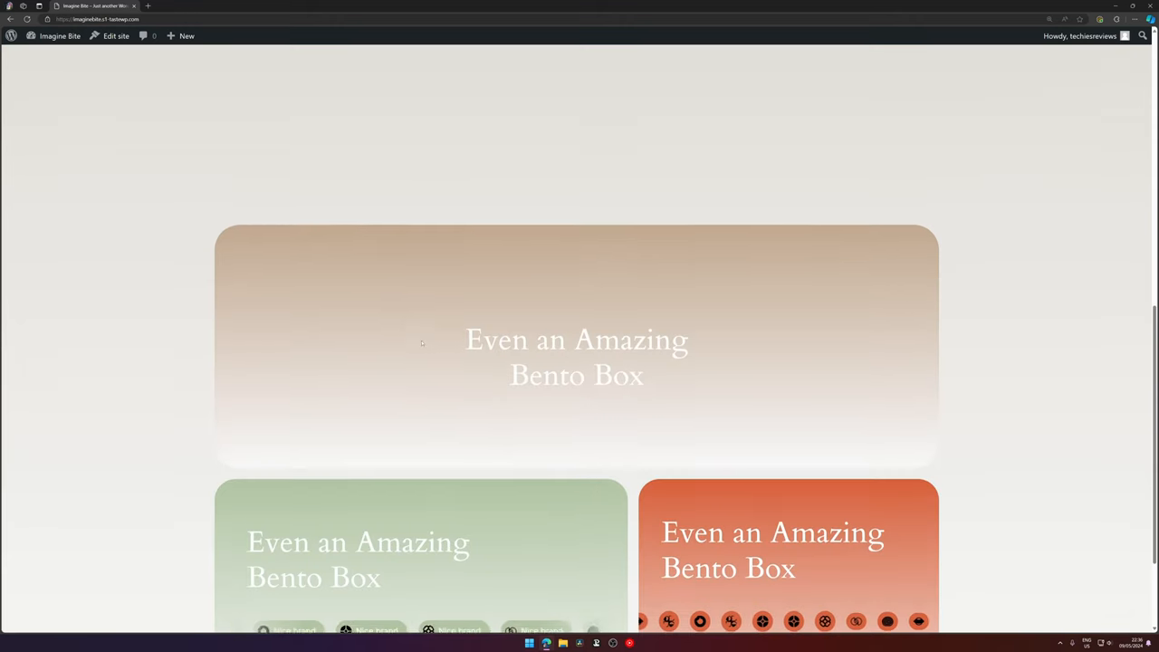
{"action": "scroll", "scroll_direction": "down", "scroll_amount": 3}
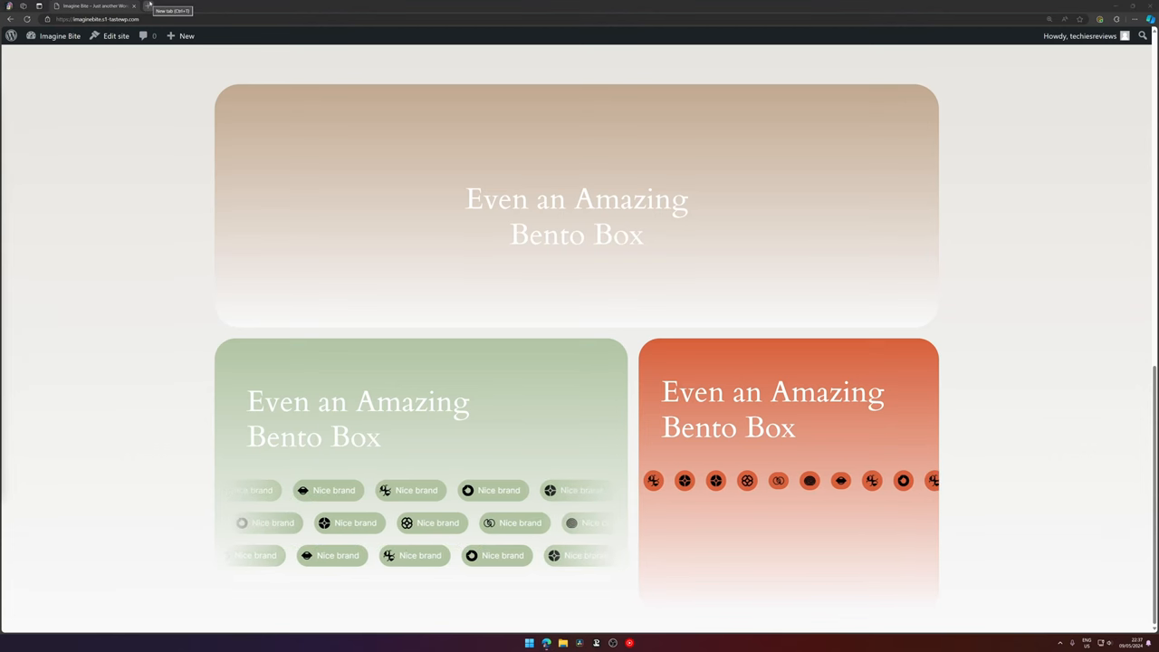
{"action": "left_click", "coordinate": [239, 7]}
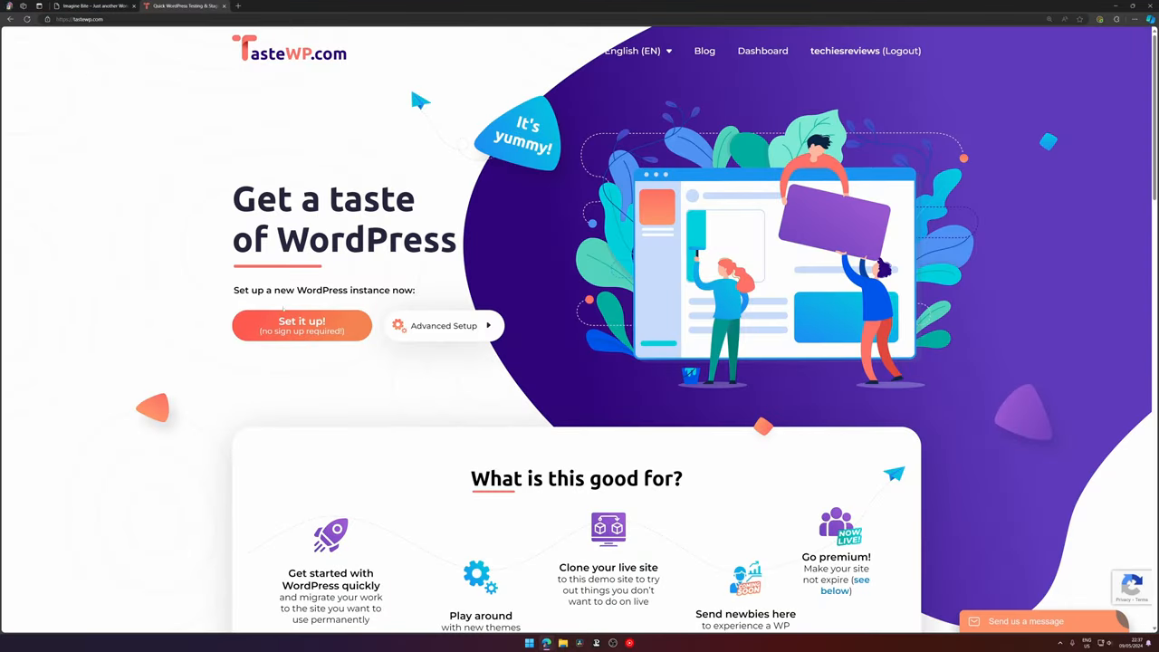
- Set up a fresh TasteWP WordPress site and access it
{"action": "left_click", "coordinate": [301, 326]}
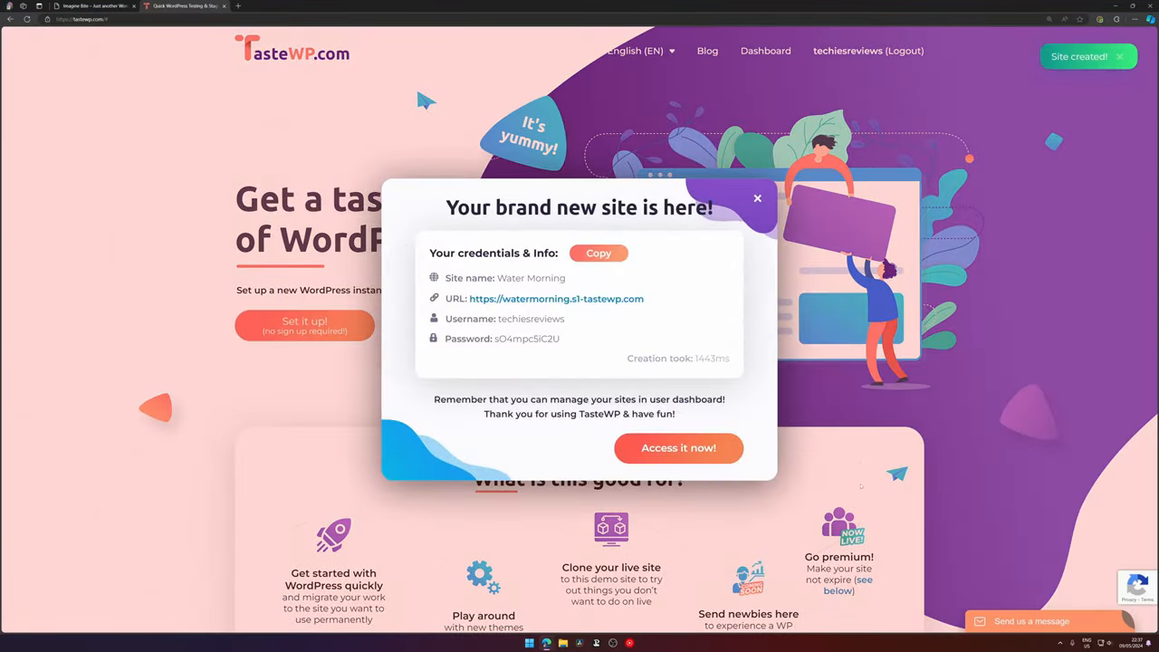
{"action": "mouse_move", "coordinate": [677, 447]}
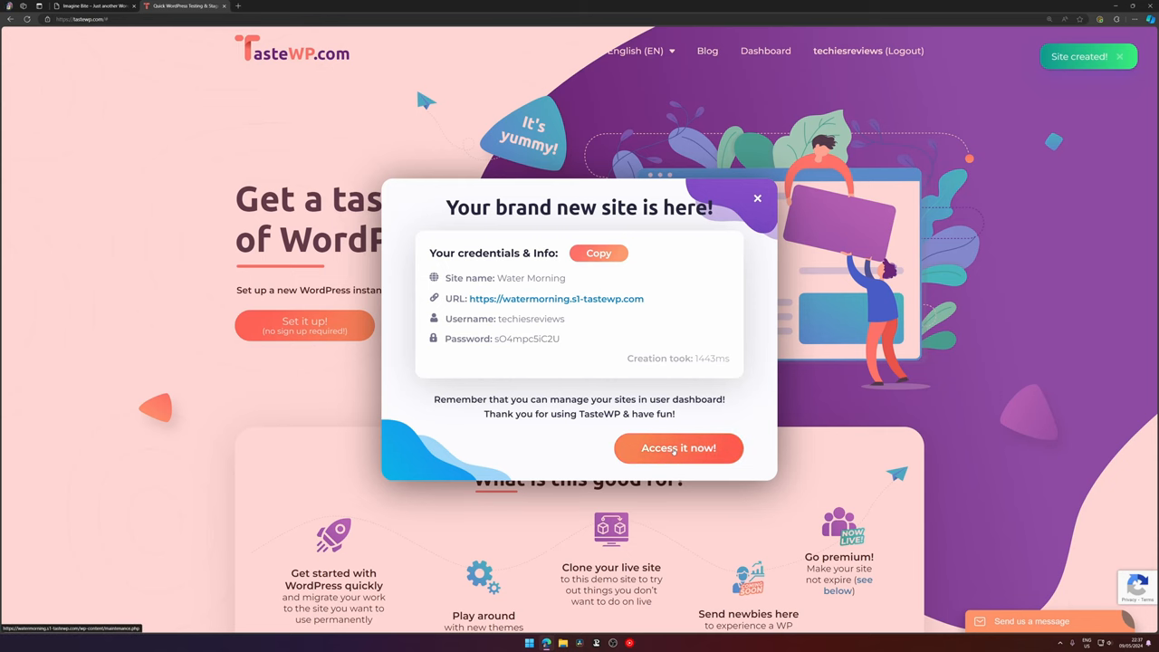
{"action": "left_click", "coordinate": [677, 447]}
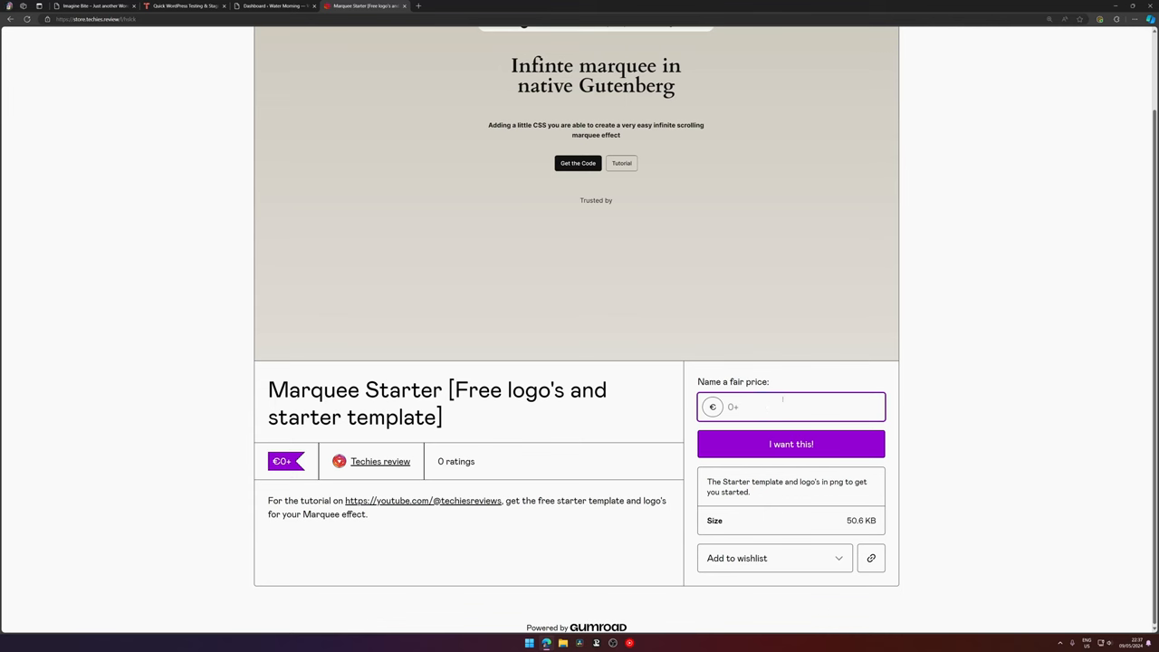
- Claim the free Marquee Starter product on Gumroad and complete the checkout
{"action": "left_click", "coordinate": [790, 444]}
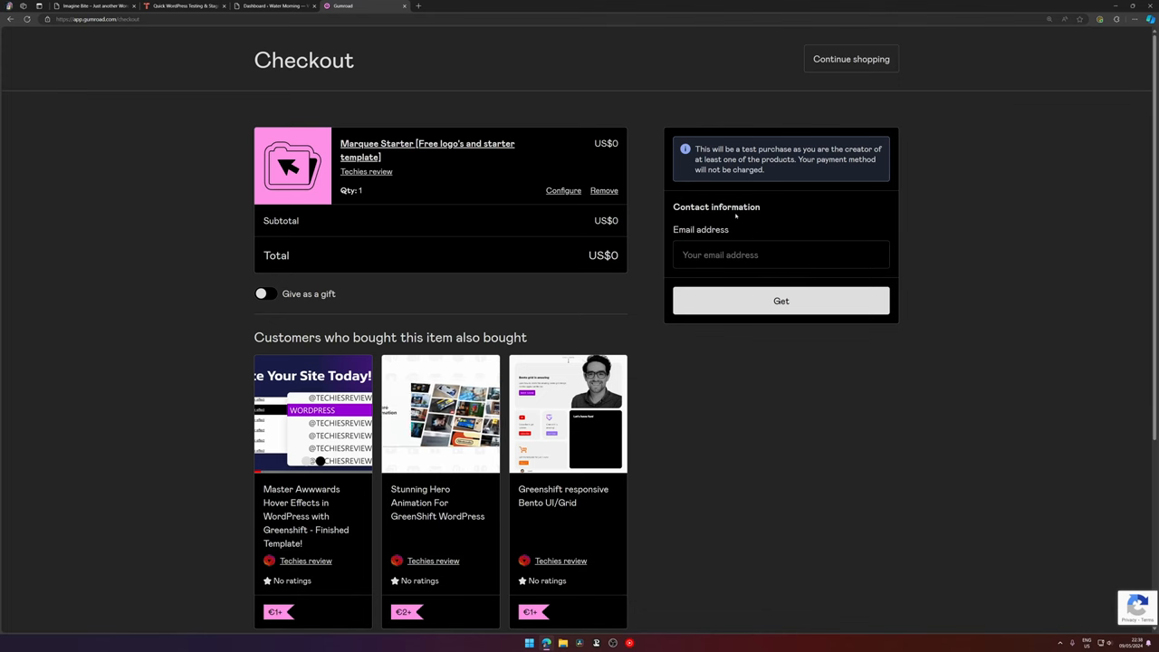
{"action": "mouse_move", "coordinate": [778, 298]}
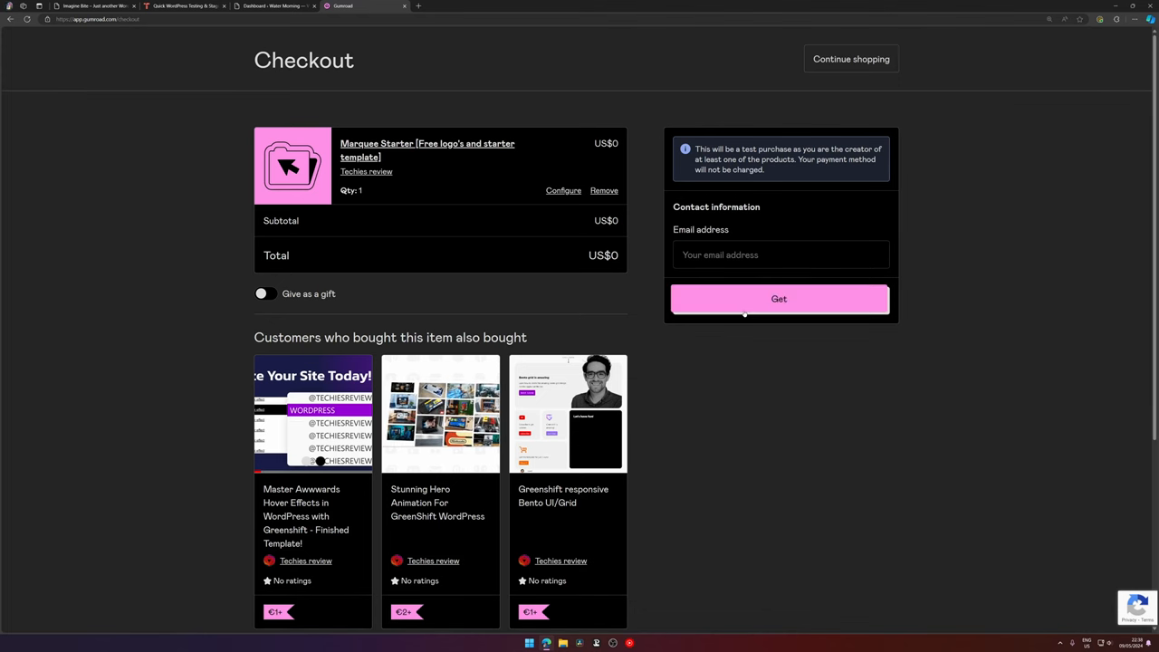
{"action": "left_click", "coordinate": [778, 298]}
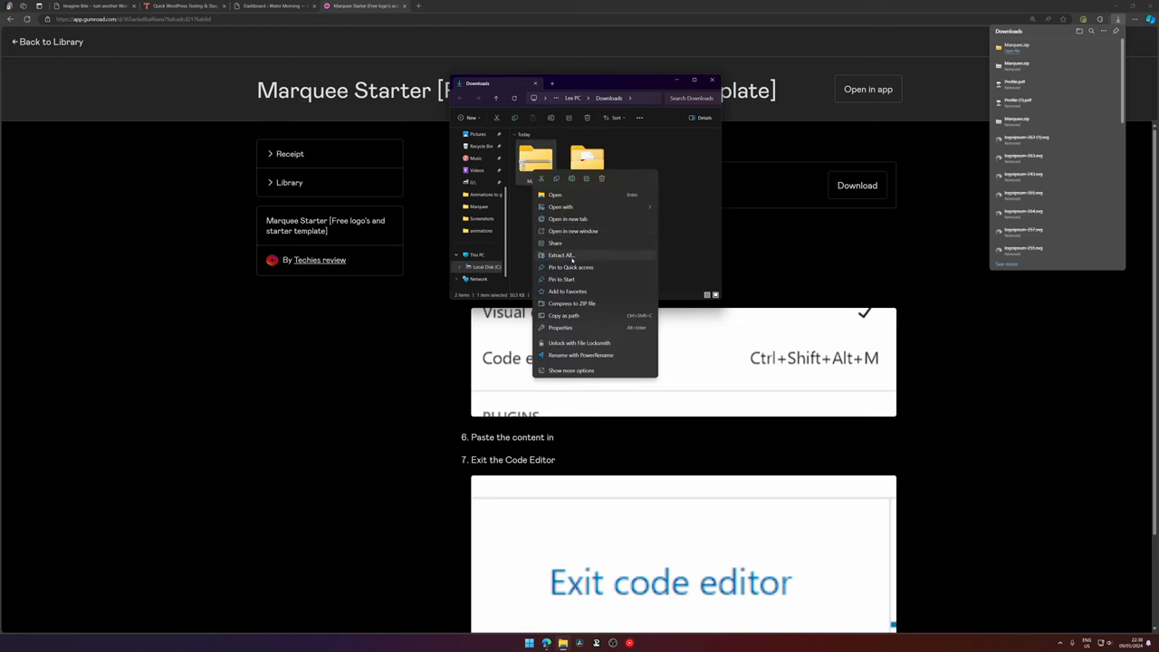
- Extract the Marquee zip, view the template file in Notepad, and return to the WordPress tab
{"action": "left_click", "coordinate": [554, 196]}
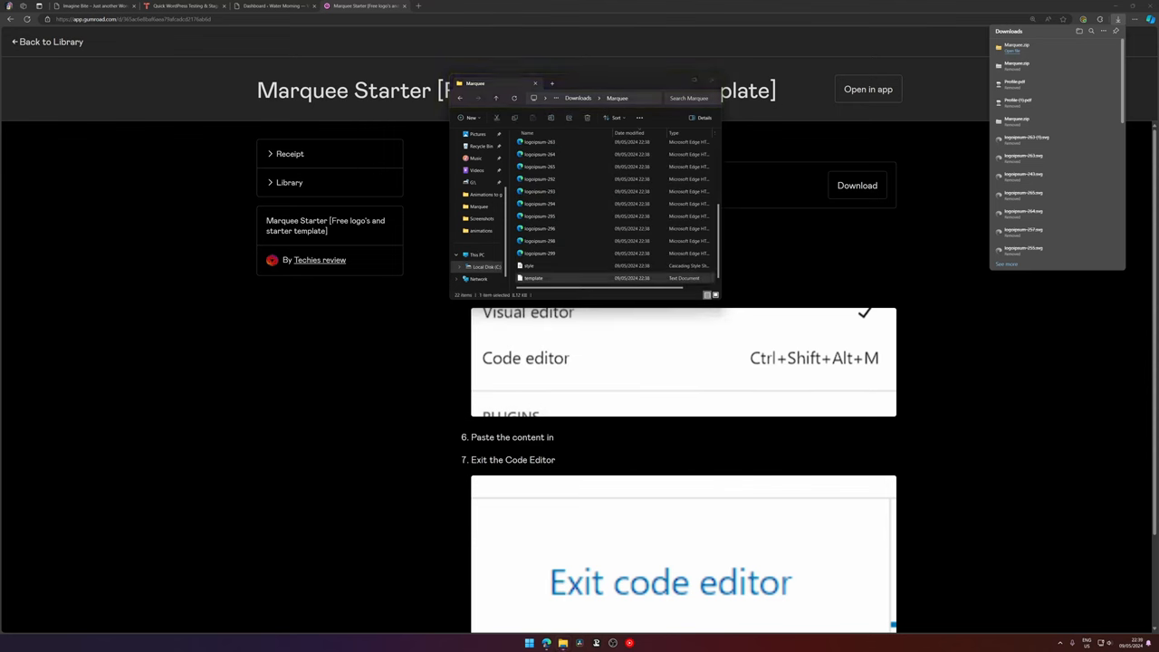
{"action": "double_click", "coordinate": [532, 279]}
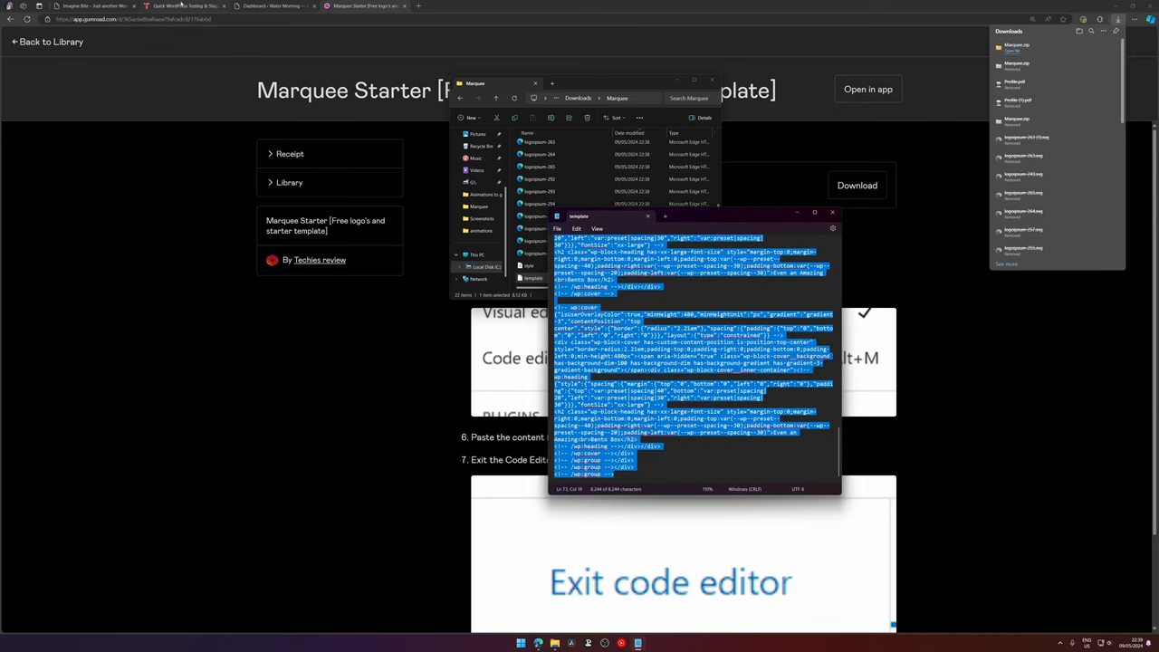
{"action": "left_click", "coordinate": [272, 8]}
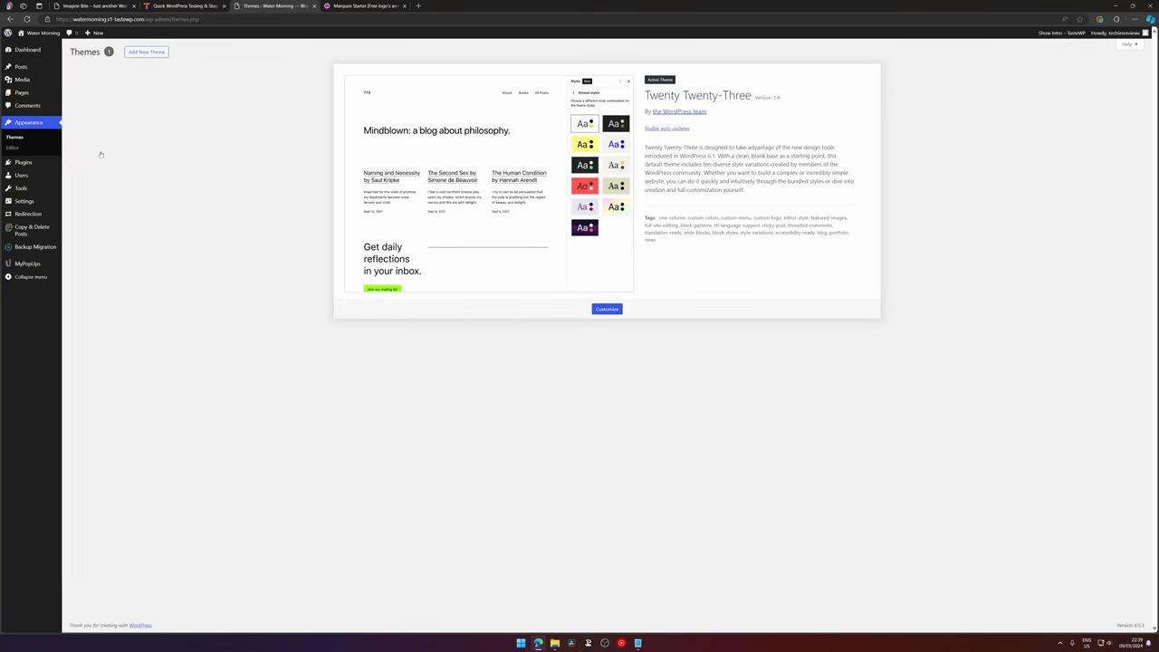
- Install and activate the Twenty Twenty-Four theme
{"action": "left_click", "coordinate": [145, 51]}
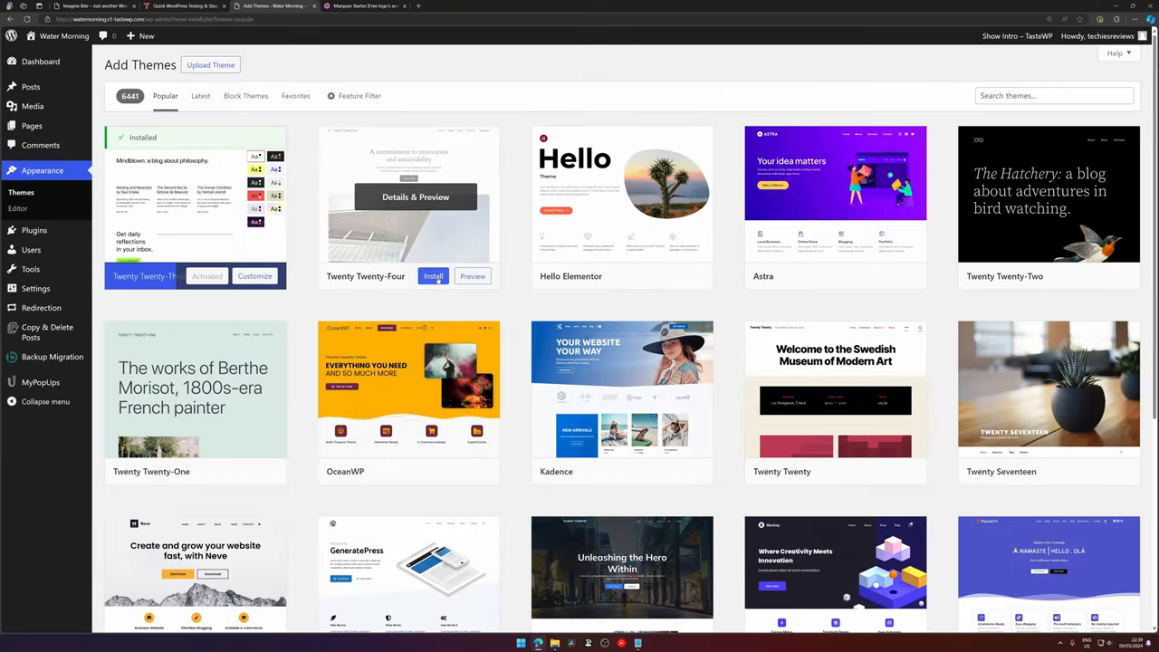
{"action": "left_click", "coordinate": [432, 275]}
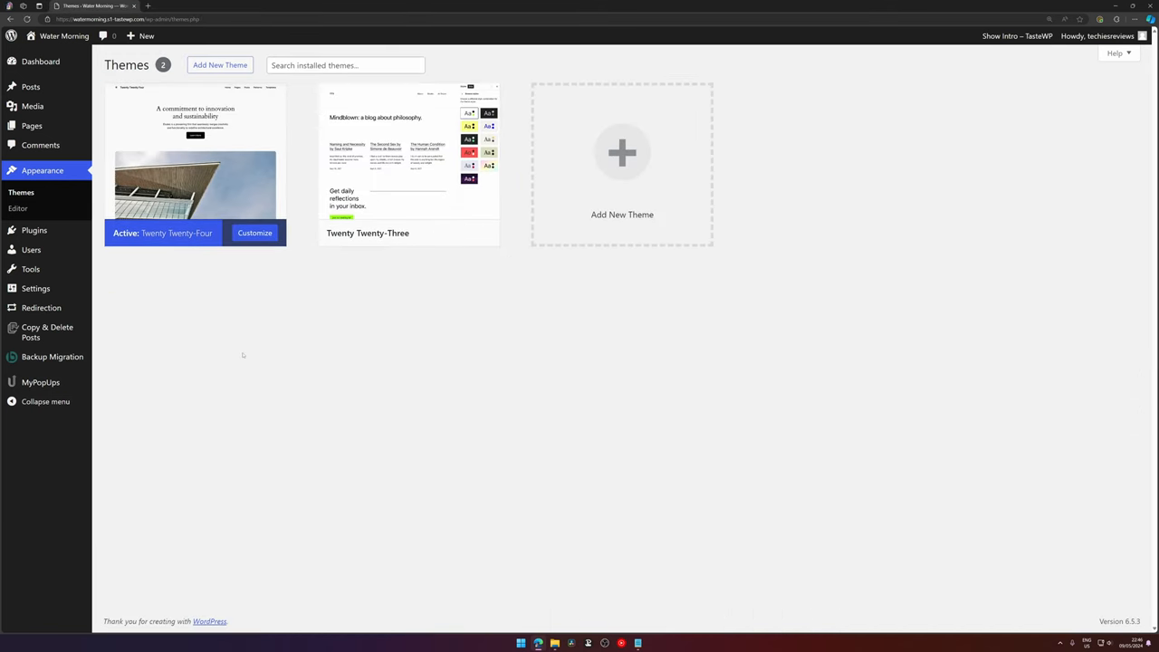
{"action": "mouse_move", "coordinate": [228, 398]}
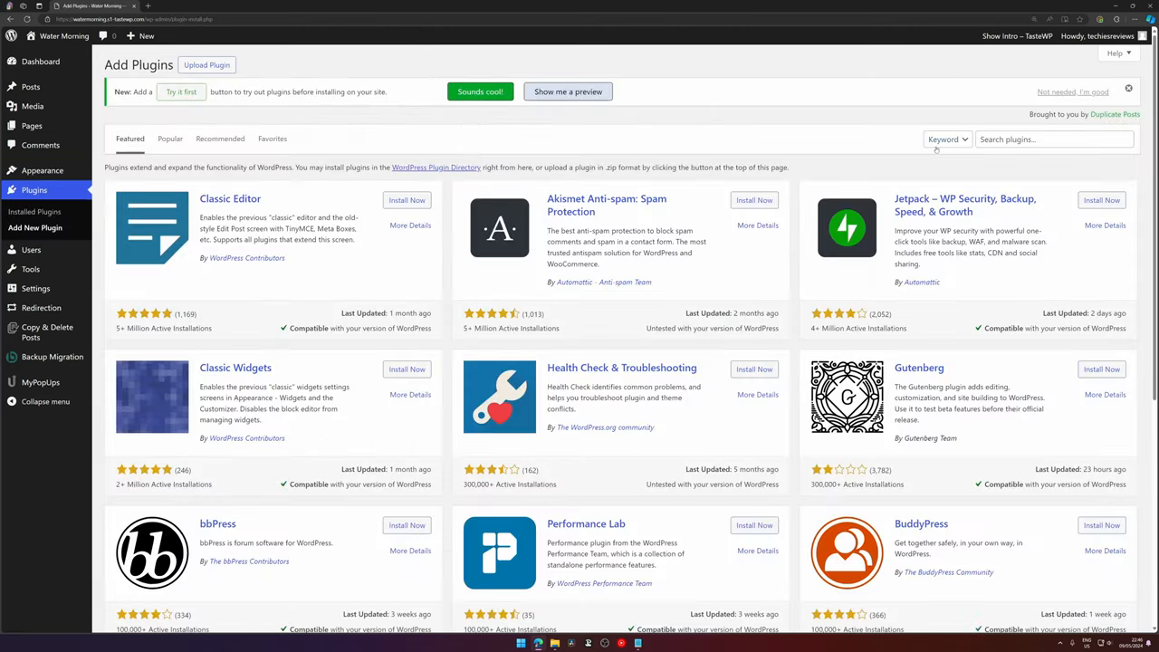
- Find the SVG Support plugin by searching 'svg' and install and activate it
{"action": "type", "text": "svg"}
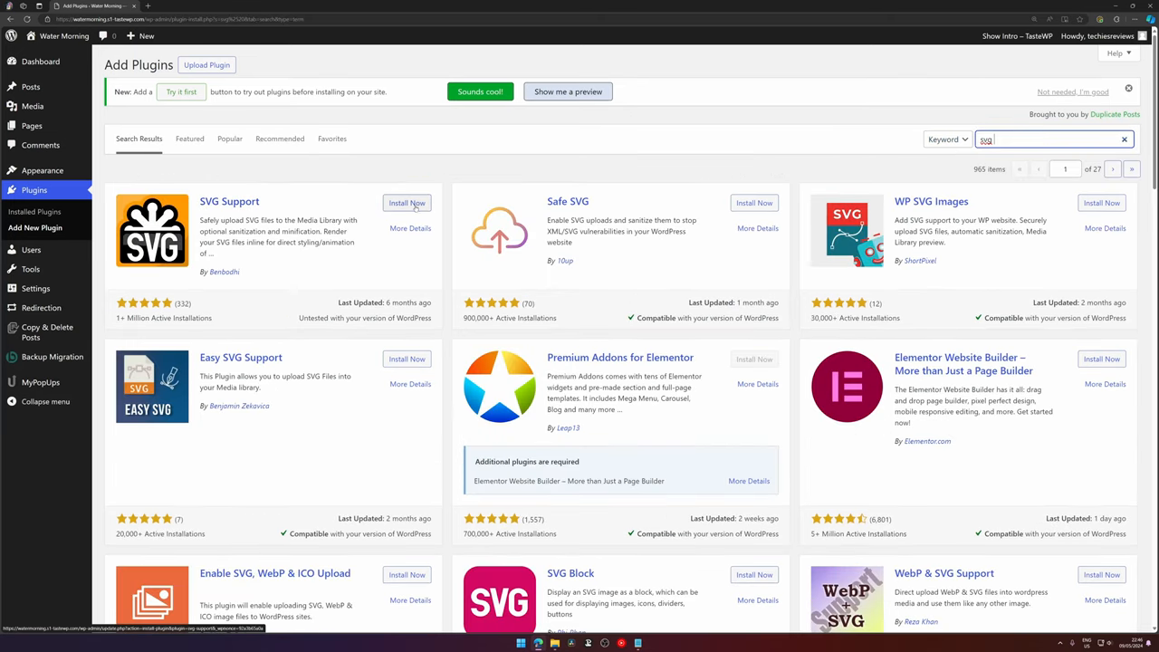
{"action": "left_click", "coordinate": [405, 203]}
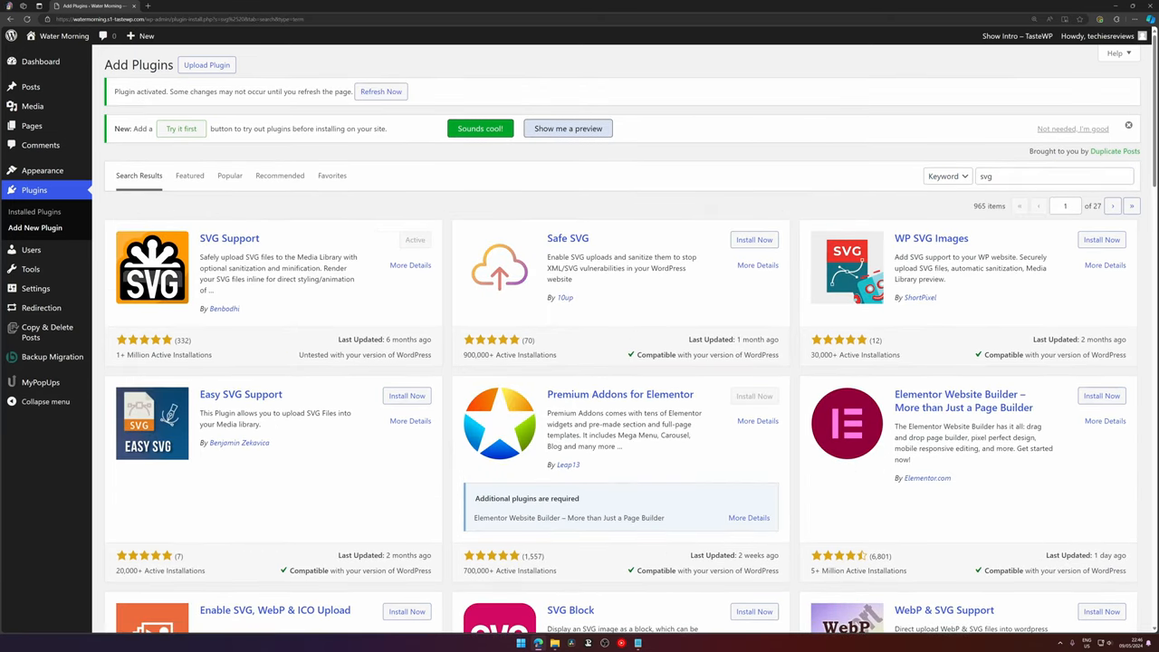
{"action": "mouse_move", "coordinate": [43, 170]}
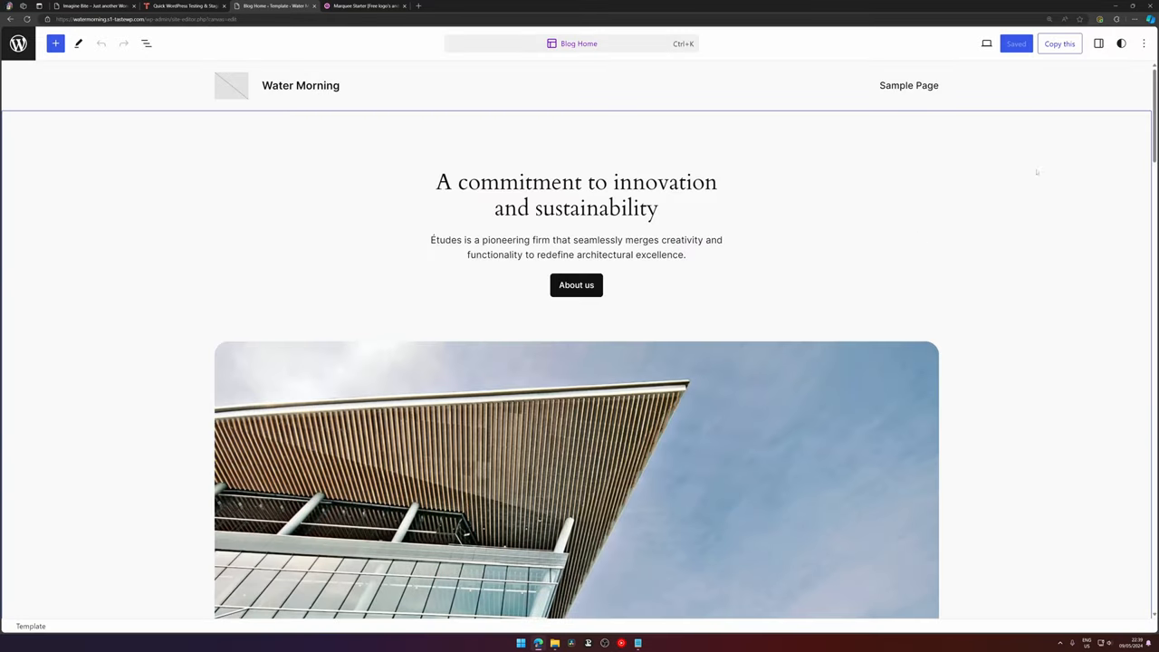
{"action": "mouse_move", "coordinate": [1144, 44]}
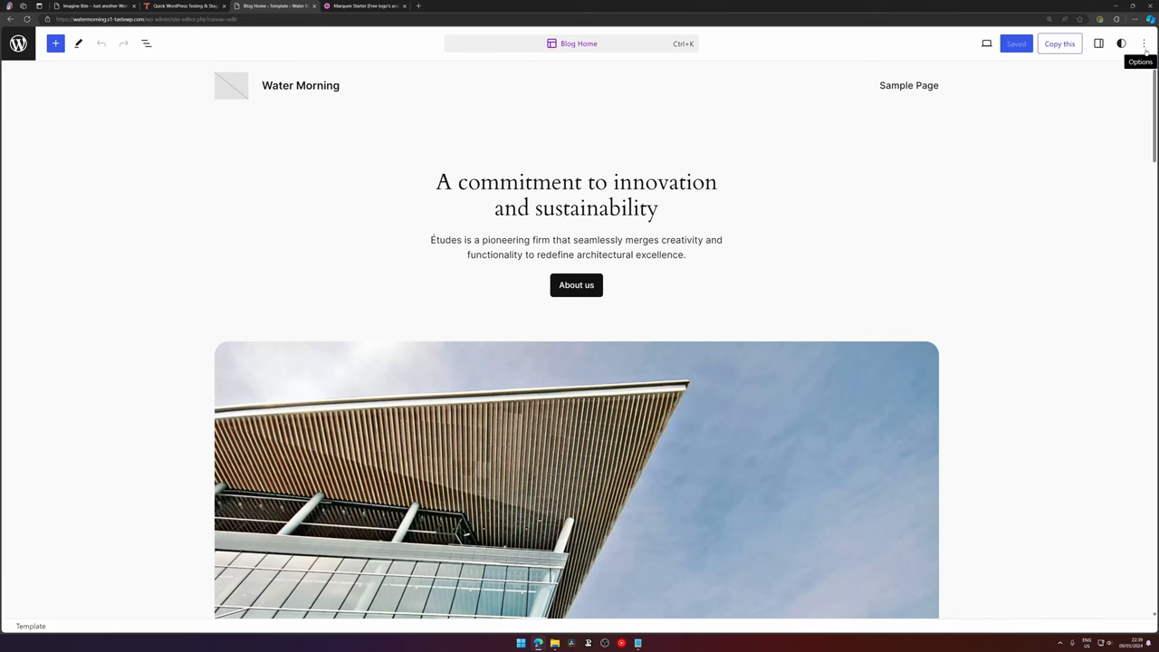
- Paste the Marquee Starter code over the Blog Home template in the code editor and return to visual editing
{"action": "left_click", "coordinate": [1144, 43]}
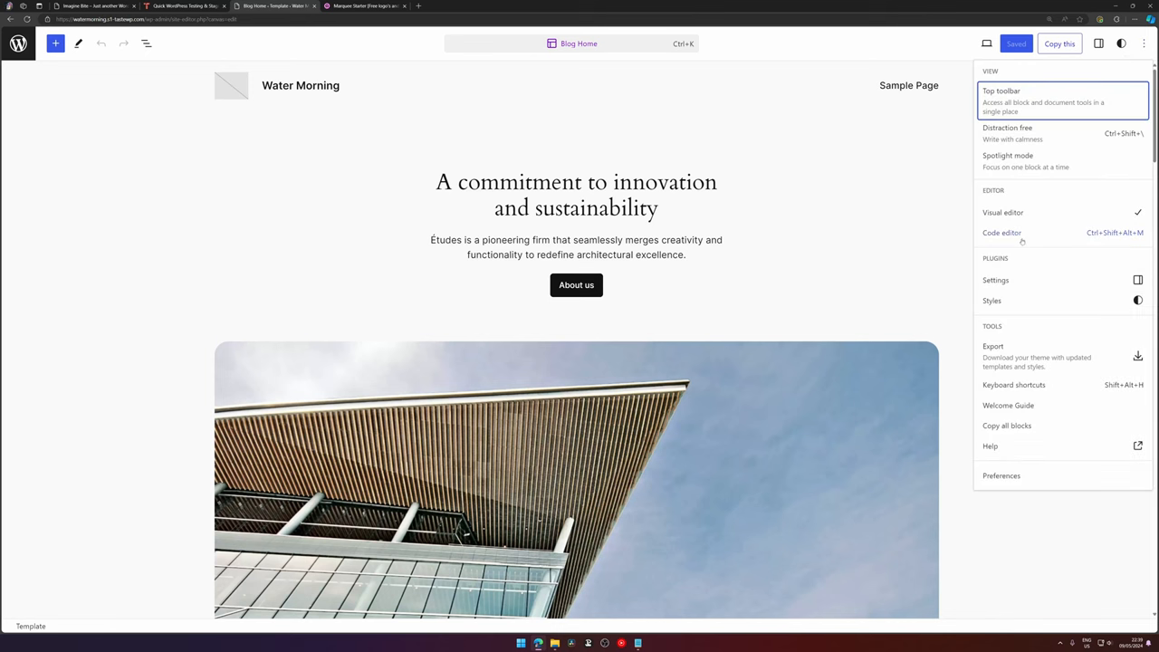
{"action": "left_click", "coordinate": [1001, 231]}
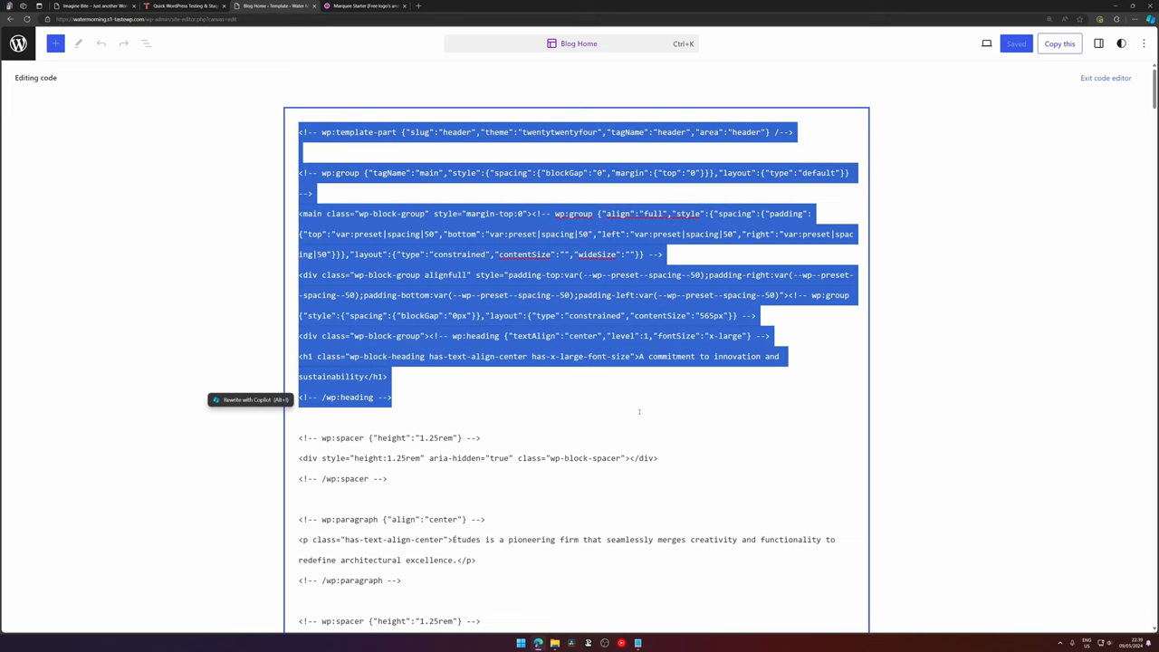
{"action": "left_click", "coordinate": [638, 411]}
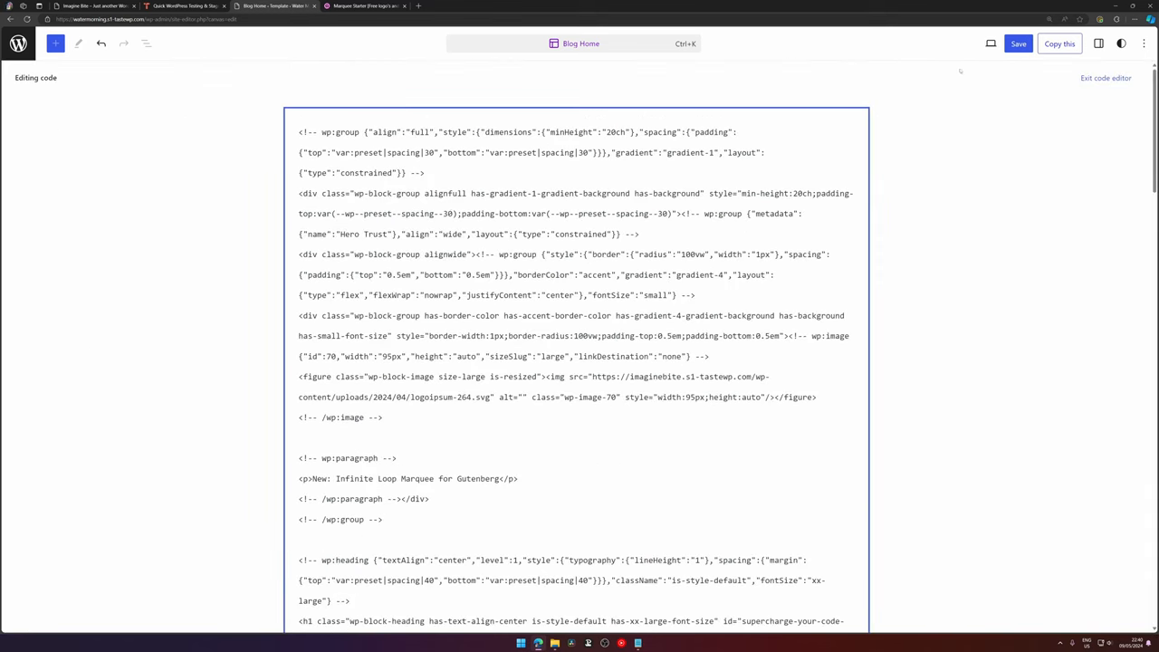
{"action": "left_click", "coordinate": [1104, 76]}
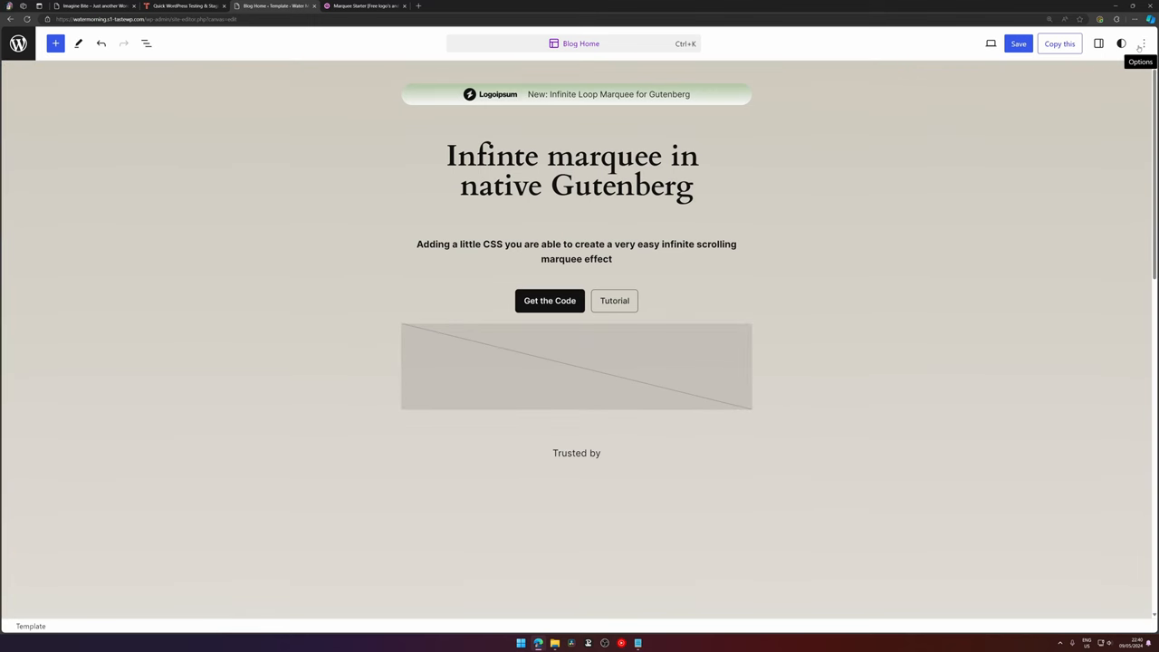
- Add the downloaded marquee stylesheet to the site-wide Additional CSS
{"action": "left_click", "coordinate": [1121, 44]}
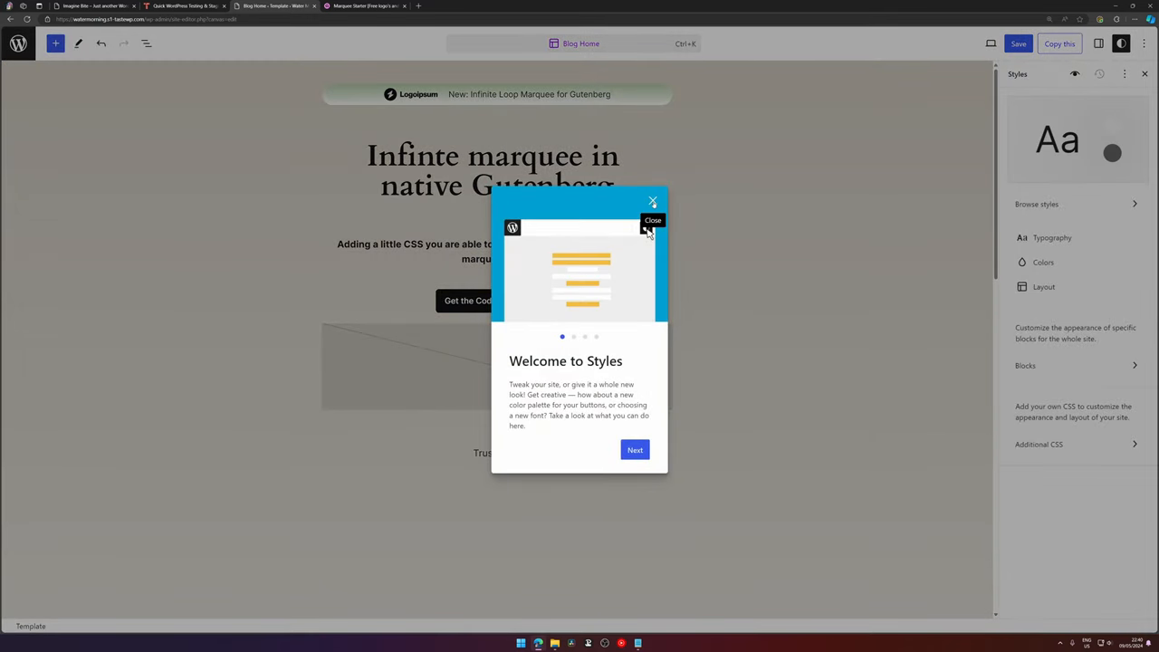
{"action": "left_click", "coordinate": [652, 201]}
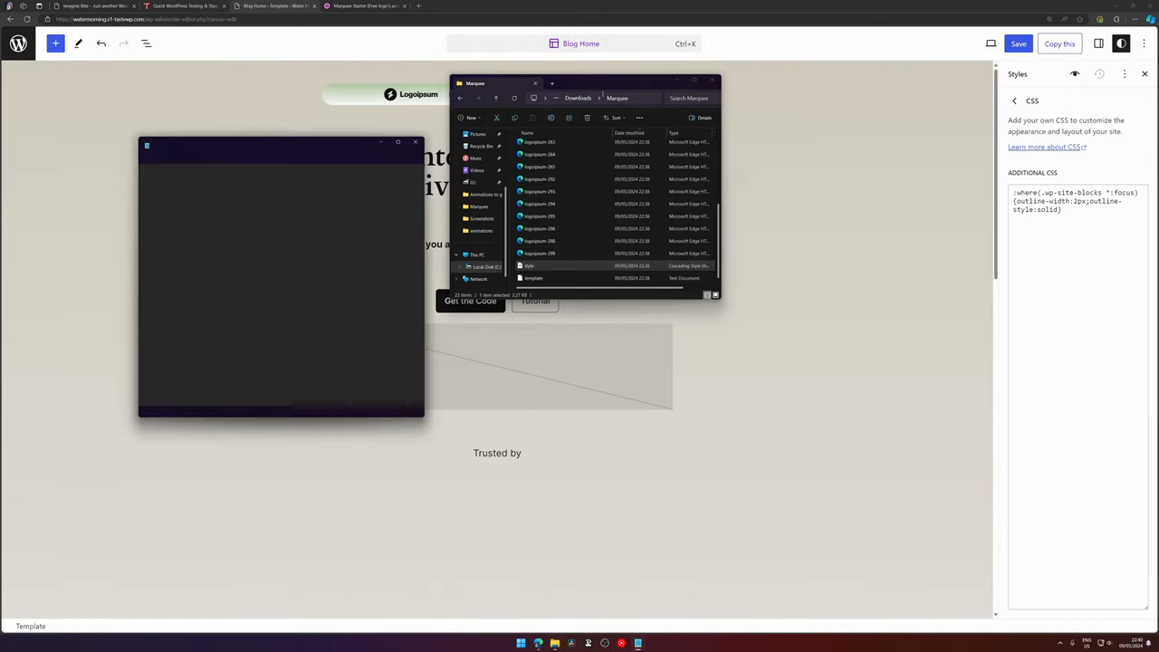
{"action": "double_click", "coordinate": [533, 279]}
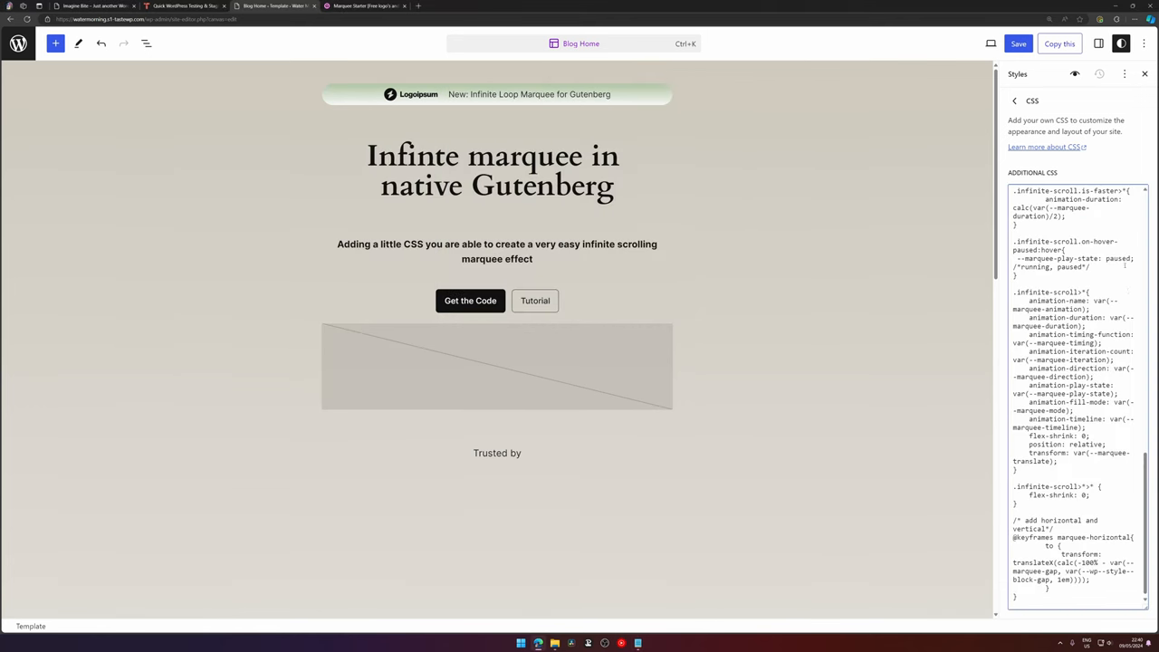
{"action": "scroll", "scroll_direction": "down", "scroll_amount": 3}
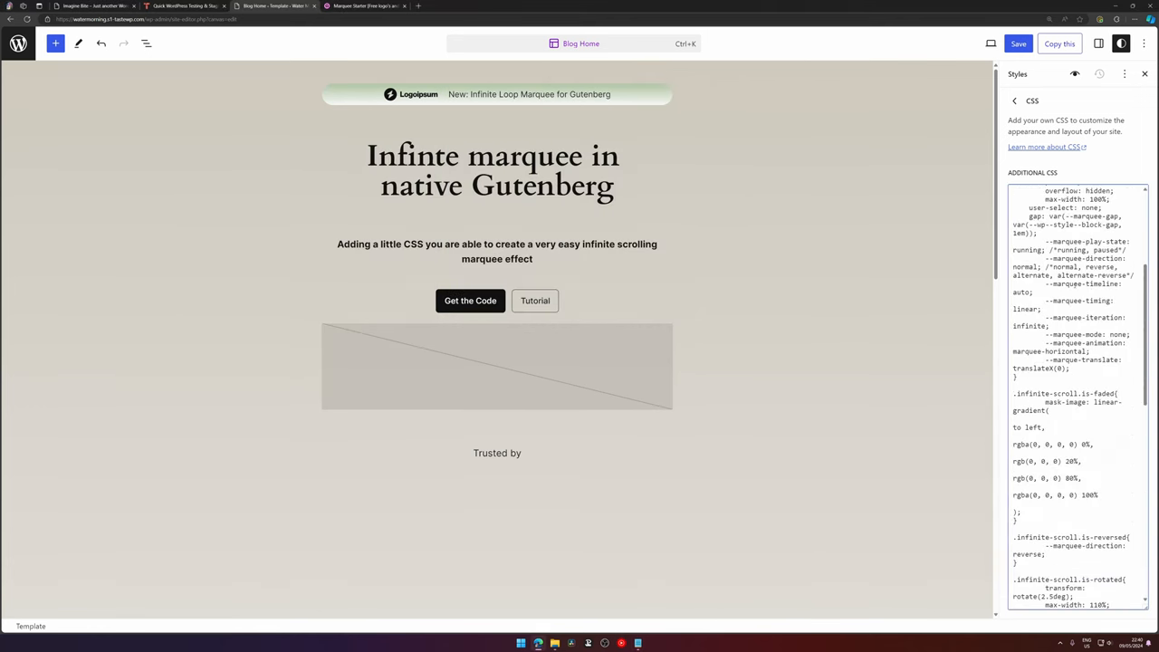
- Save the Blog Home template and Custom Styles changes together
{"action": "left_click", "coordinate": [1018, 44]}
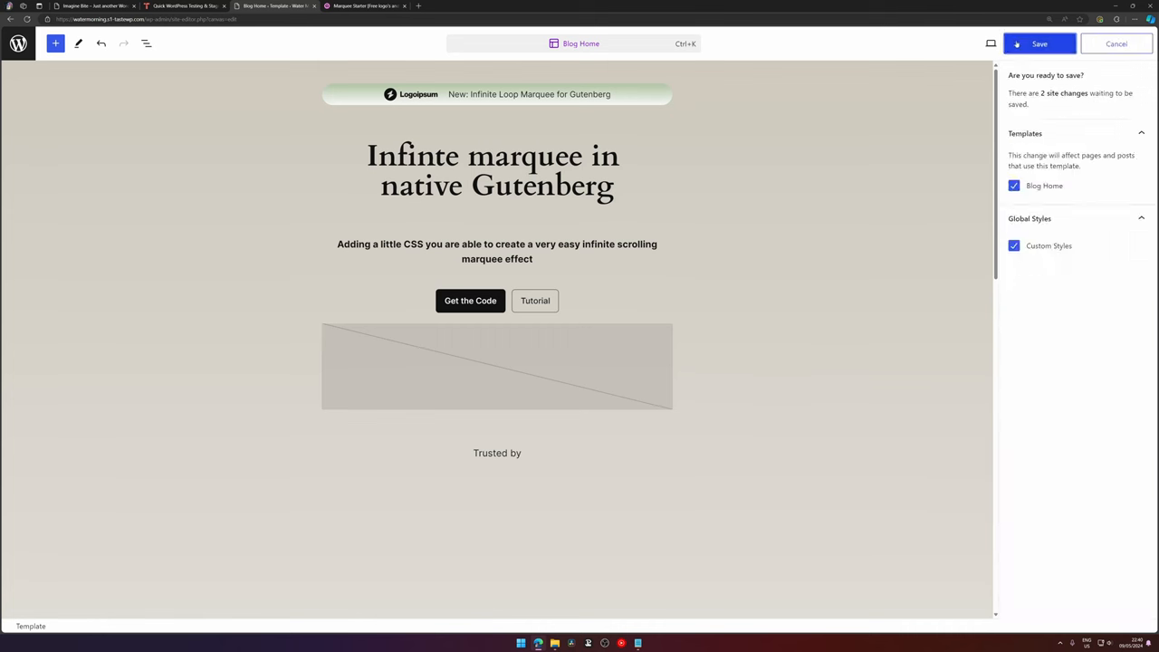
{"action": "left_click", "coordinate": [1039, 44]}
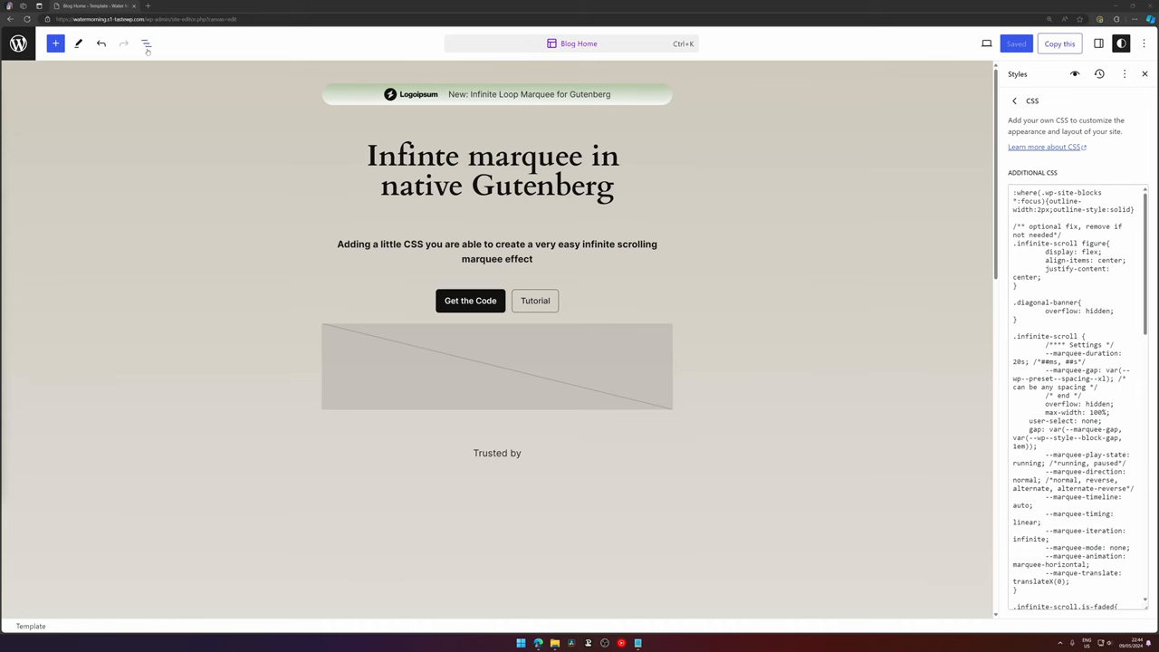
- Locate the Trusted by paragraph in the Hero Trust group via List View and add a block after it
{"action": "left_click", "coordinate": [145, 44]}
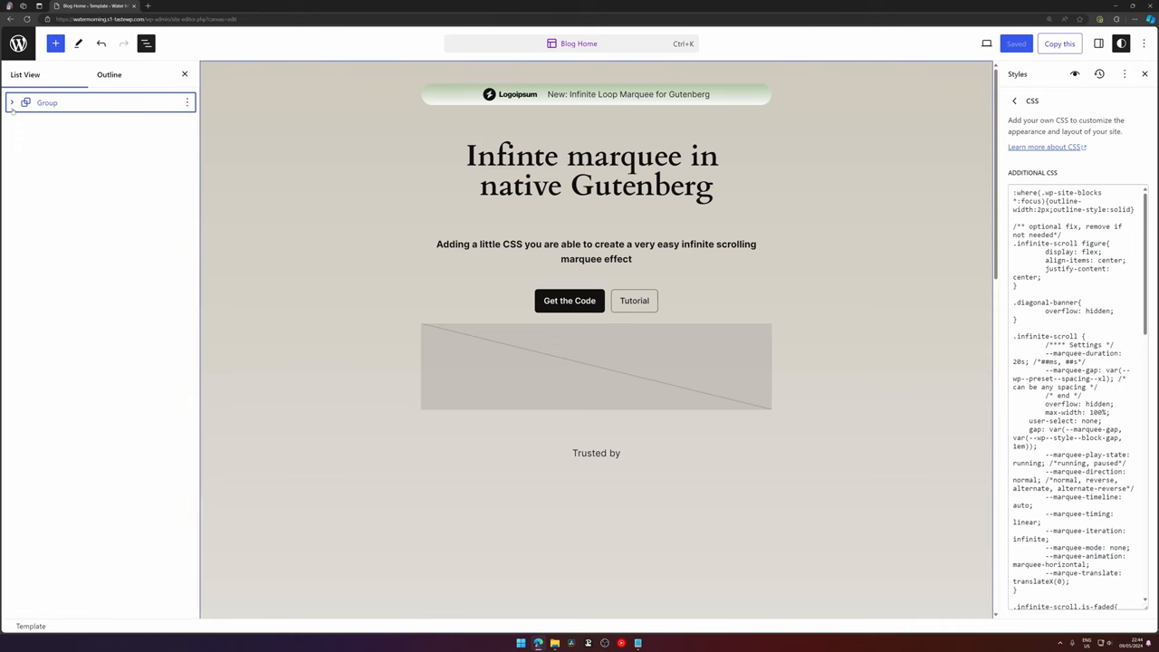
{"action": "left_click", "coordinate": [12, 102]}
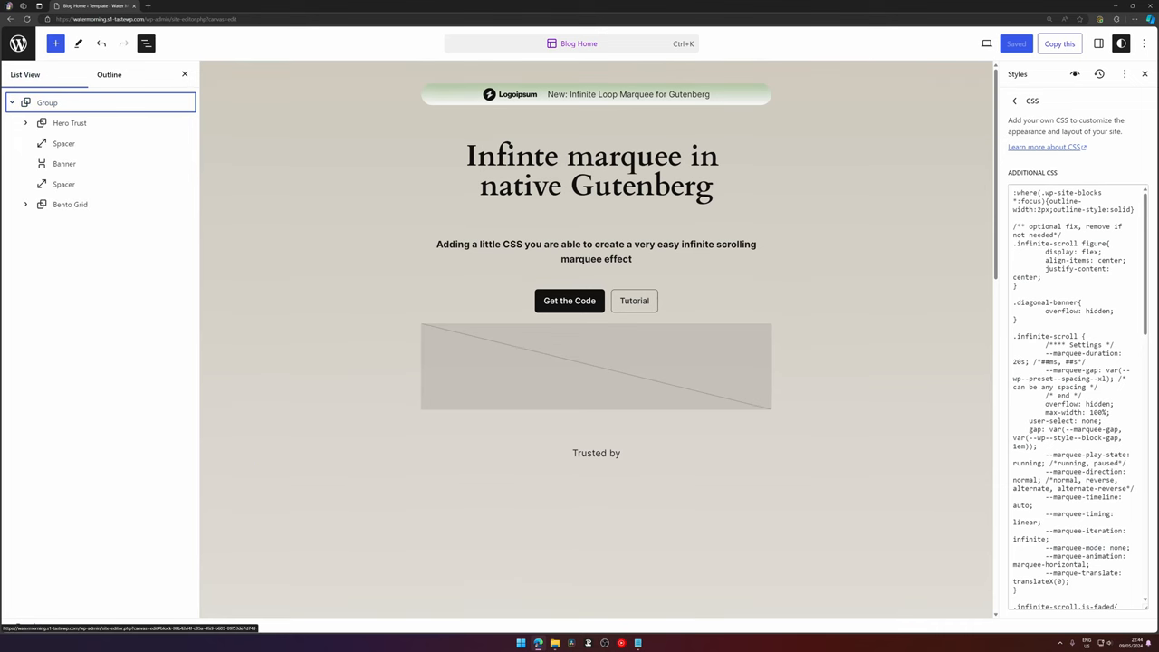
{"action": "left_click", "coordinate": [69, 123]}
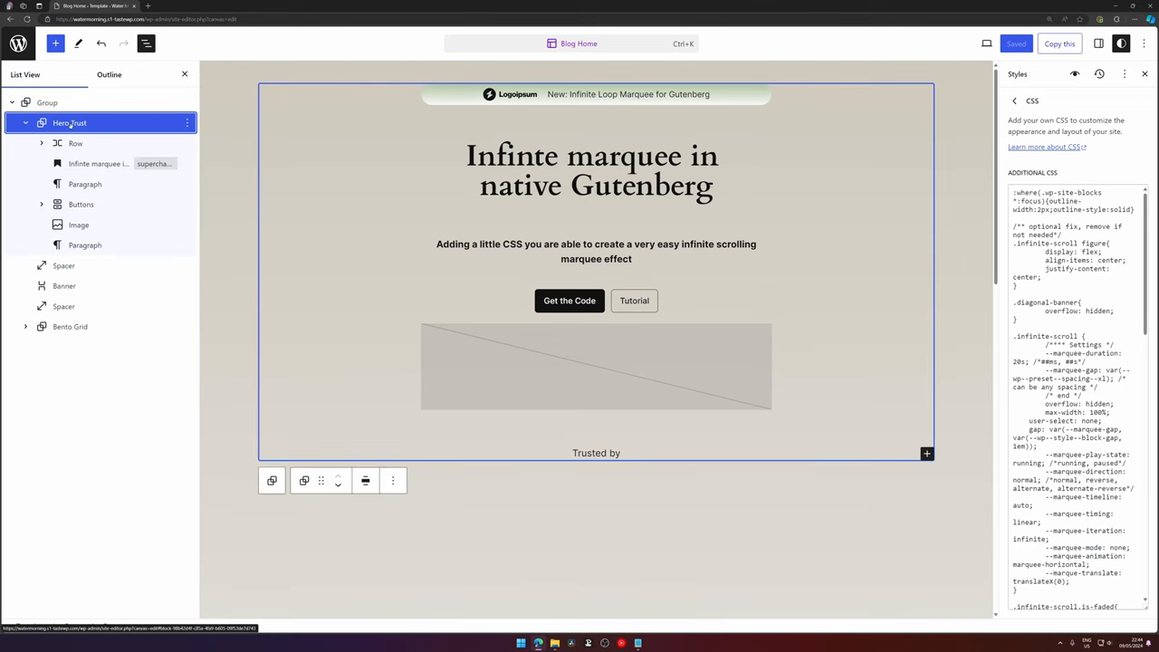
{"action": "left_click", "coordinate": [595, 452]}
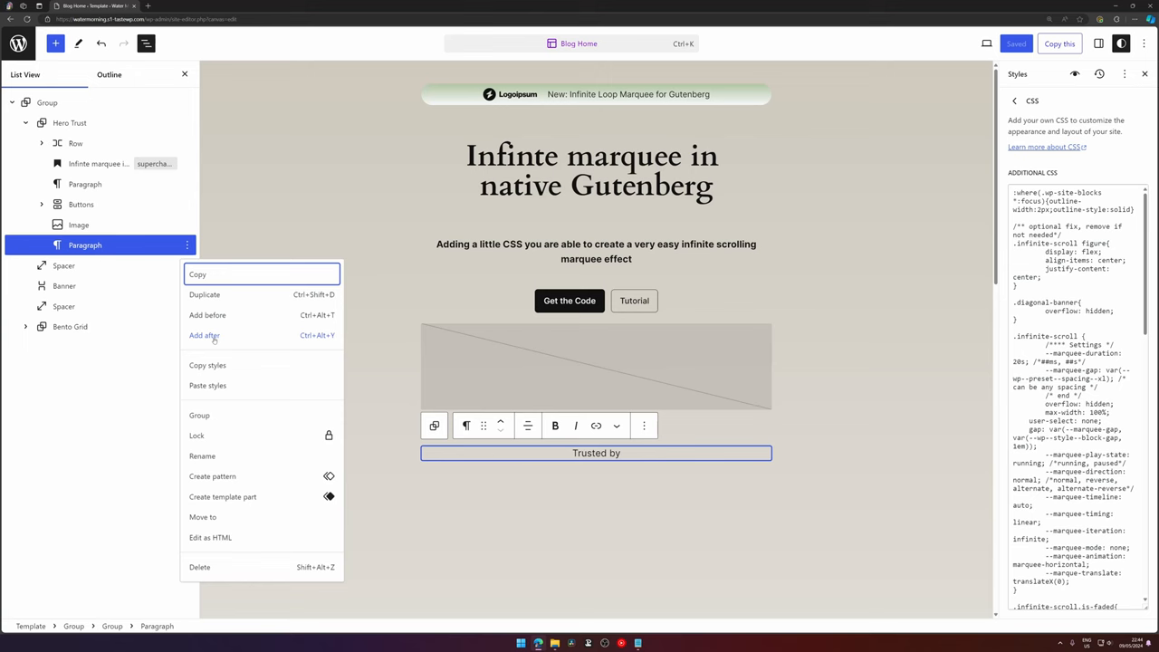
{"action": "left_click", "coordinate": [202, 335]}
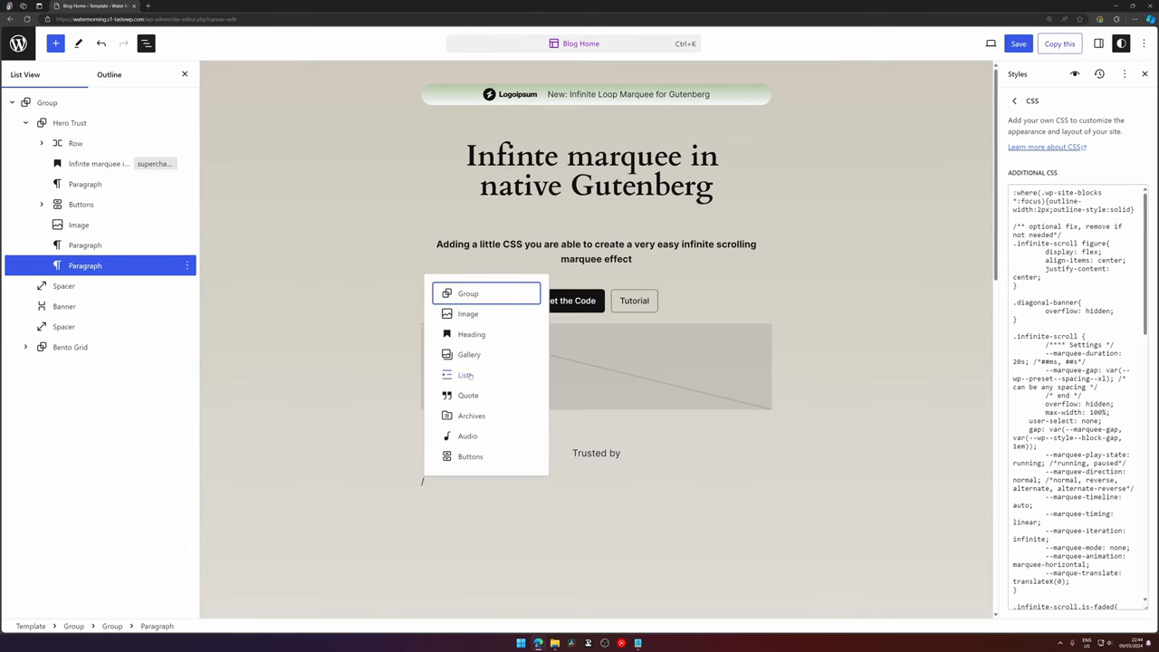
- Make the new block a Row group and insert an Image block inside it
{"action": "left_click", "coordinate": [468, 293]}
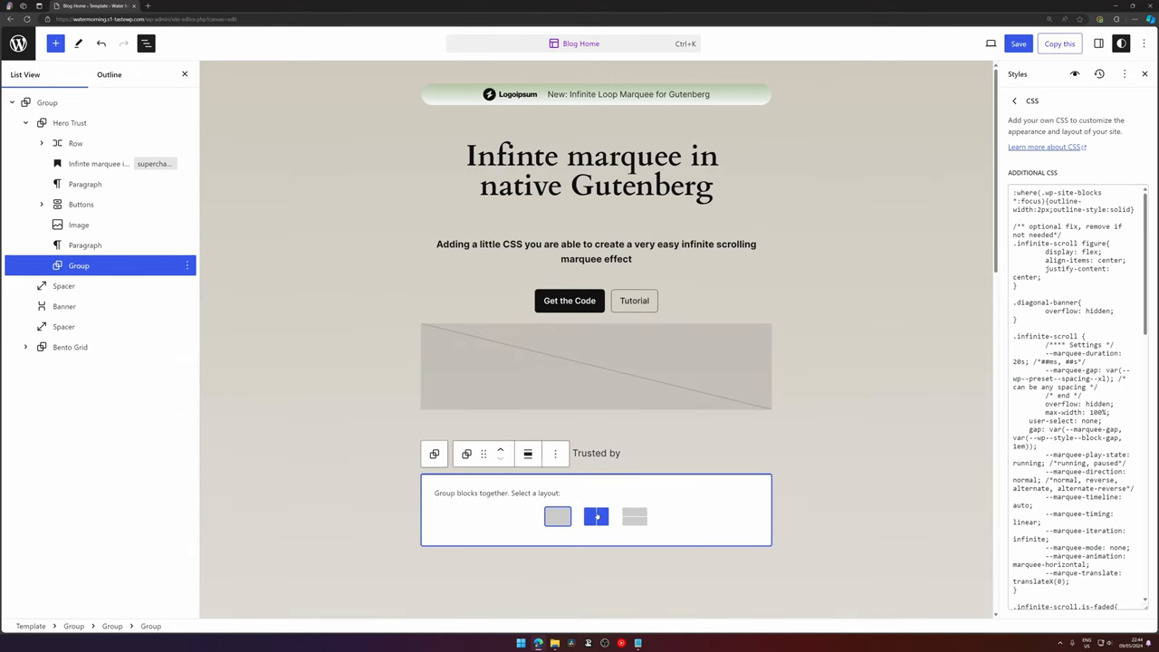
{"action": "left_click", "coordinate": [596, 516]}
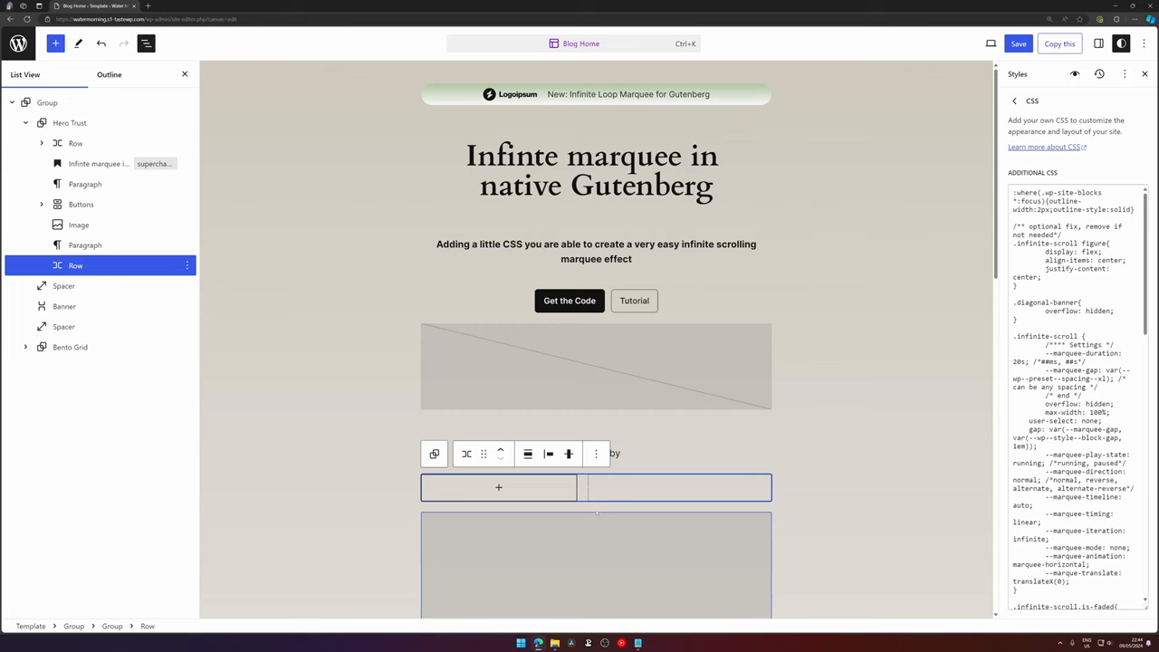
{"action": "left_click", "coordinate": [498, 487]}
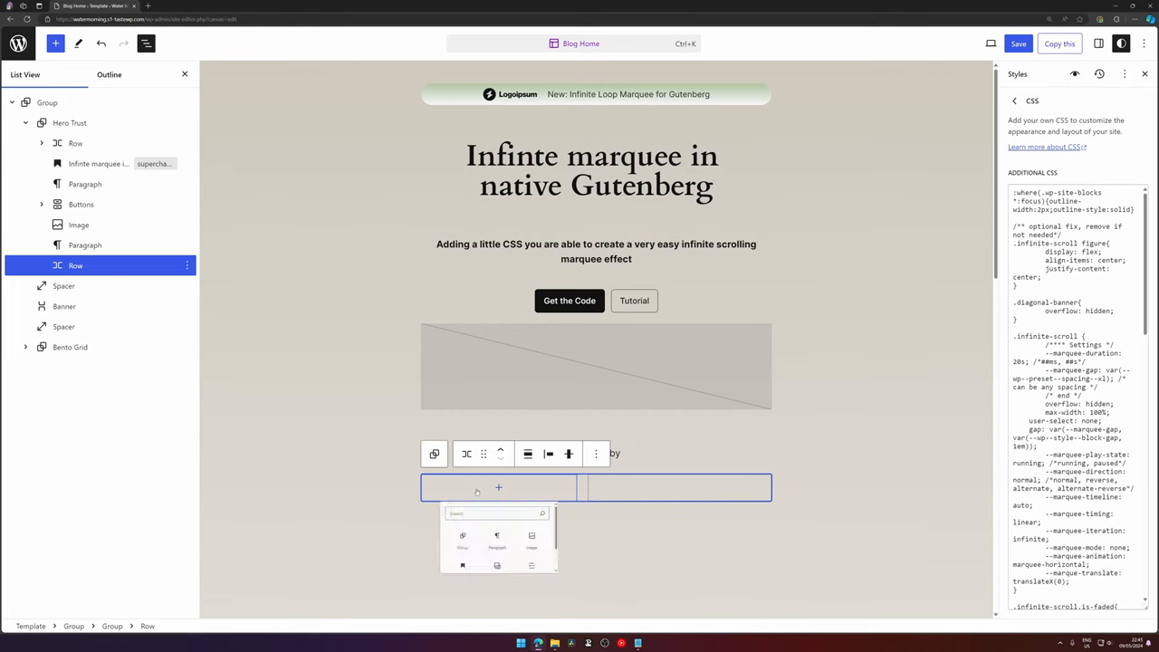
{"action": "type", "text": "image"}
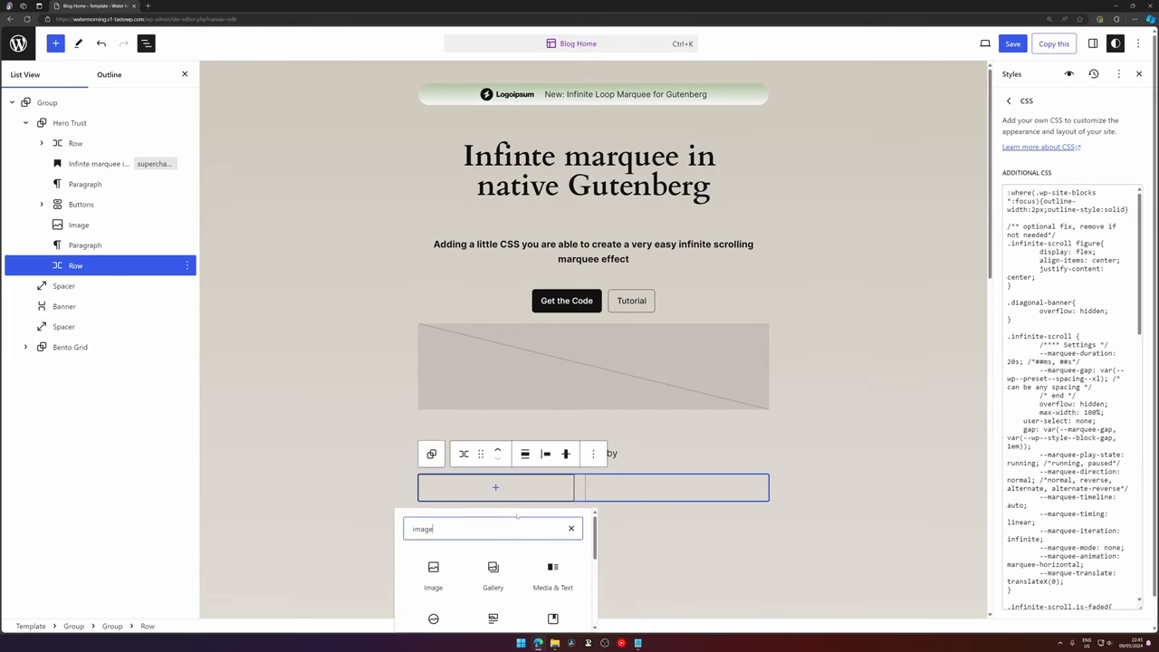
{"action": "left_click", "coordinate": [433, 571]}
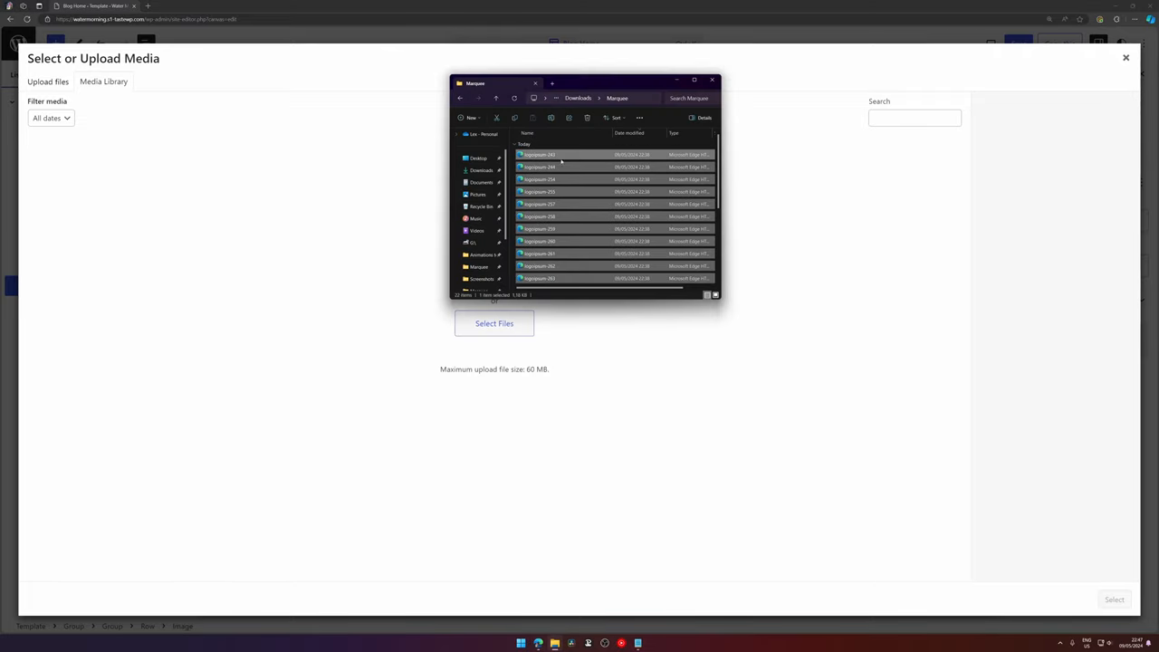
- Upload the Logoipsum logo files and fill the row with logo images
{"action": "left_click", "coordinate": [494, 322]}
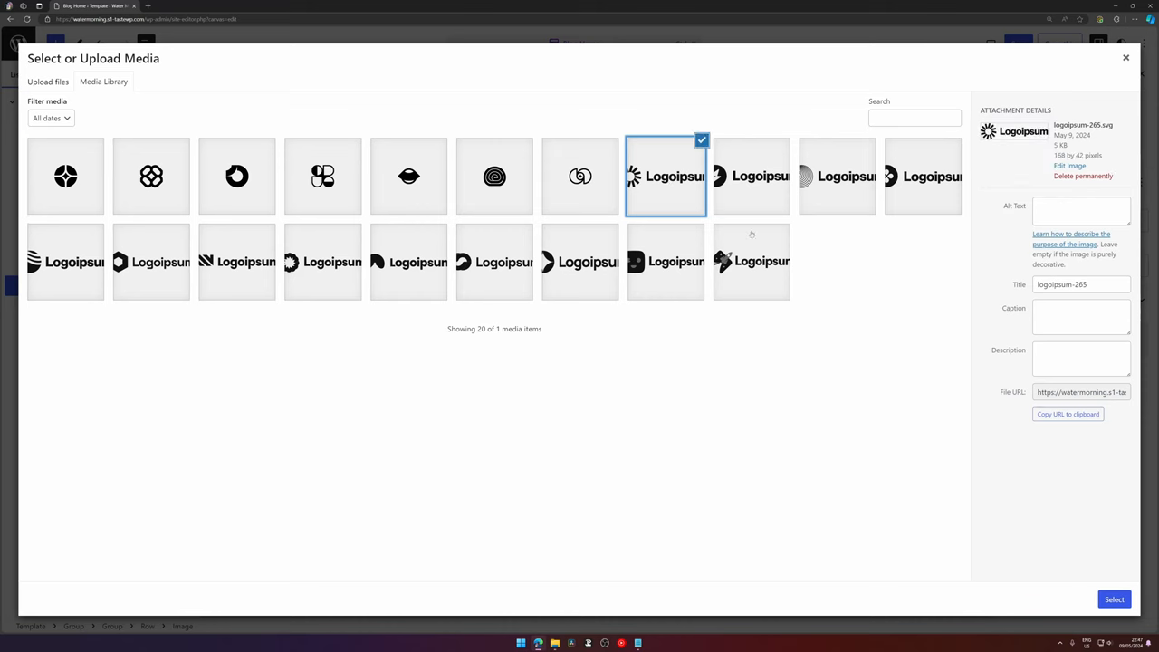
{"action": "left_click", "coordinate": [1113, 598]}
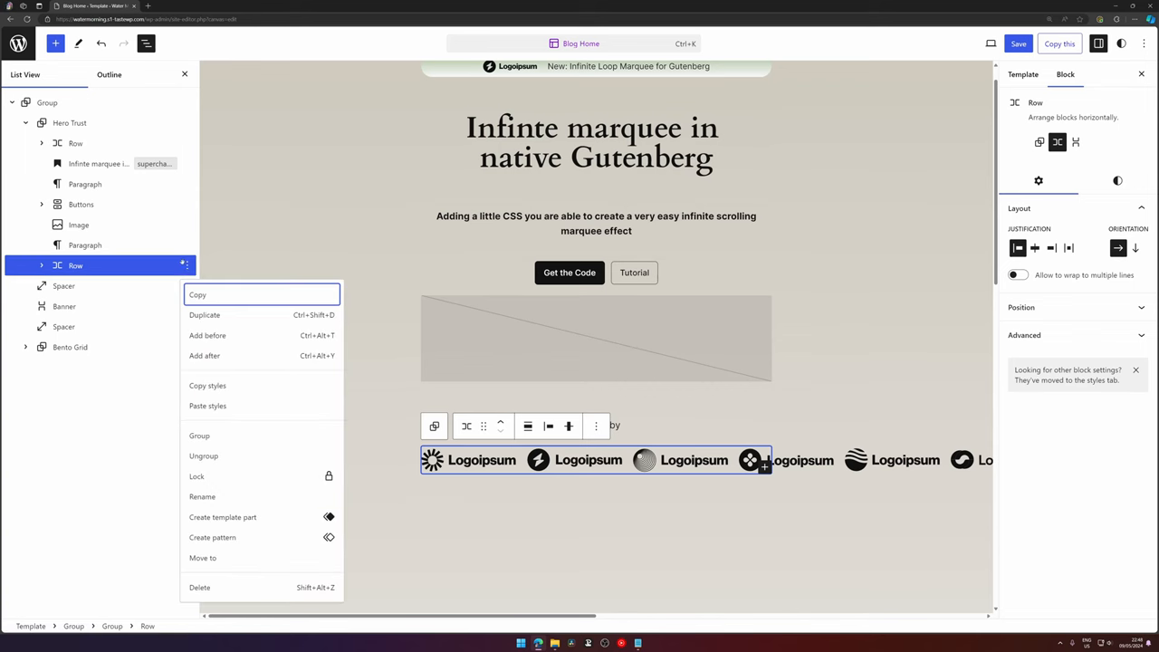
- Rename the logo row to slider1
{"action": "left_click", "coordinate": [202, 496]}
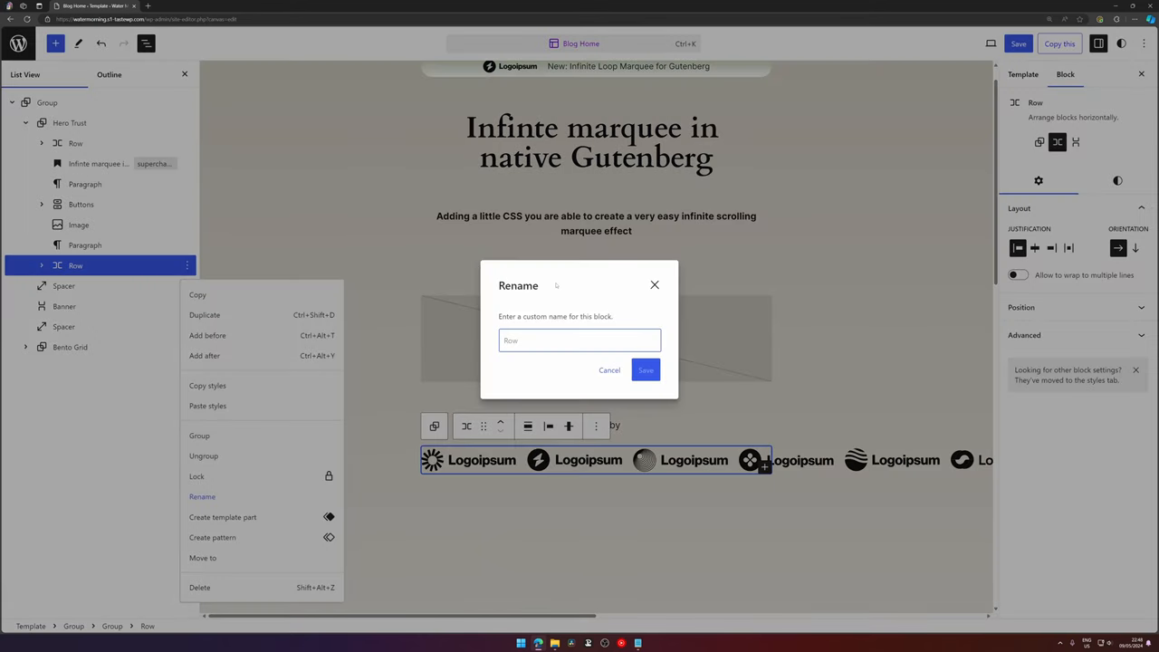
{"action": "type", "text": "slider1"}
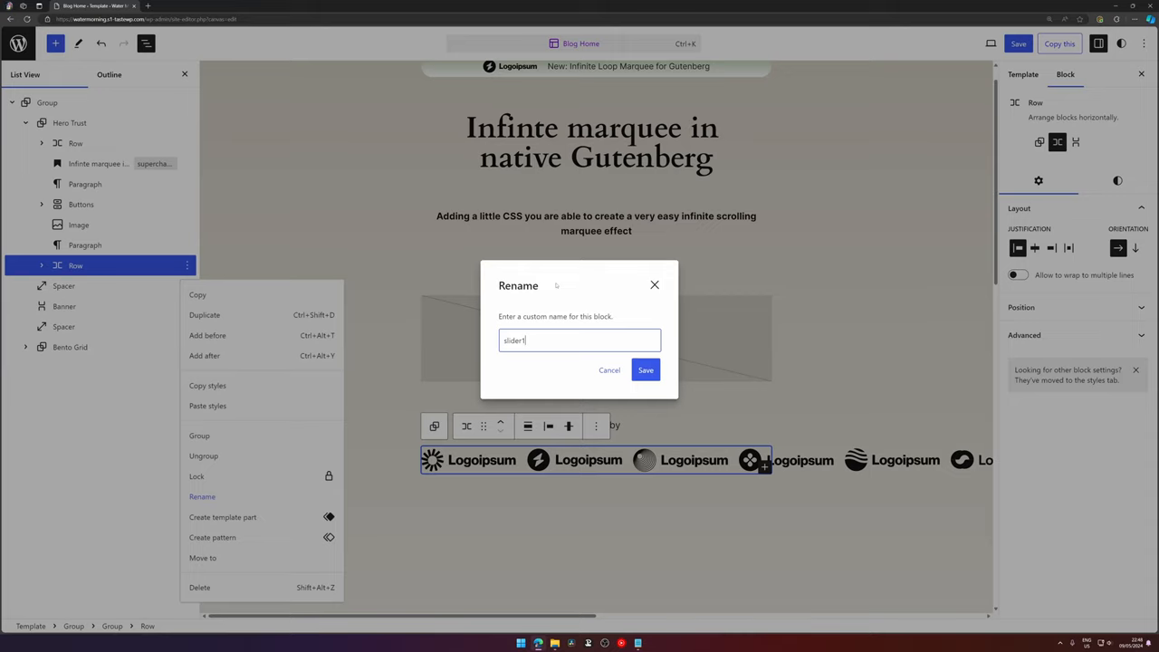
{"action": "left_click", "coordinate": [645, 370]}
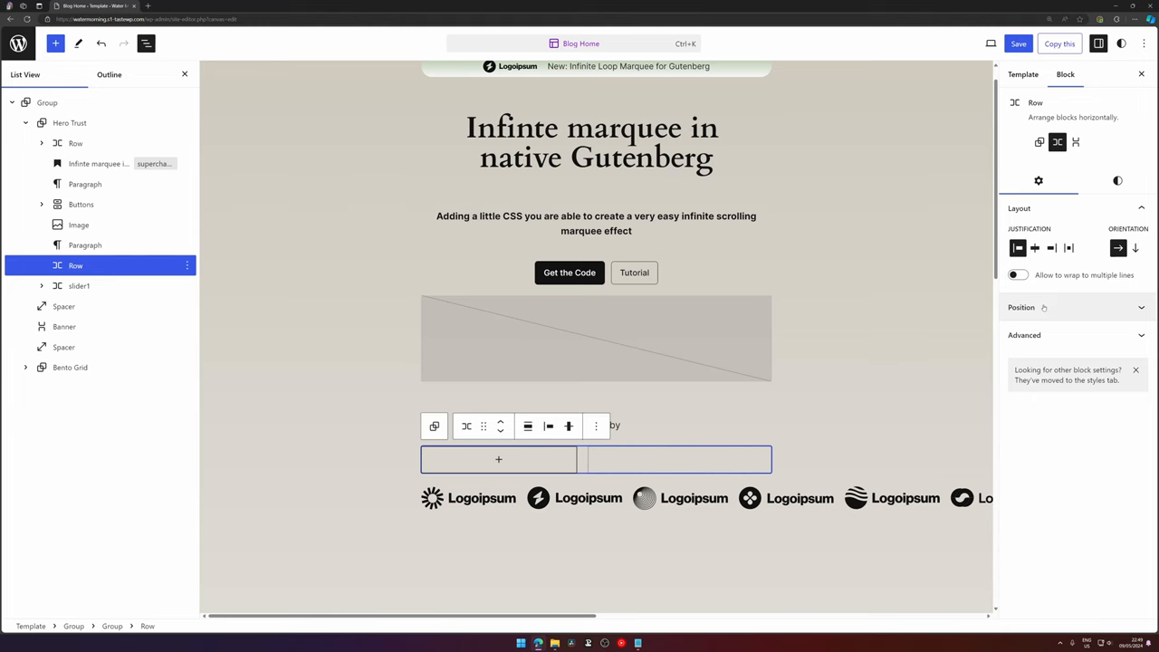
- Rename the wrapping outer row to Infinite Scroll
{"action": "left_click", "coordinate": [203, 477]}
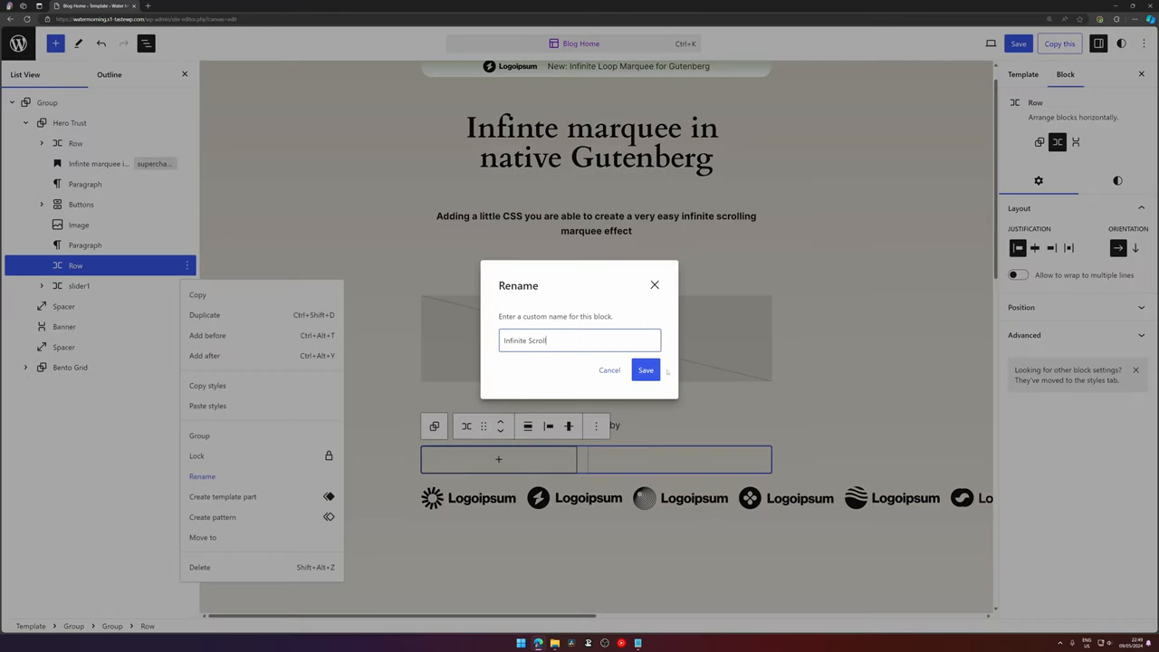
{"action": "left_click", "coordinate": [645, 369]}
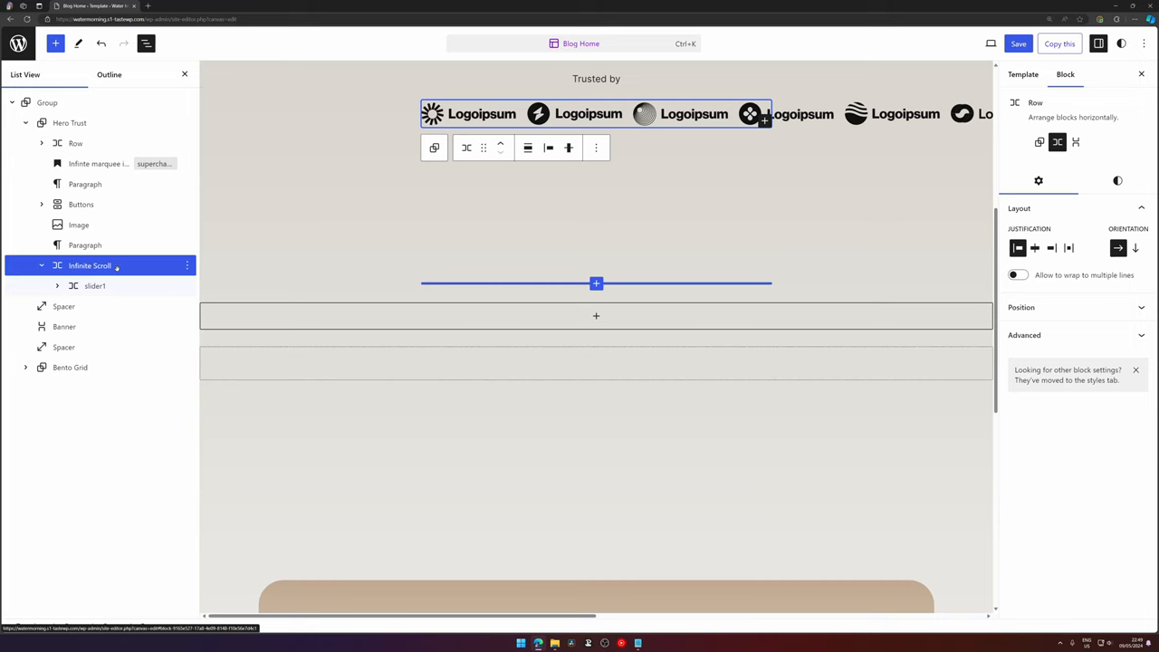
- Add the 'infinite-scroll' CSS class to the Infinite Scroll row under Advanced
{"action": "left_click", "coordinate": [1025, 335]}
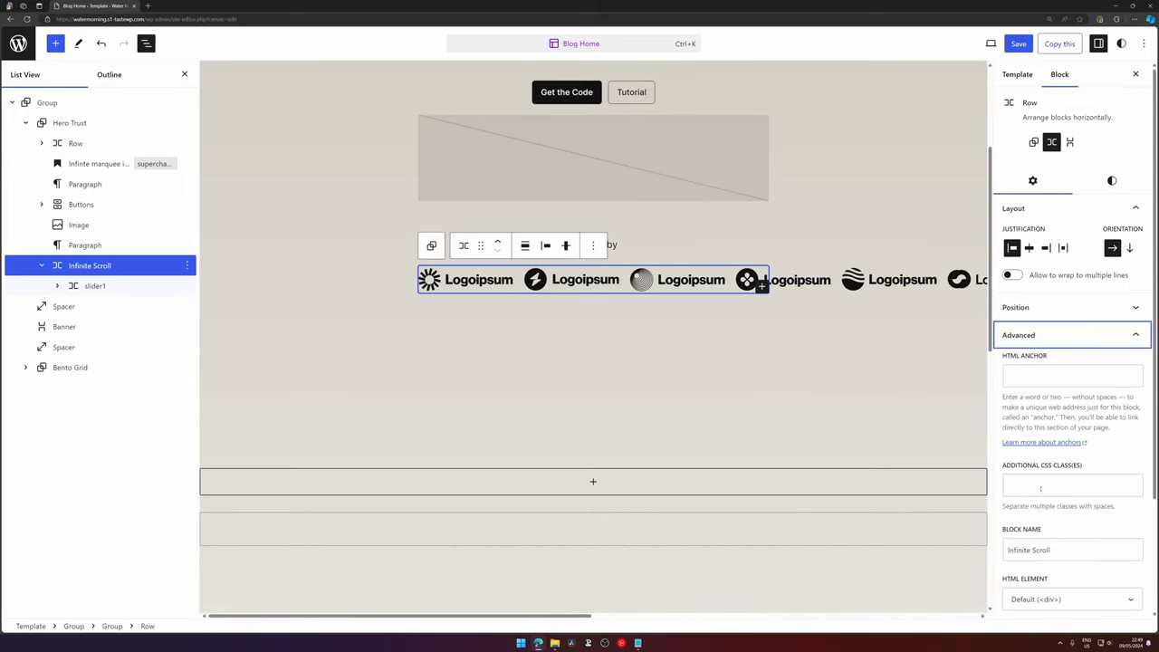
{"action": "type", "text": "inf"}
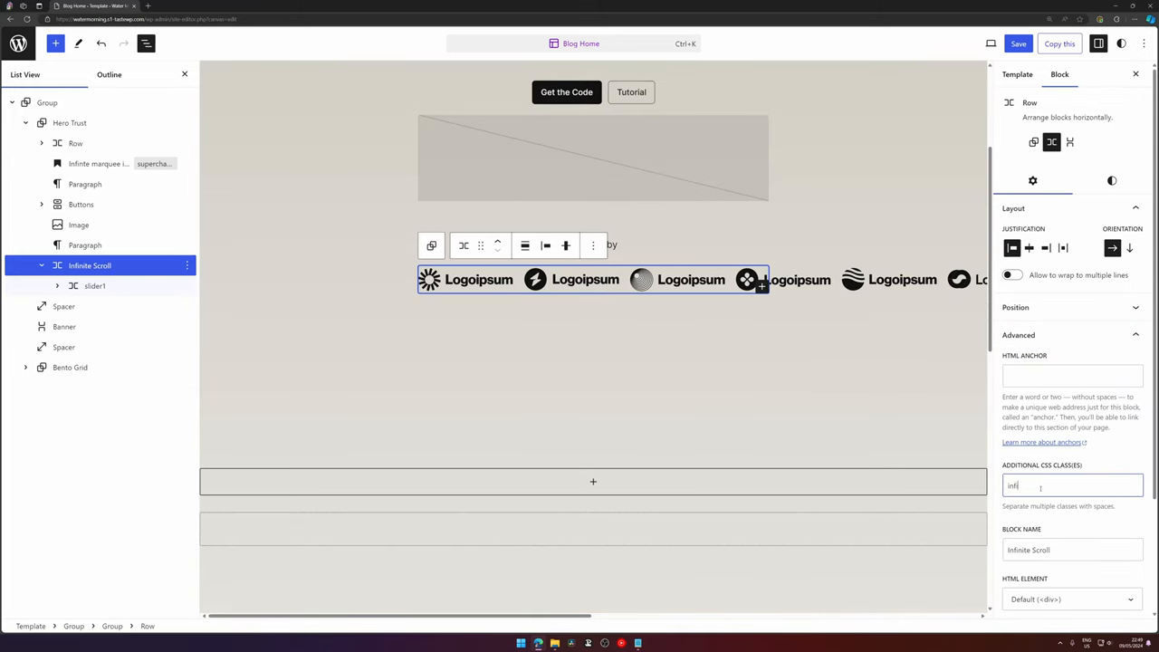
{"action": "type", "text": "infinite-scroll"}
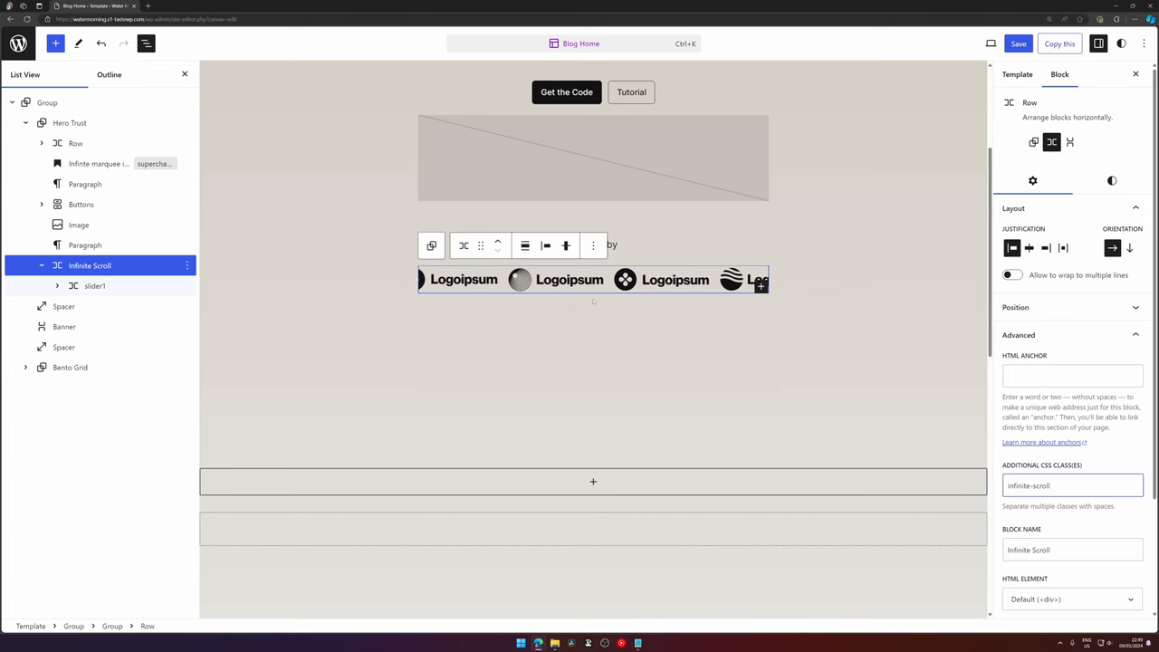
{"action": "scroll", "scroll_direction": "down", "scroll_amount": 3}
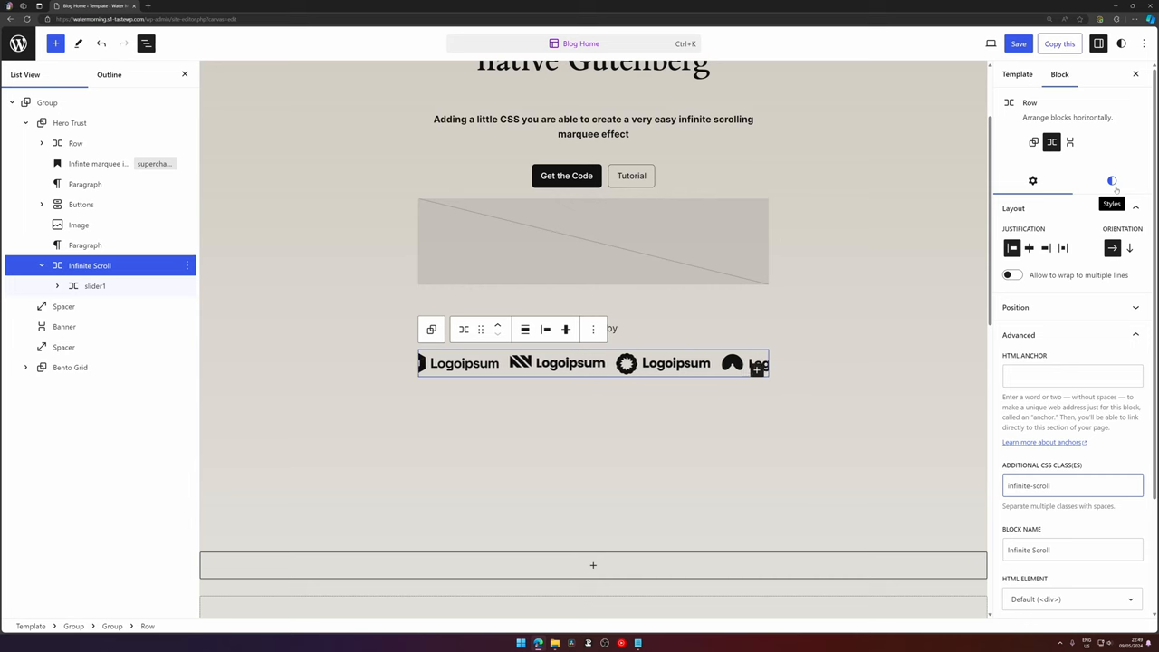
- Change the Infinite Scroll row's Padding value under Styles > Dimensions
{"action": "left_click", "coordinate": [1112, 181]}
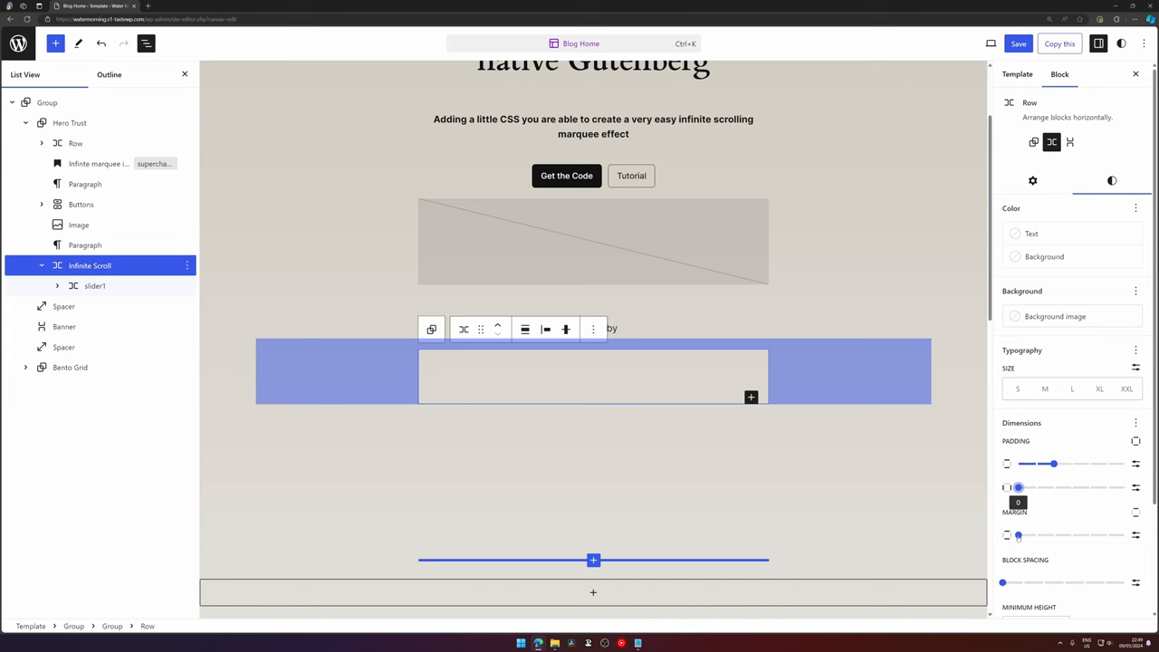
{"action": "left_click", "coordinate": [94, 286]}
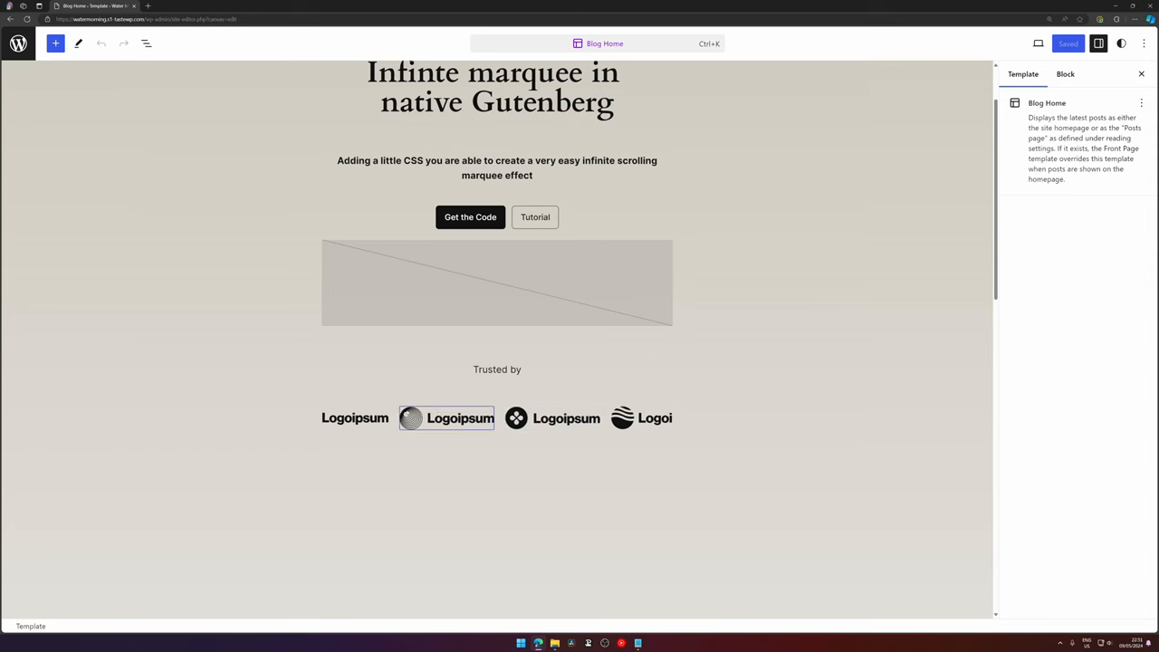
- Add the 'is-faded' class to the Infinite Scroll row's Additional CSS classes
{"action": "left_click", "coordinate": [145, 43]}
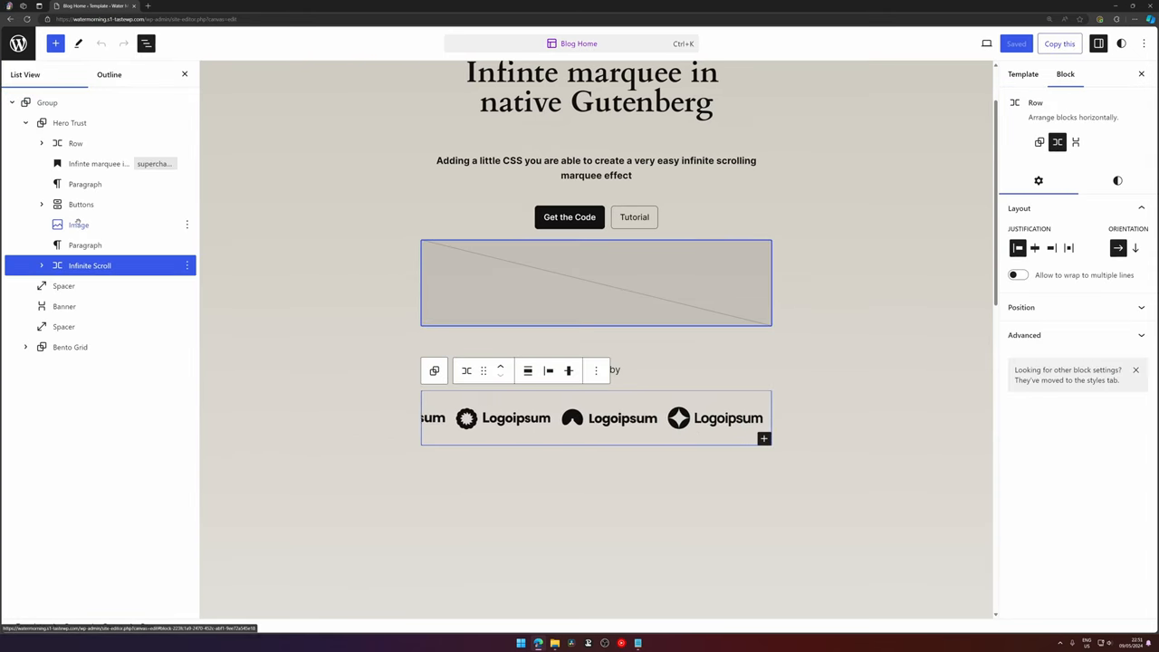
{"action": "left_click", "coordinate": [1025, 334]}
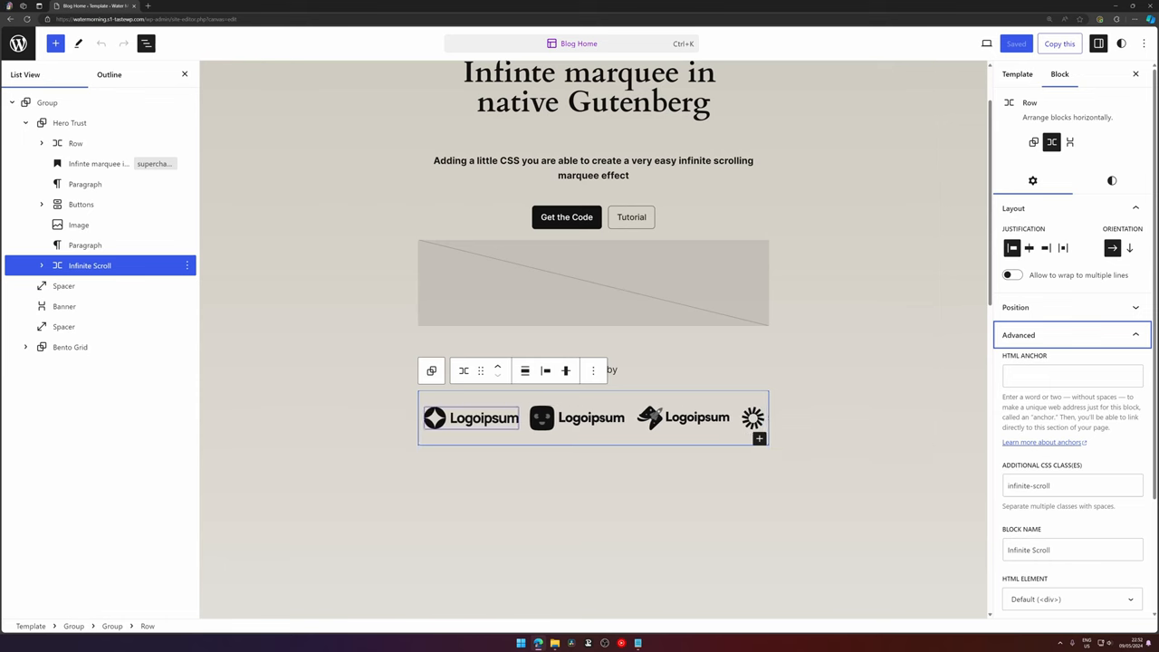
{"action": "left_click", "coordinate": [1072, 486]}
{"action": "type", "text": " i"}
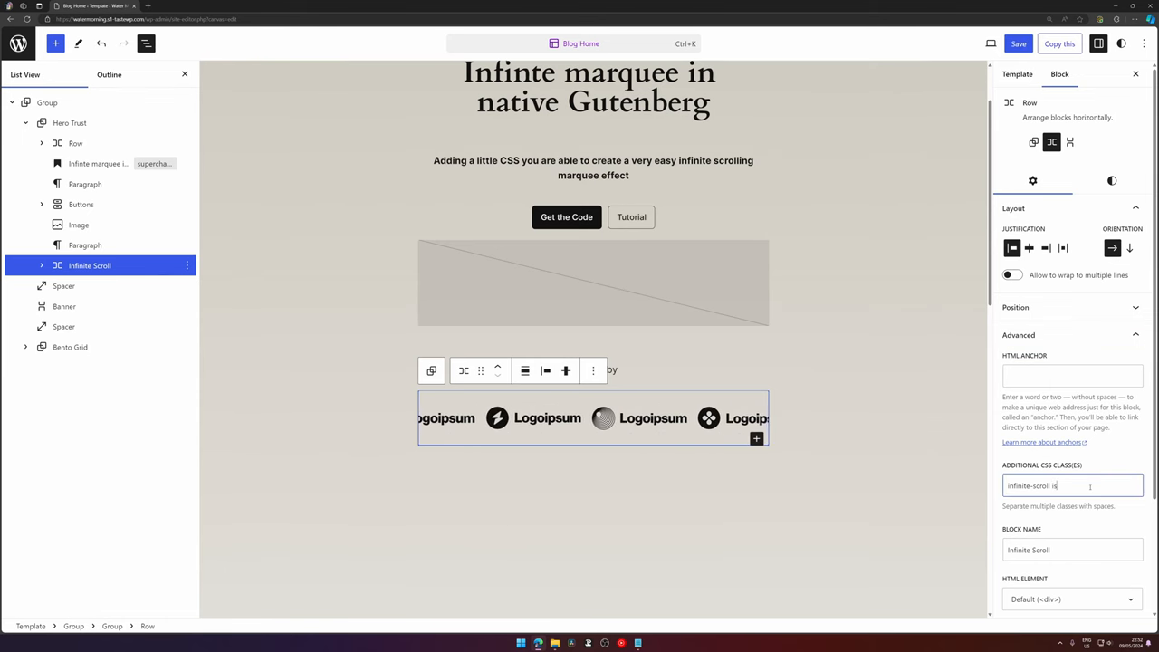
{"action": "type", "text": "s-faded"}
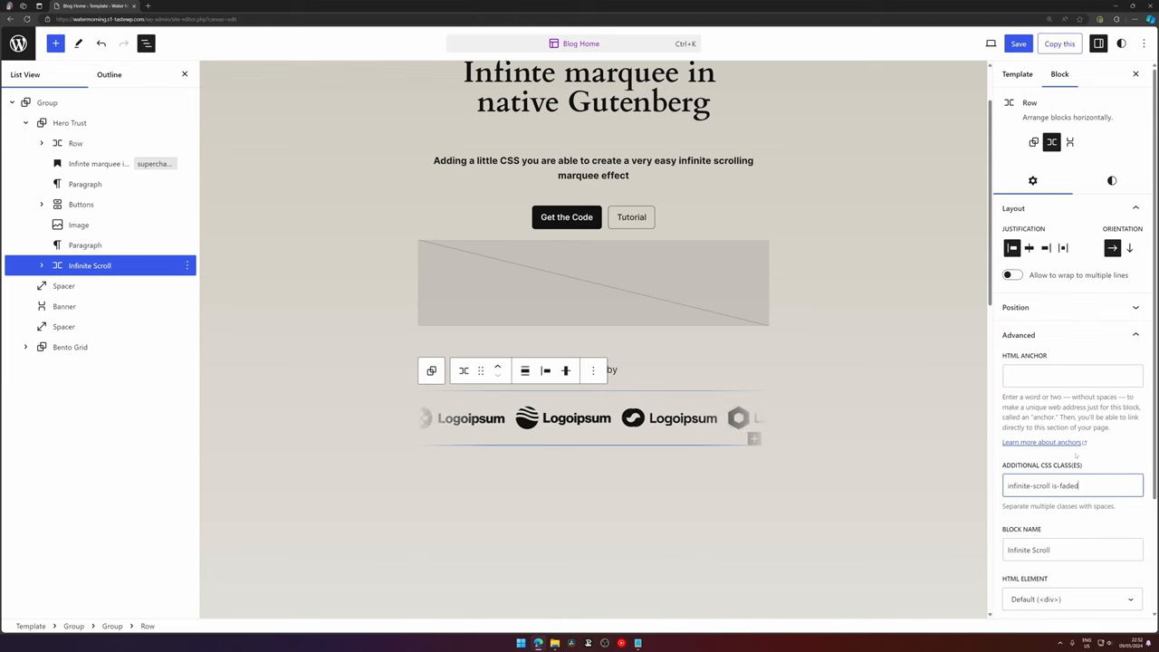
{"action": "left_click", "coordinate": [525, 369]}
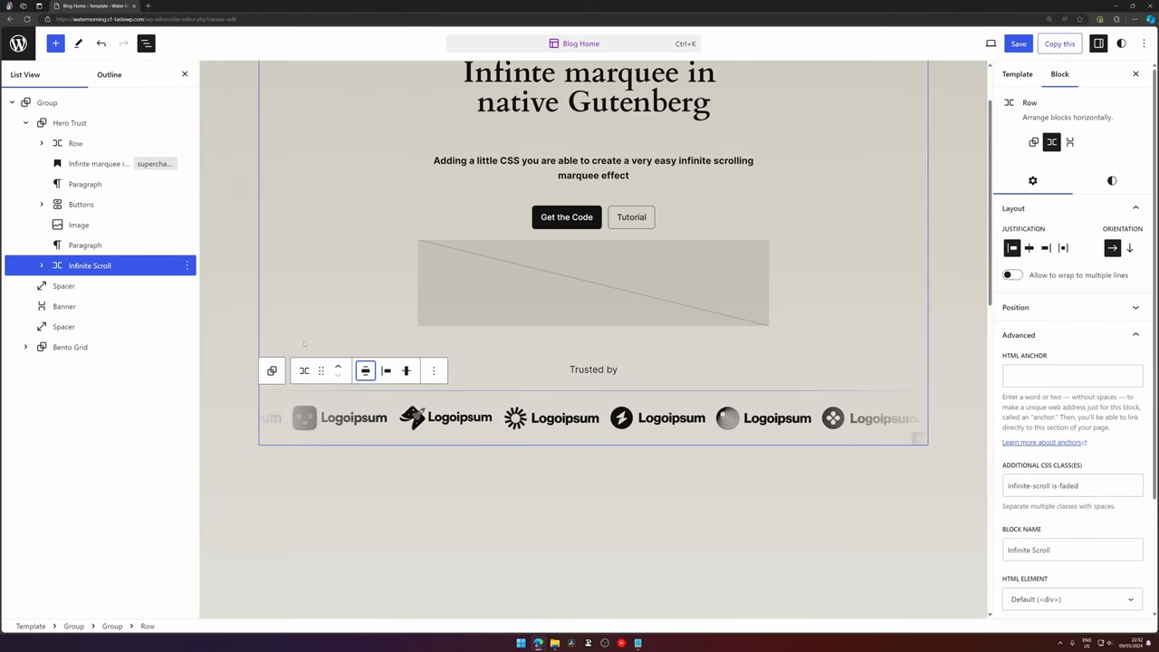
- Save the template, view the live faded marquee, then return to the editor
{"action": "left_click", "coordinate": [1018, 43]}
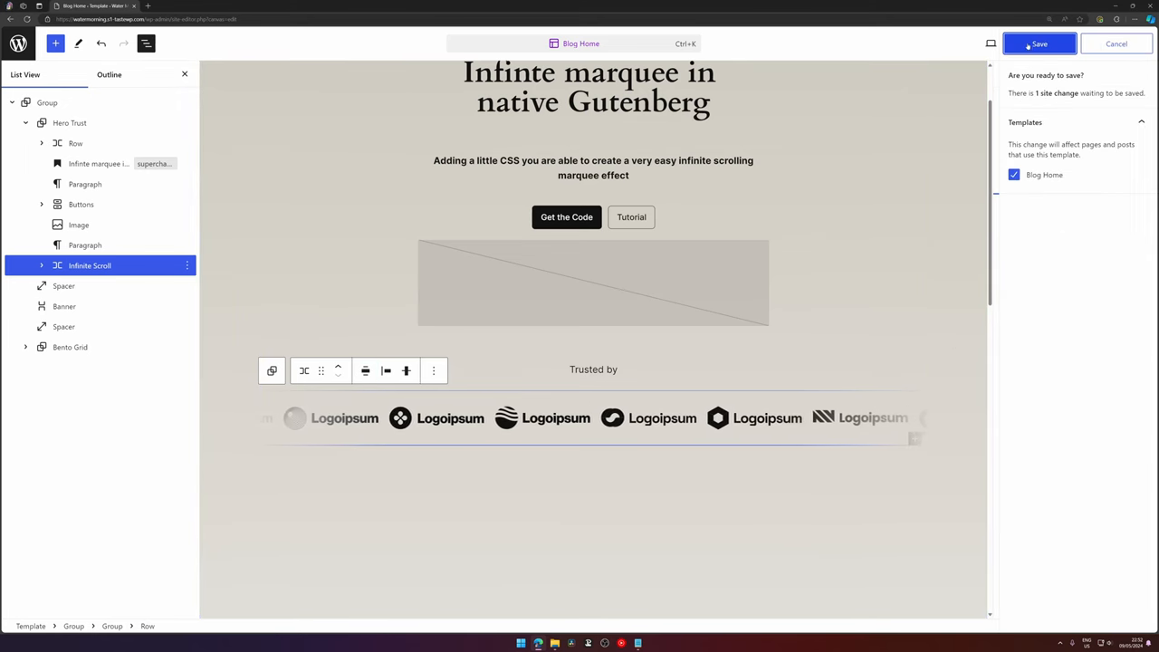
{"action": "left_click", "coordinate": [1039, 43]}
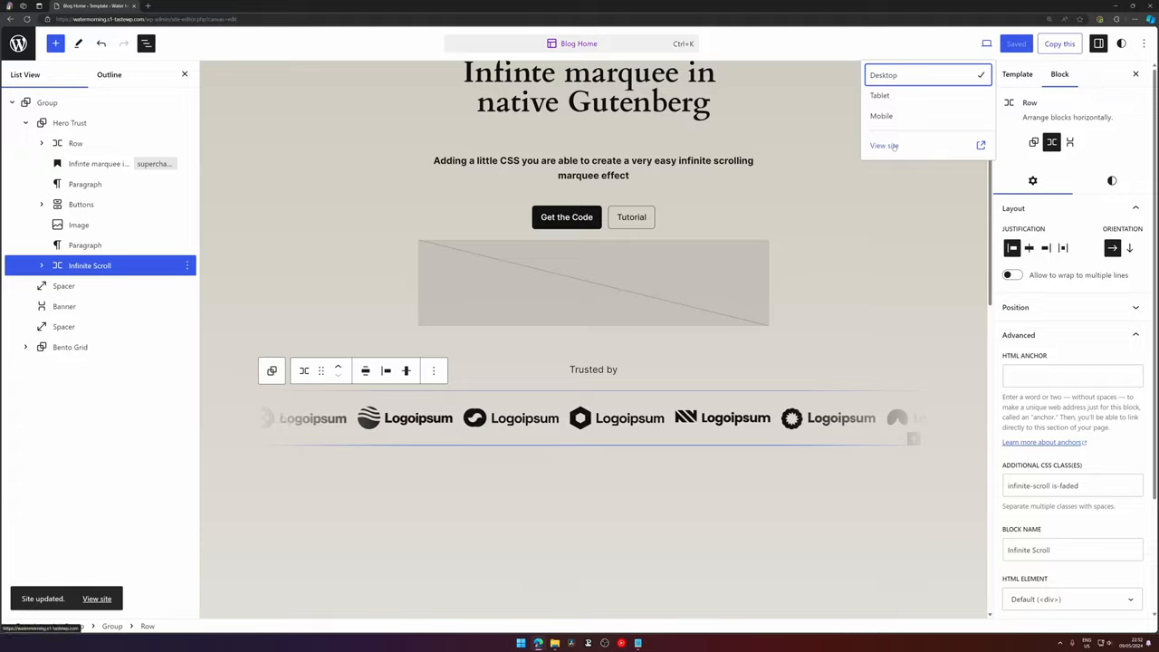
{"action": "left_click", "coordinate": [884, 145]}
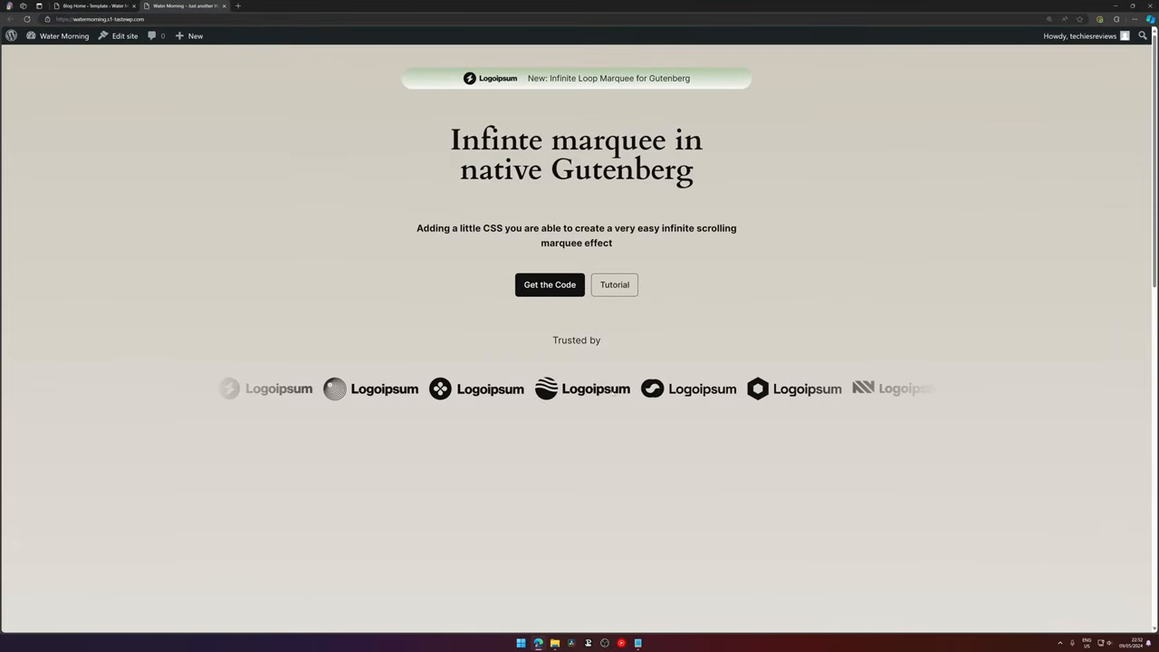
{"action": "left_click", "coordinate": [124, 37]}
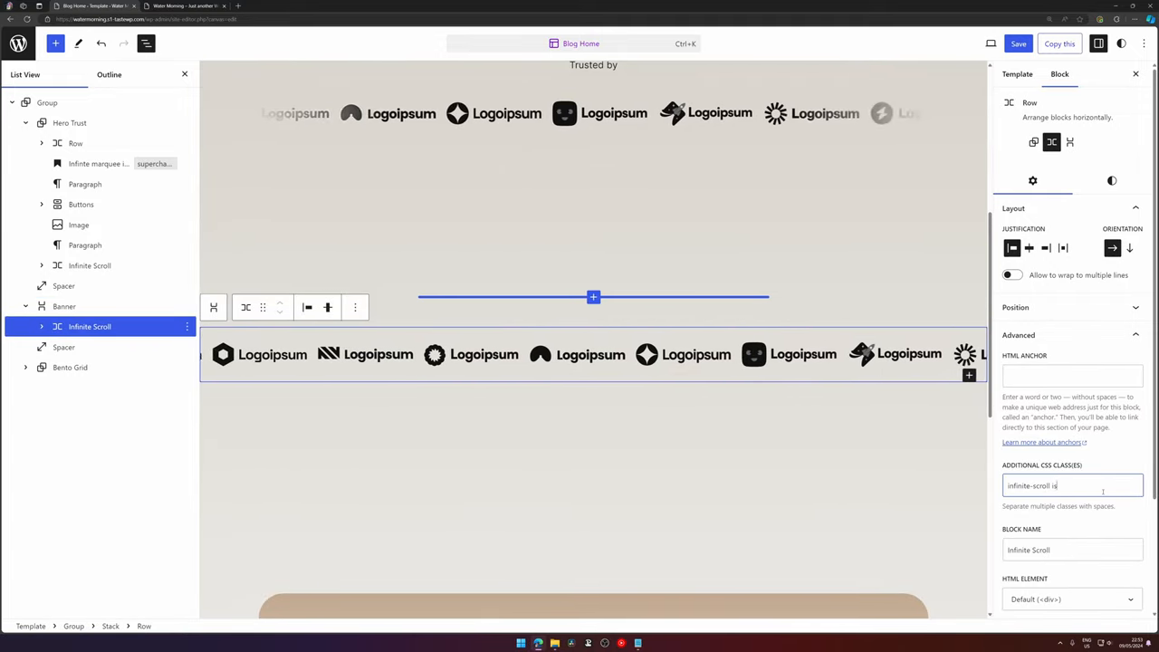
- Add 'is-rotated' to the banner marquee and 'hide-overflow' to the Banner group's classes
{"action": "type", "text": "-rotated"}
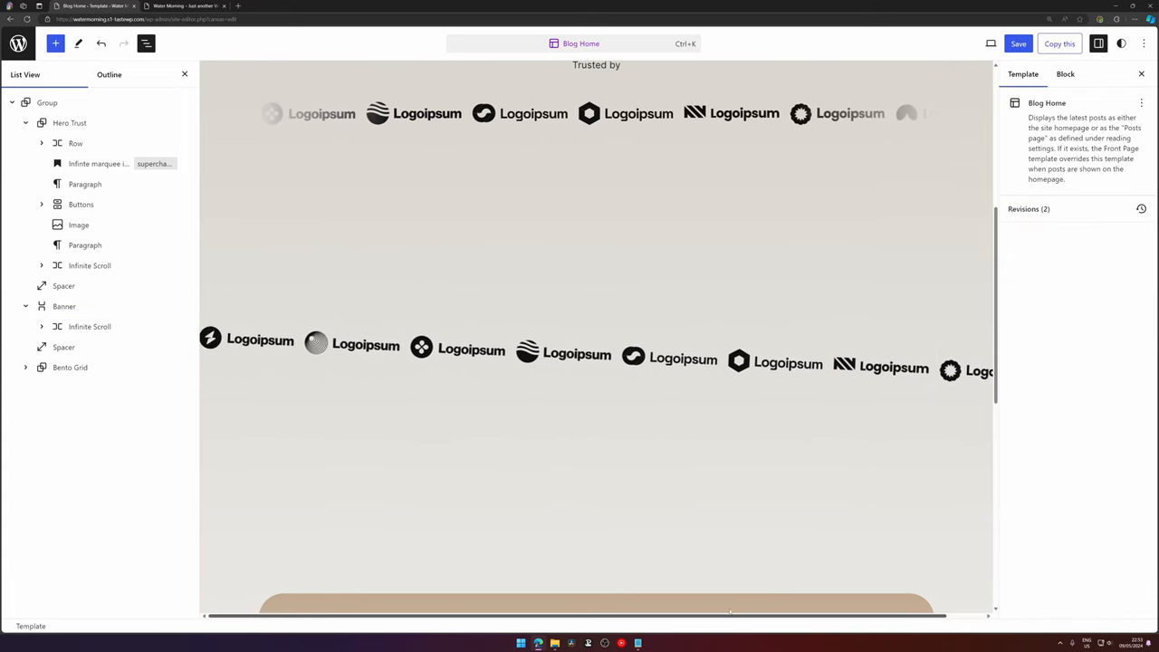
{"action": "left_click", "coordinate": [64, 306]}
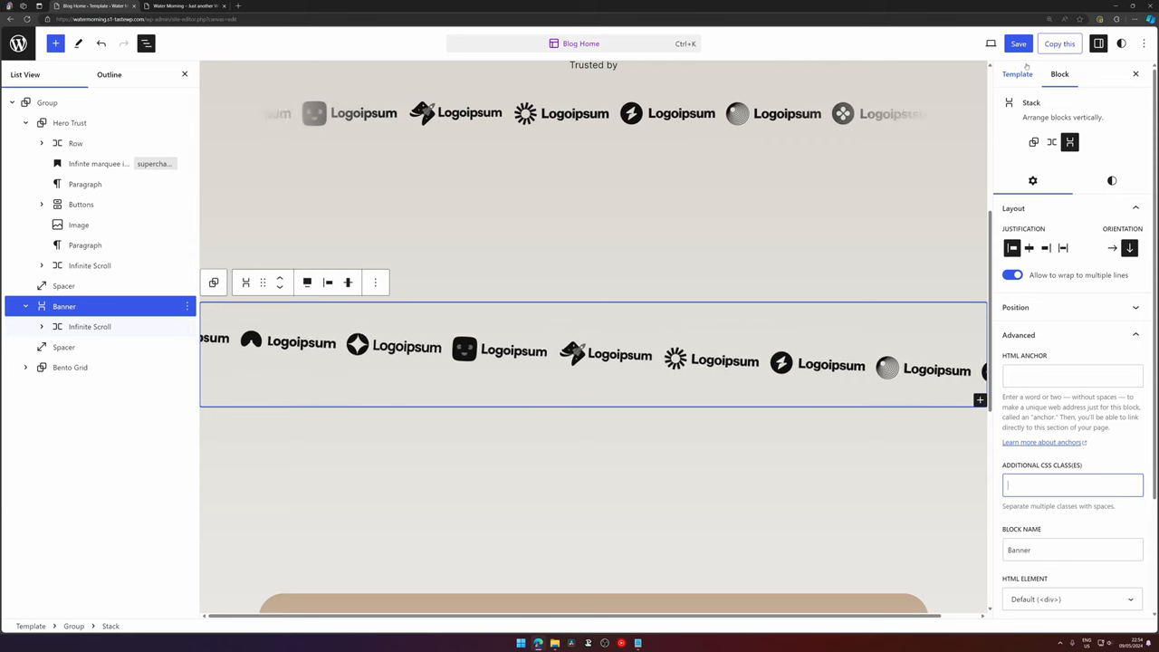
{"action": "type", "text": "hide-o"}
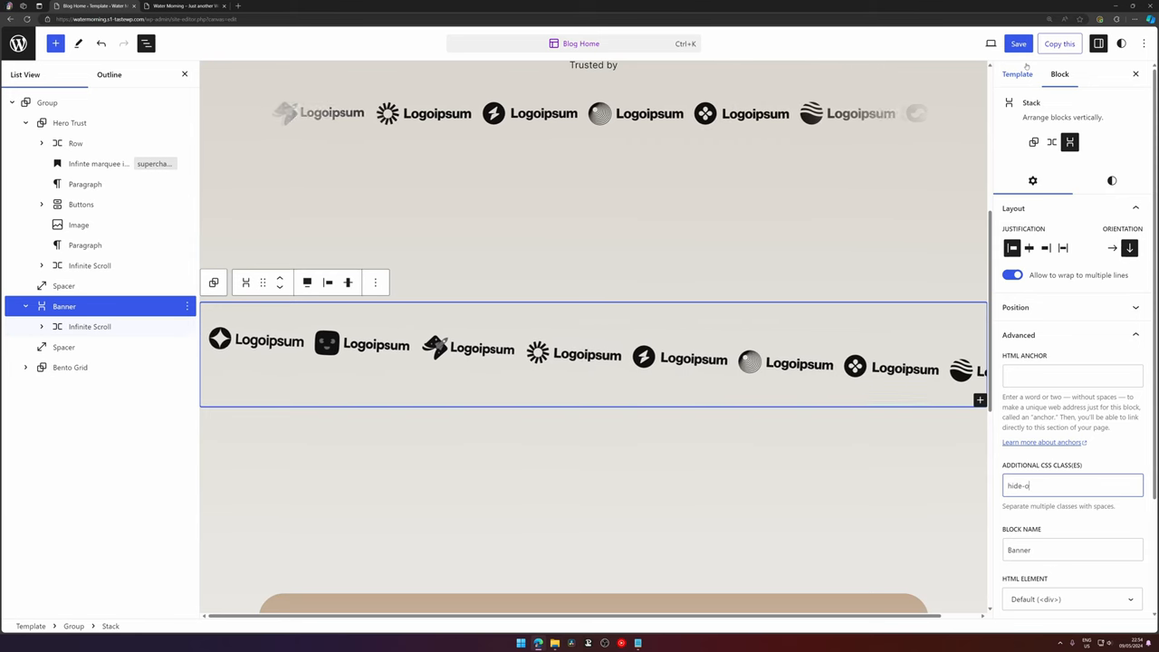
{"action": "type", "text": "verflow"}
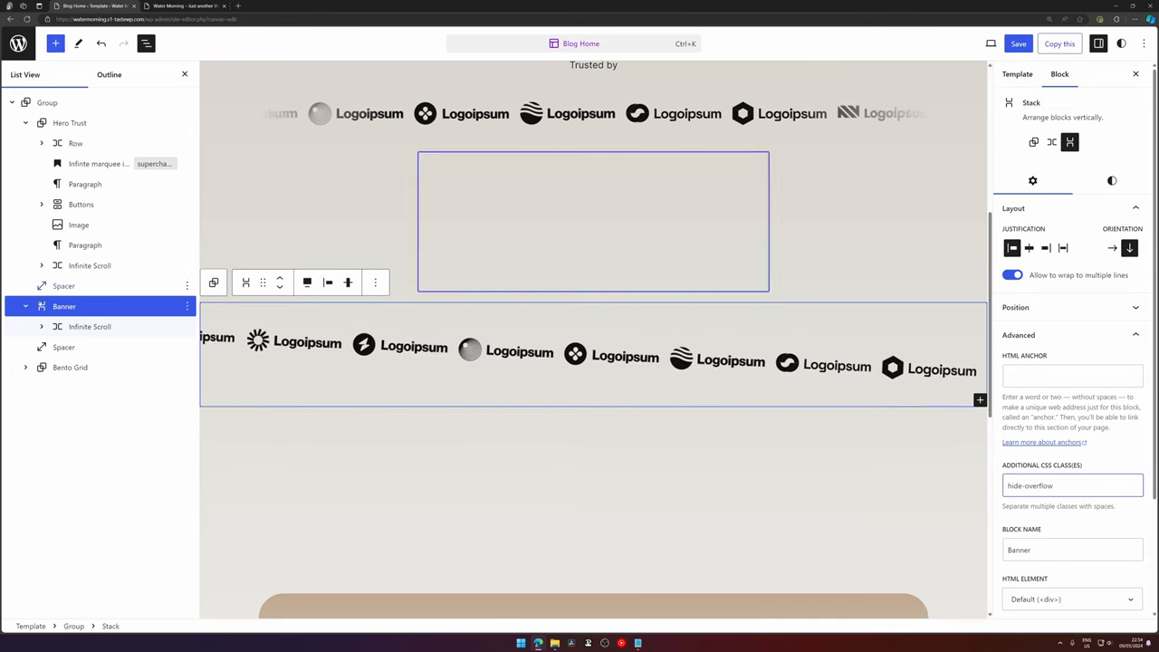
{"action": "left_click", "coordinate": [91, 326]}
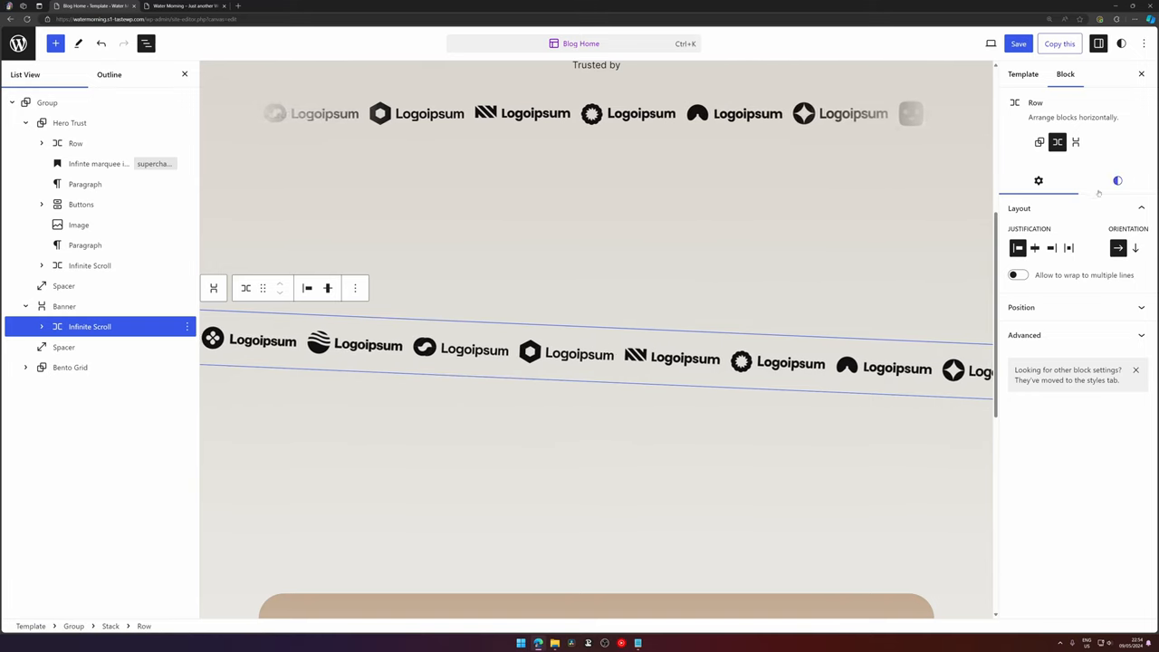
- Set the tilted marquee's background to the Accent / Three orange swatch and save the template
{"action": "left_click", "coordinate": [1116, 181]}
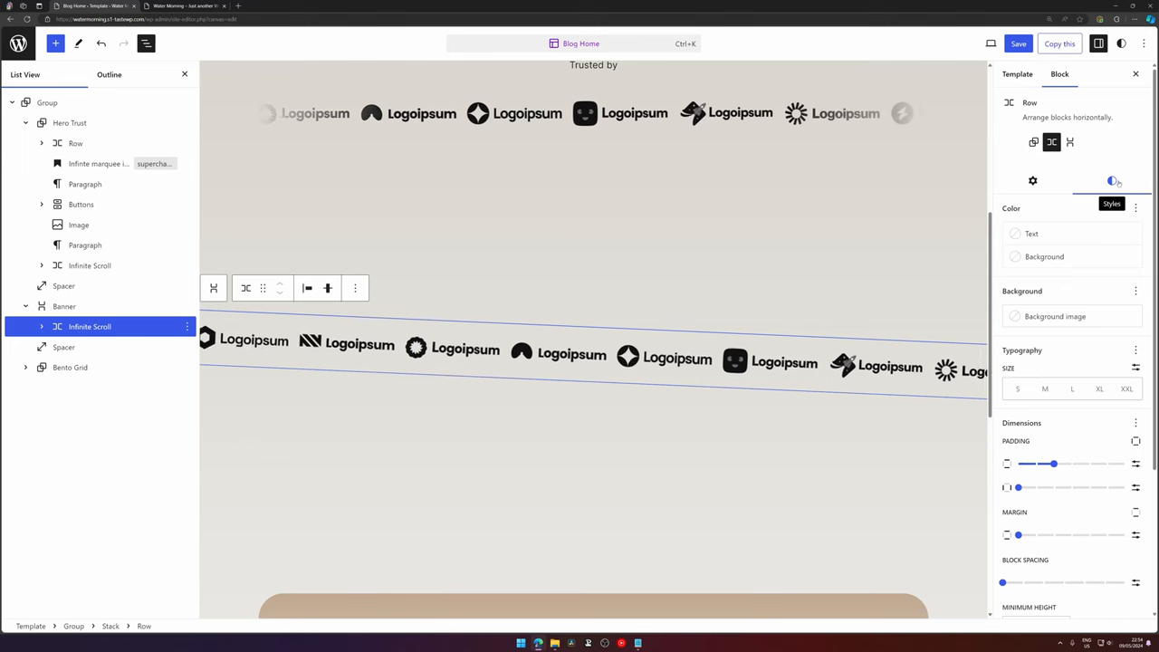
{"action": "left_click", "coordinate": [1043, 257]}
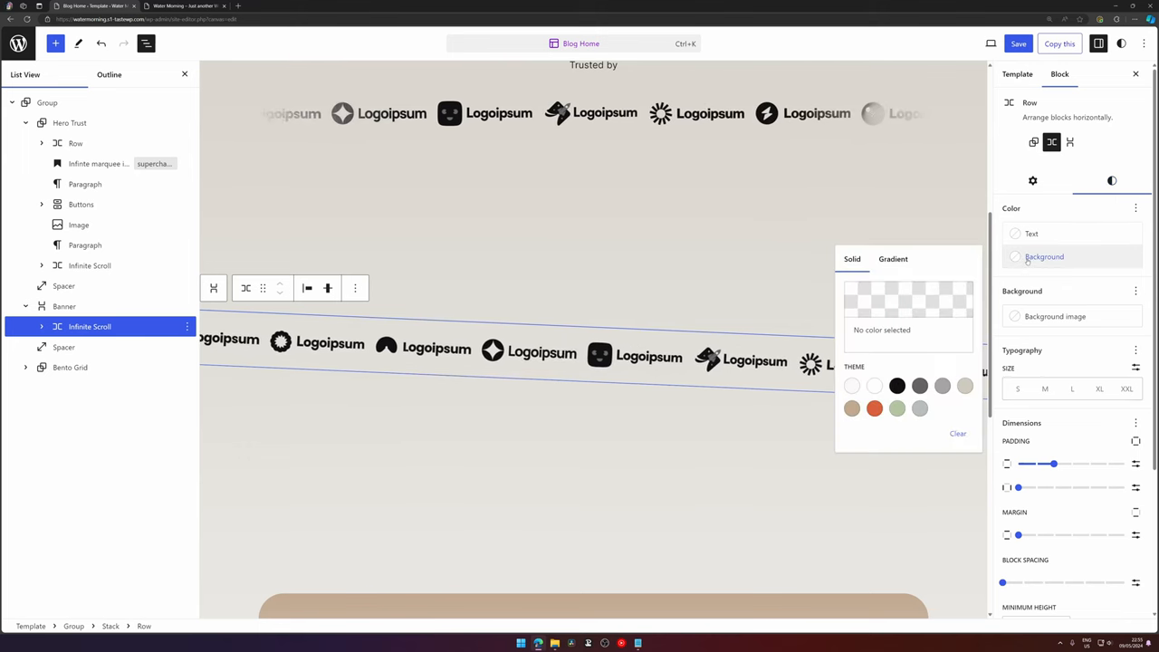
{"action": "left_click", "coordinate": [873, 409]}
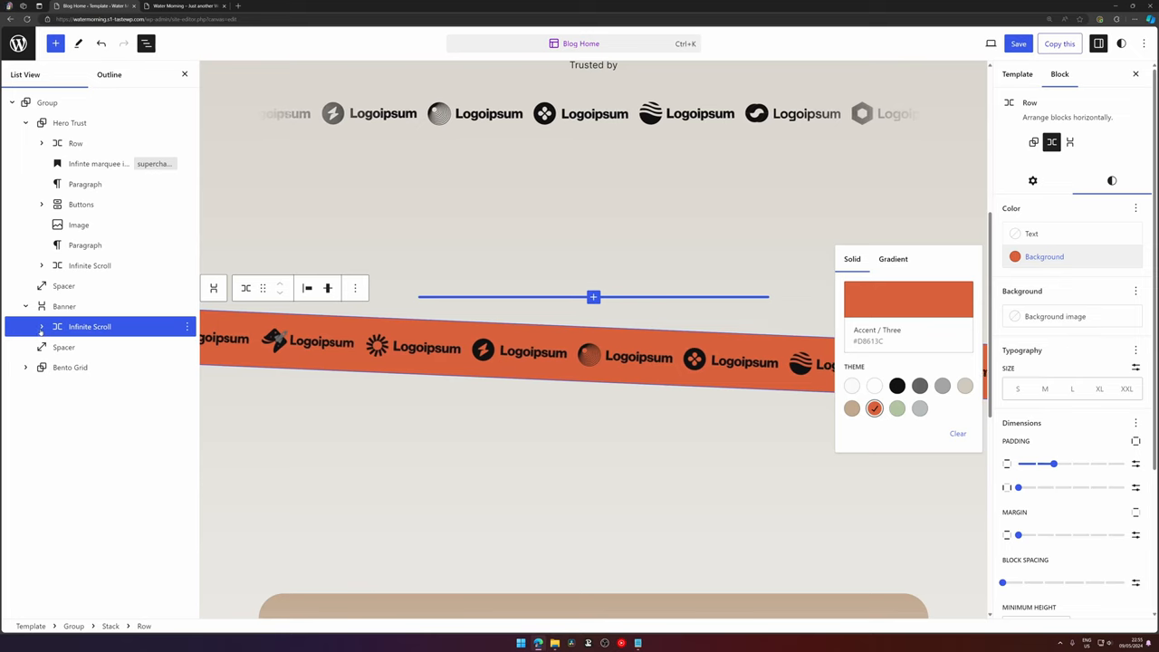
{"action": "left_click", "coordinate": [1018, 44]}
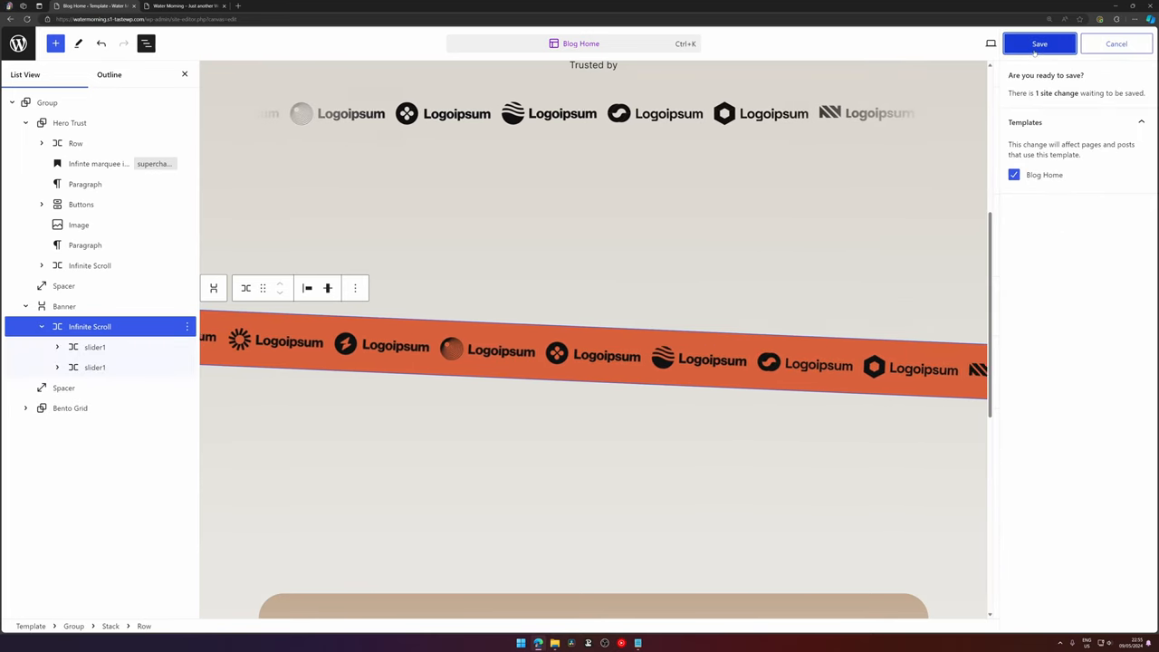
{"action": "left_click", "coordinate": [1040, 44]}
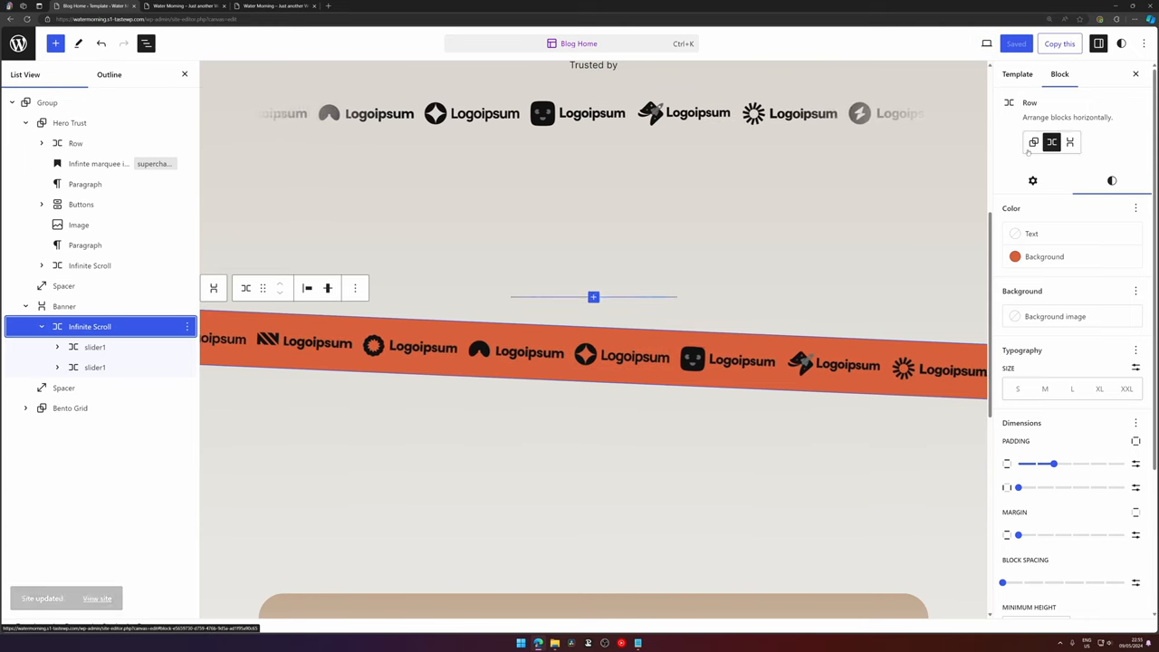
- Add the 'is-slower' class to the banner's Infinite Scroll row and expand slider1 in List View
{"action": "left_click", "coordinate": [1040, 181]}
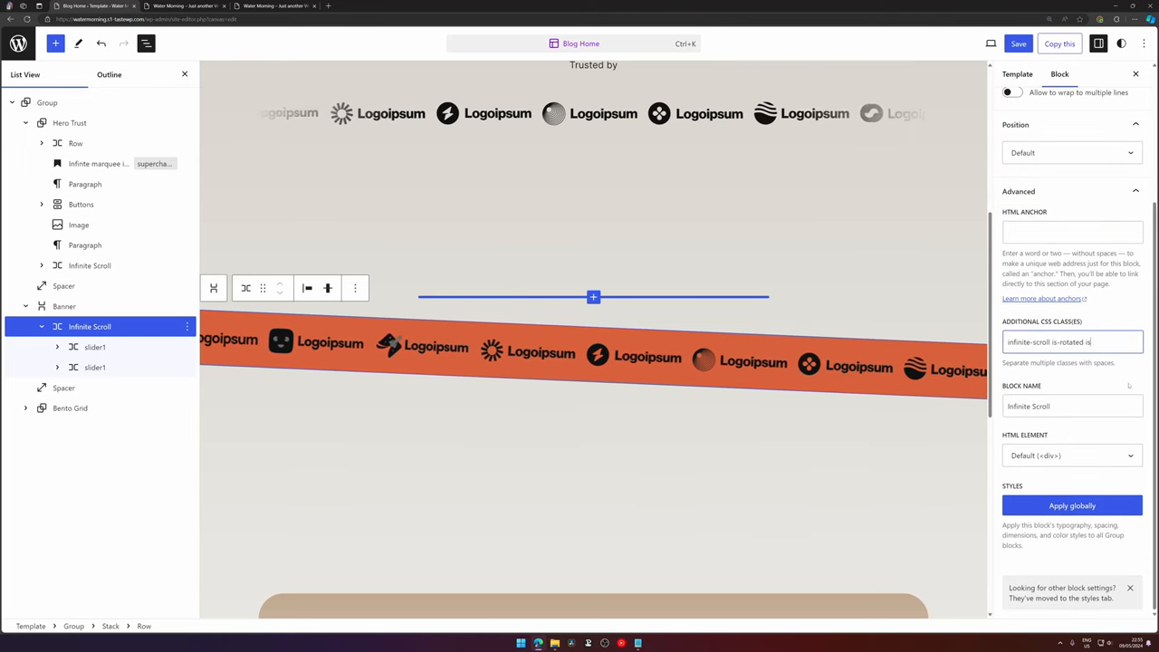
{"action": "type", "text": "-slower"}
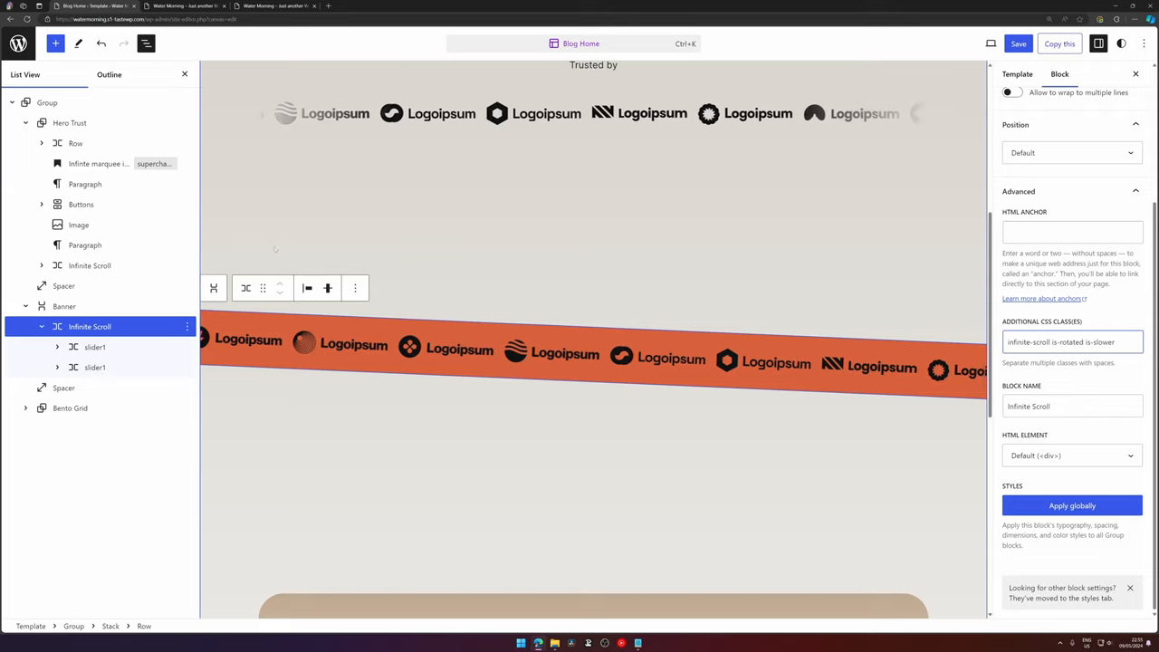
{"action": "left_click", "coordinate": [94, 203]}
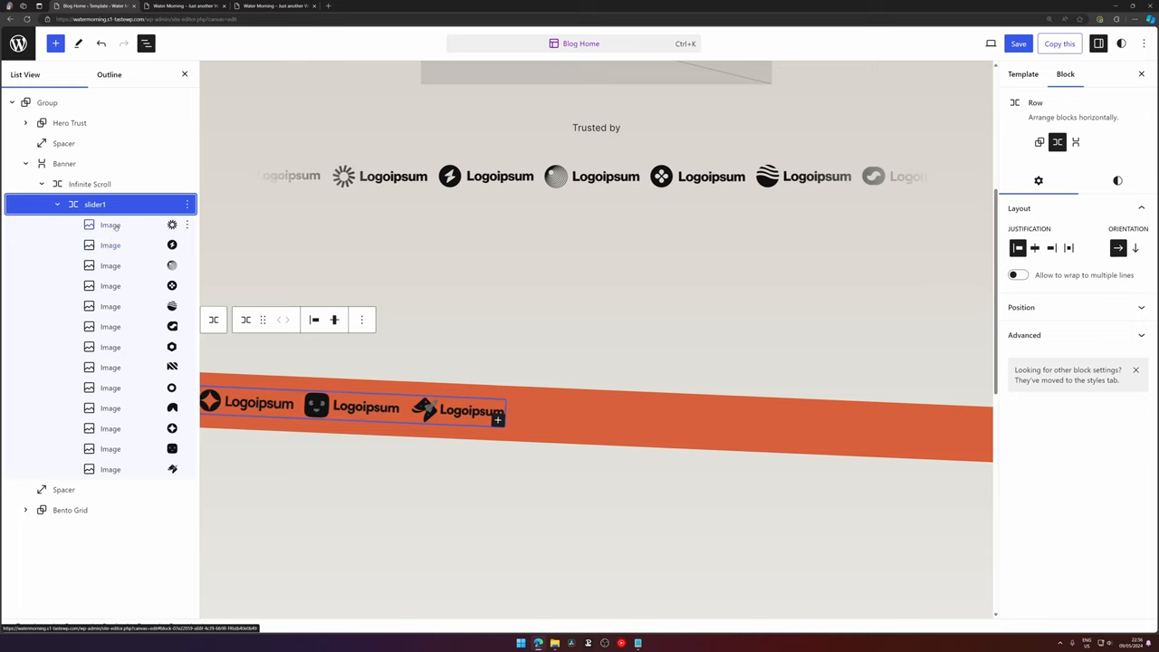
- Replace the strip's logos with repeated subscribe paragraphs and set their letter case to uppercase
{"action": "left_click", "coordinate": [108, 224]}
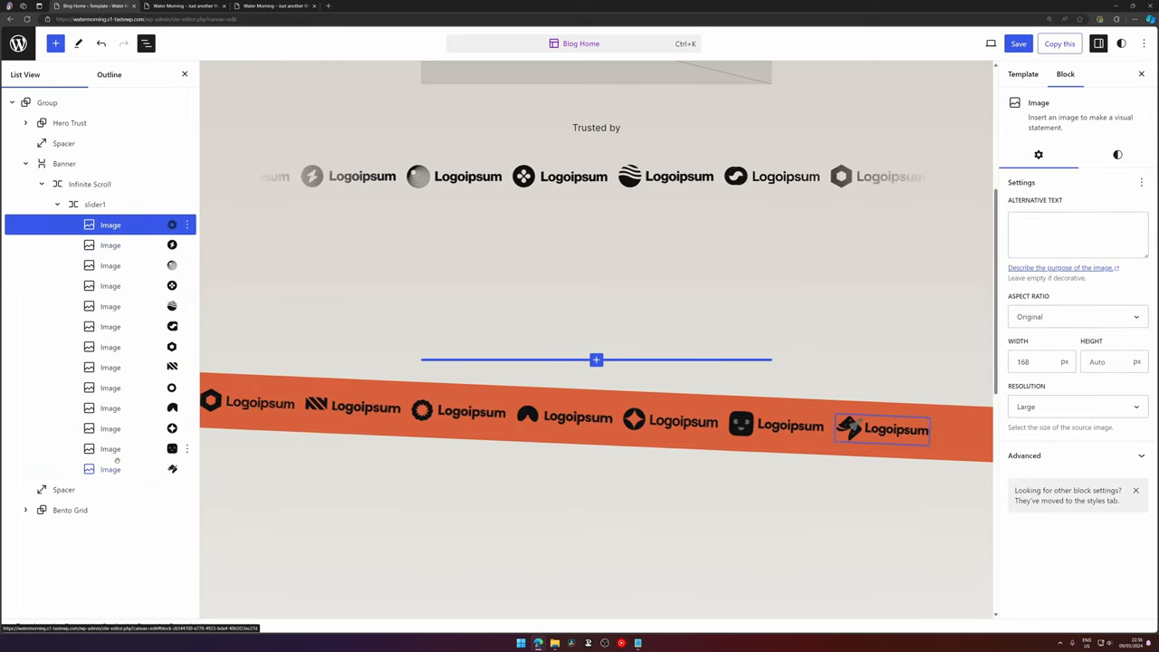
{"action": "left_click", "coordinate": [95, 203]}
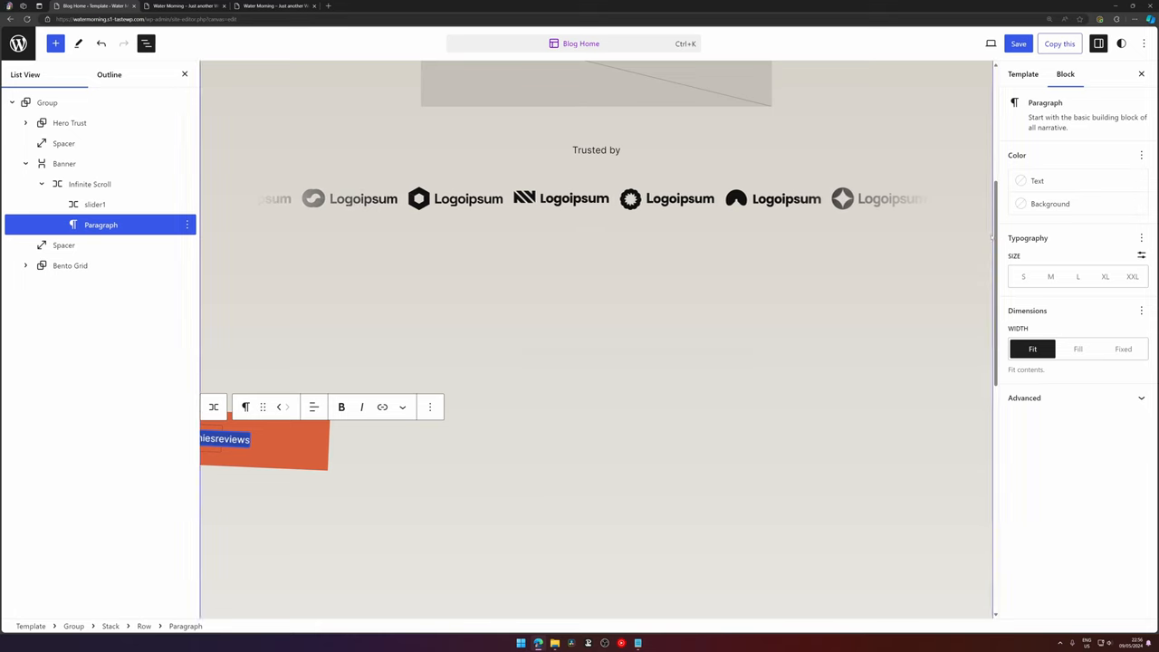
{"action": "left_click", "coordinate": [1141, 237]}
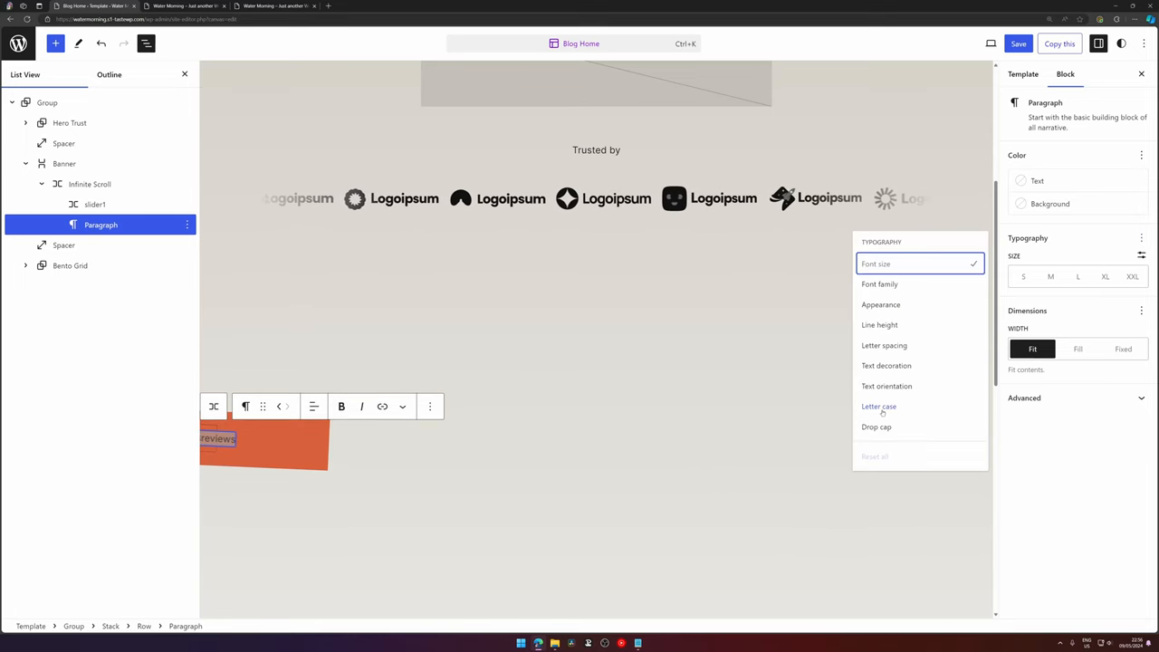
{"action": "left_click", "coordinate": [878, 406]}
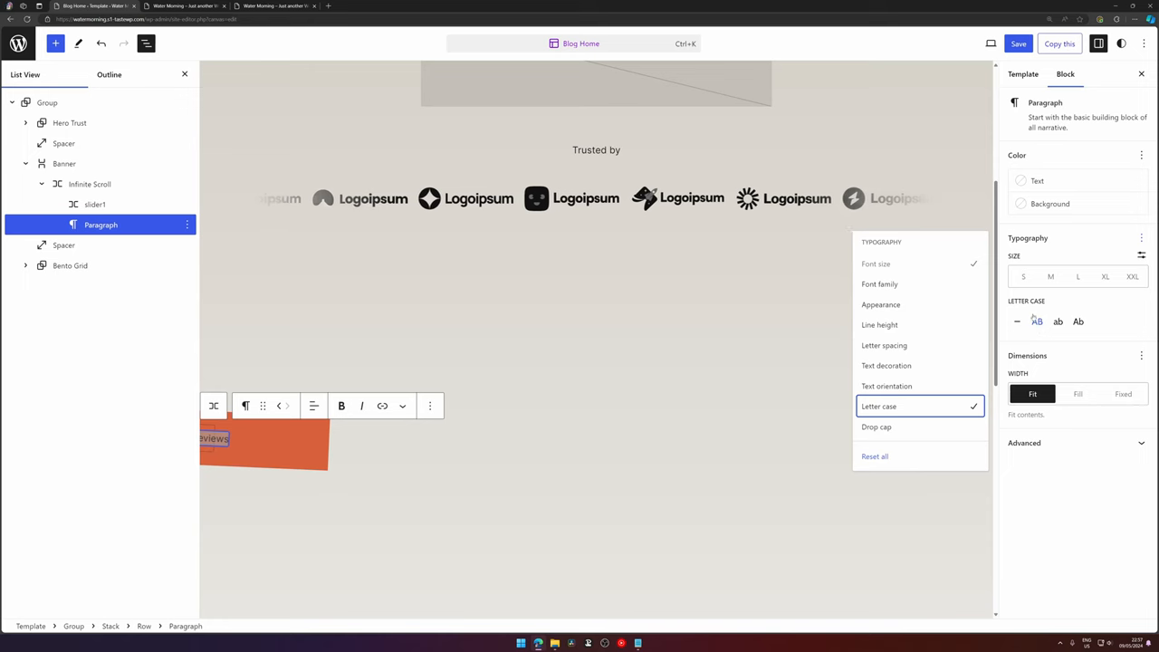
{"action": "mouse_move", "coordinate": [1036, 322]}
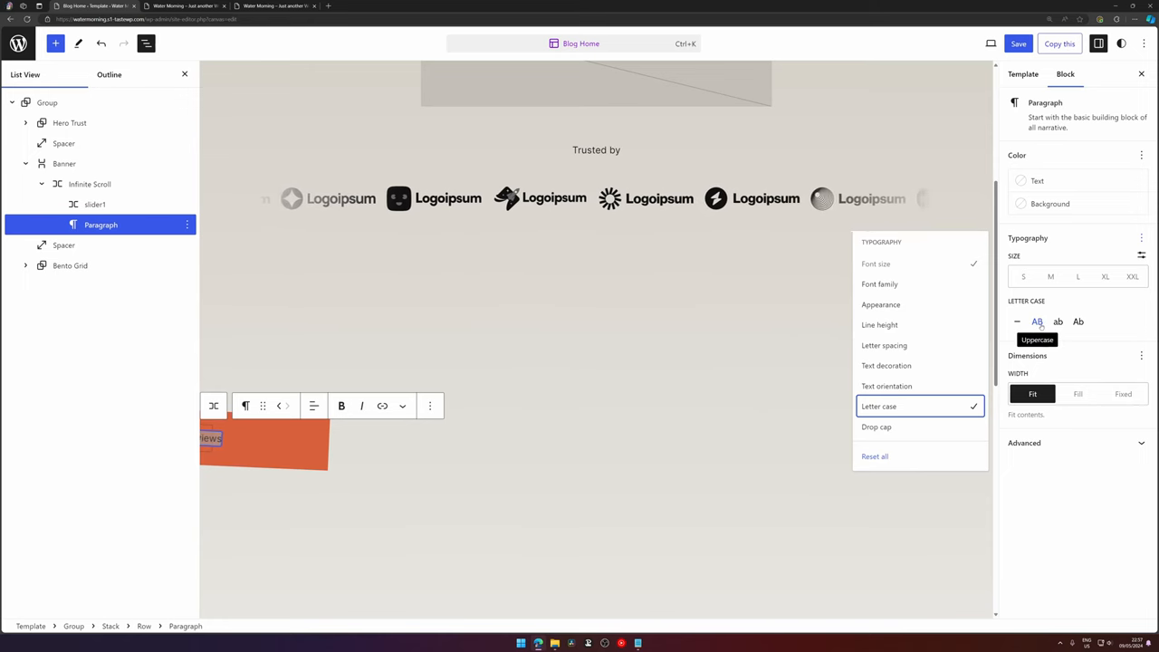
{"action": "left_click", "coordinate": [1035, 322]}
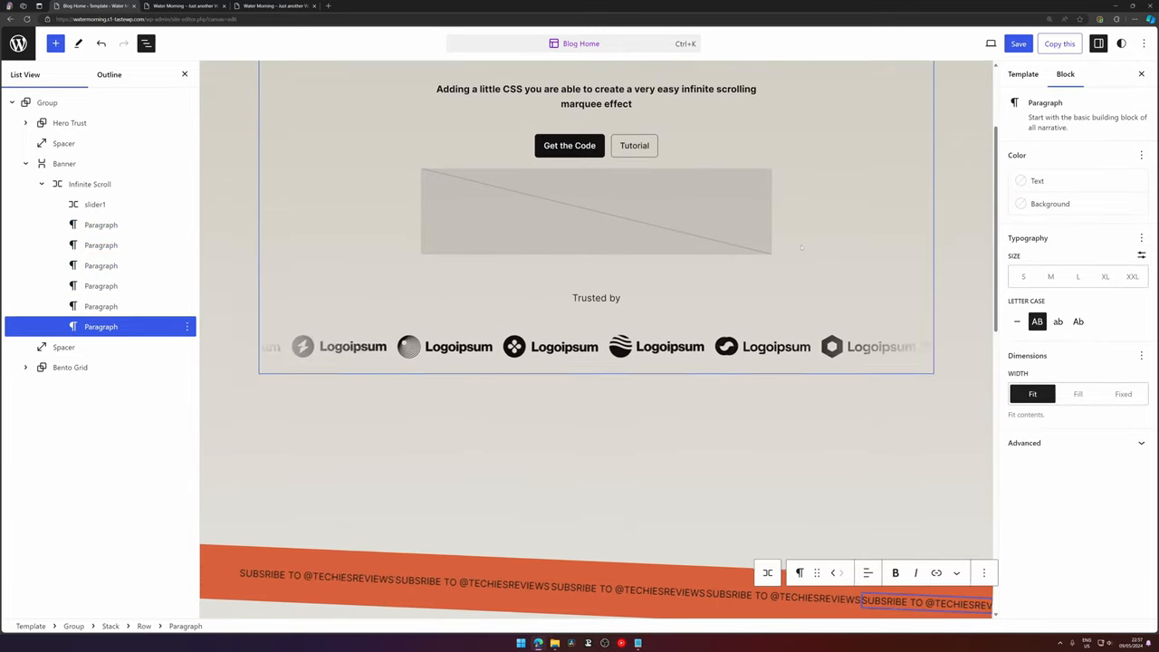
- Duplicate the slider1 row of subscribe text for a seamless loop and move to the Bento Grid
{"action": "scroll", "scroll_direction": "down", "scroll_amount": 3}
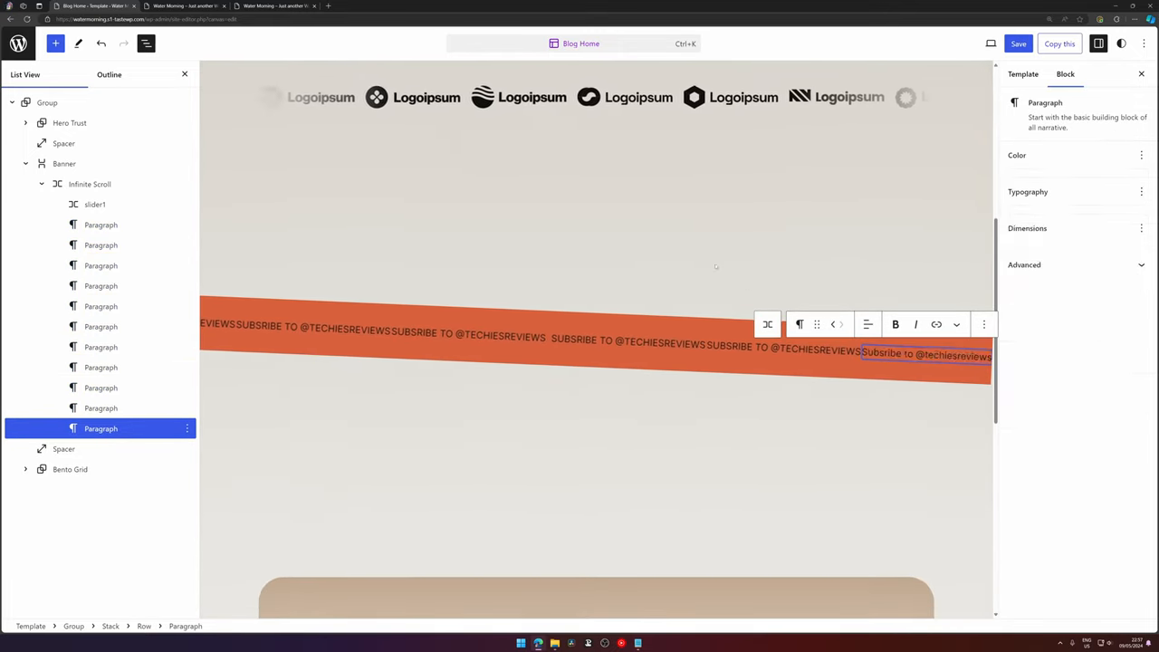
{"action": "left_click", "coordinate": [47, 102]}
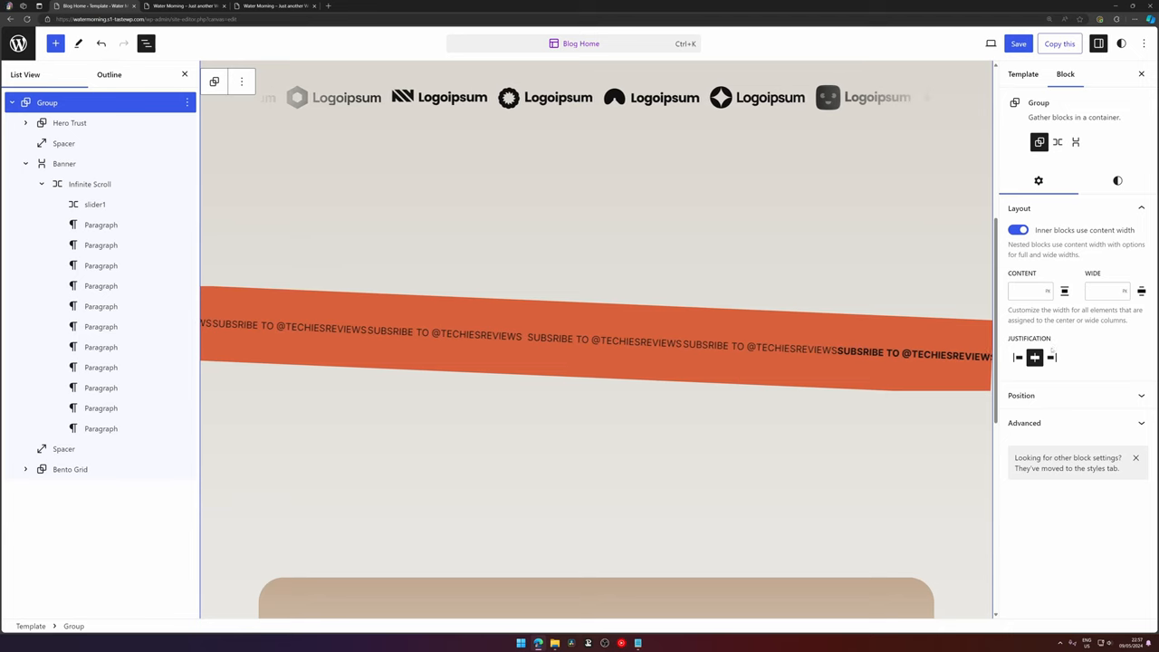
{"action": "left_click", "coordinate": [94, 203]}
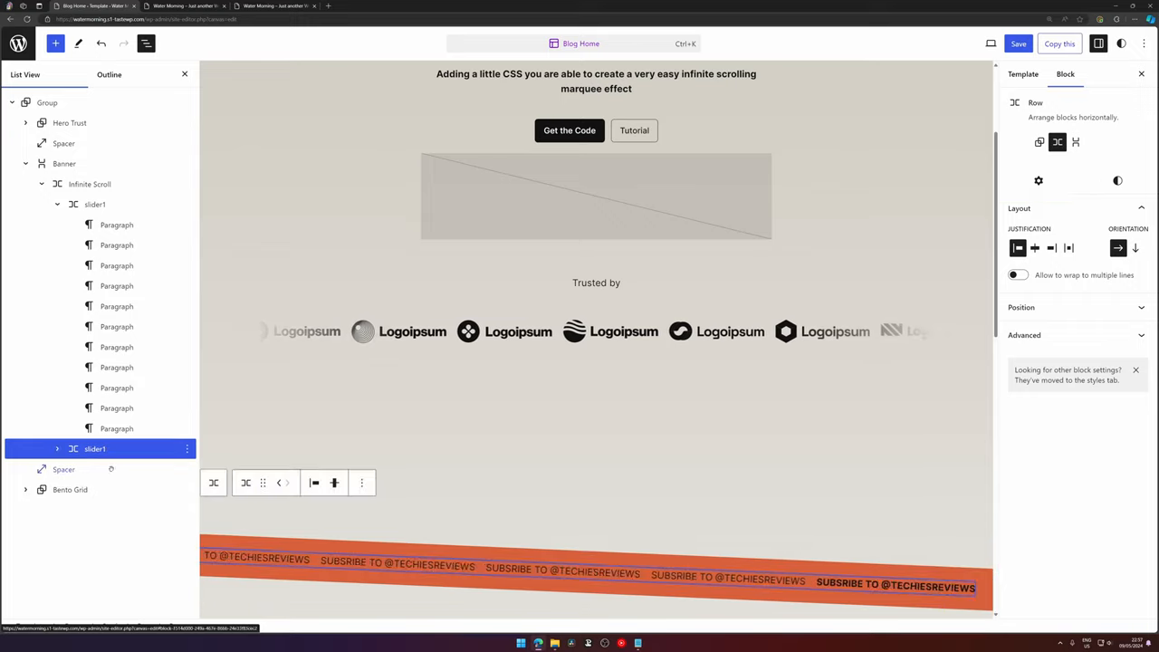
{"action": "scroll", "scroll_direction": "down", "scroll_amount": 3}
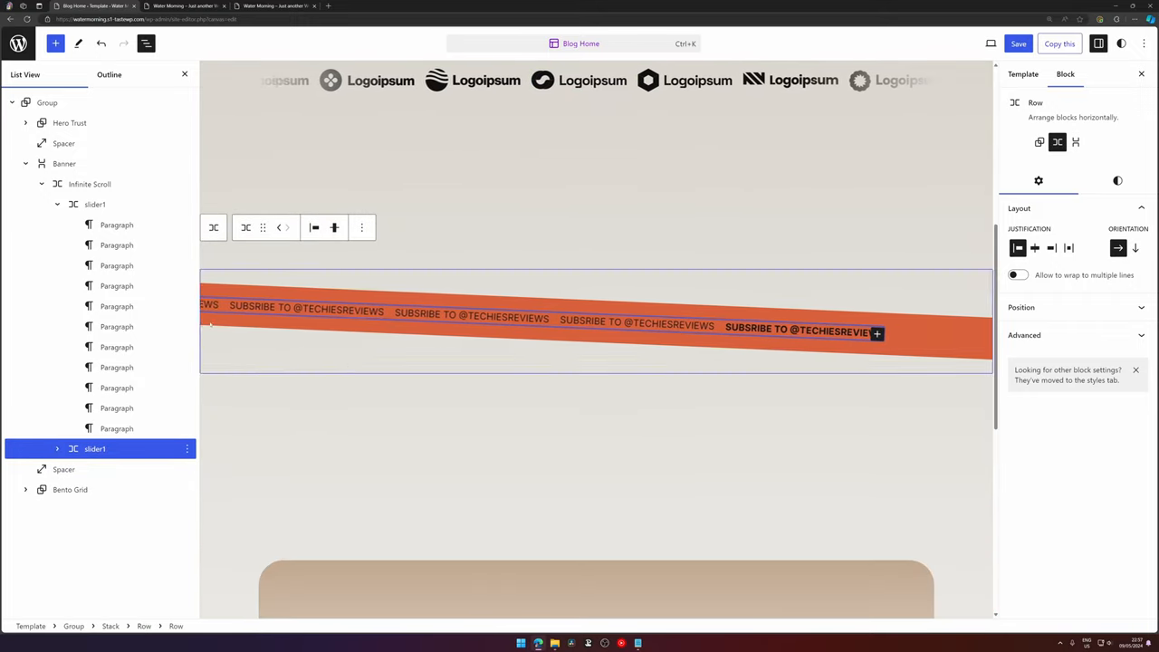
{"action": "left_click", "coordinate": [1018, 44]}
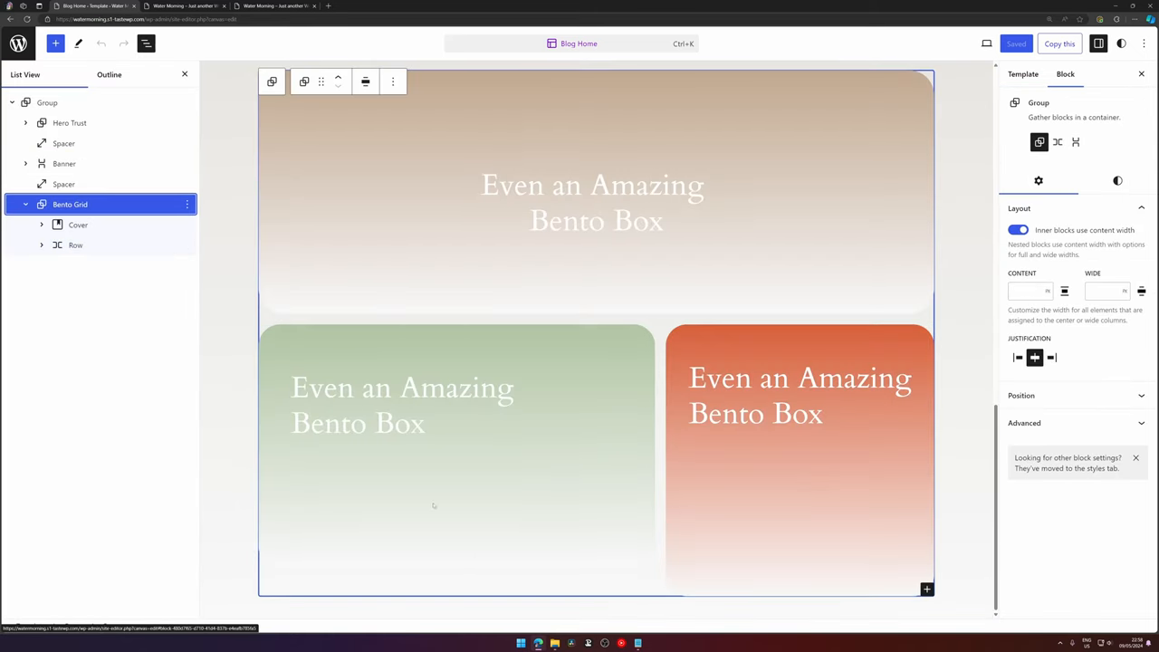
- Paste the Infinite Scroll marquee into the green Cover and remove its 'is-rotated' class
{"action": "left_click", "coordinate": [453, 443]}
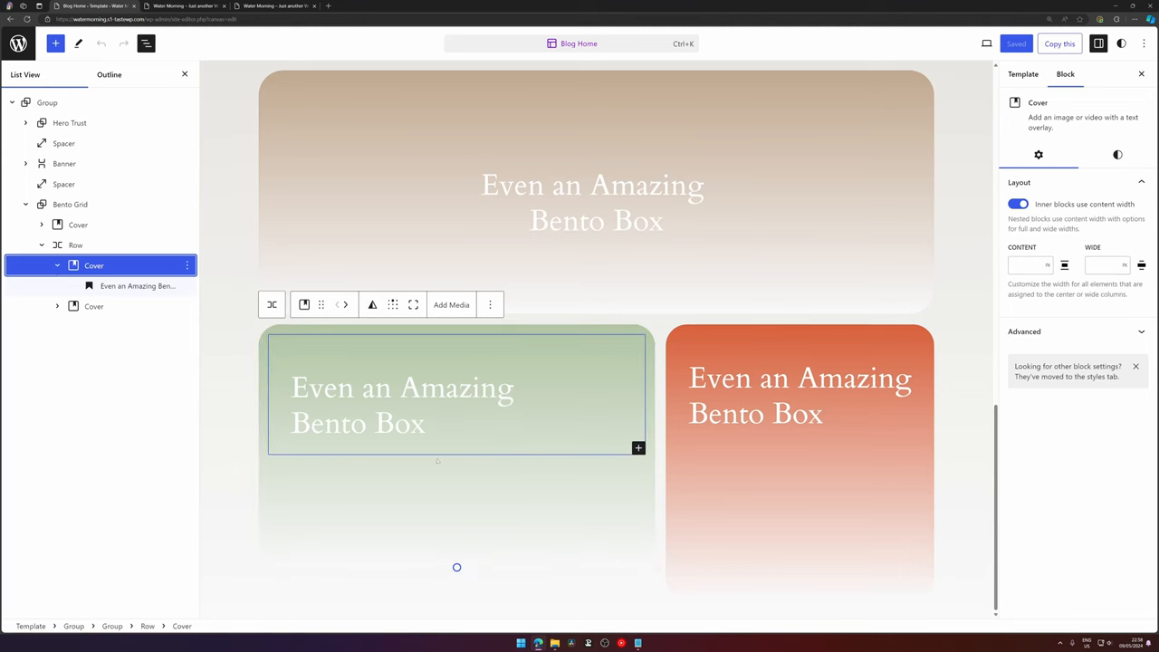
{"action": "scroll", "scroll_direction": "down", "scroll_amount": 3}
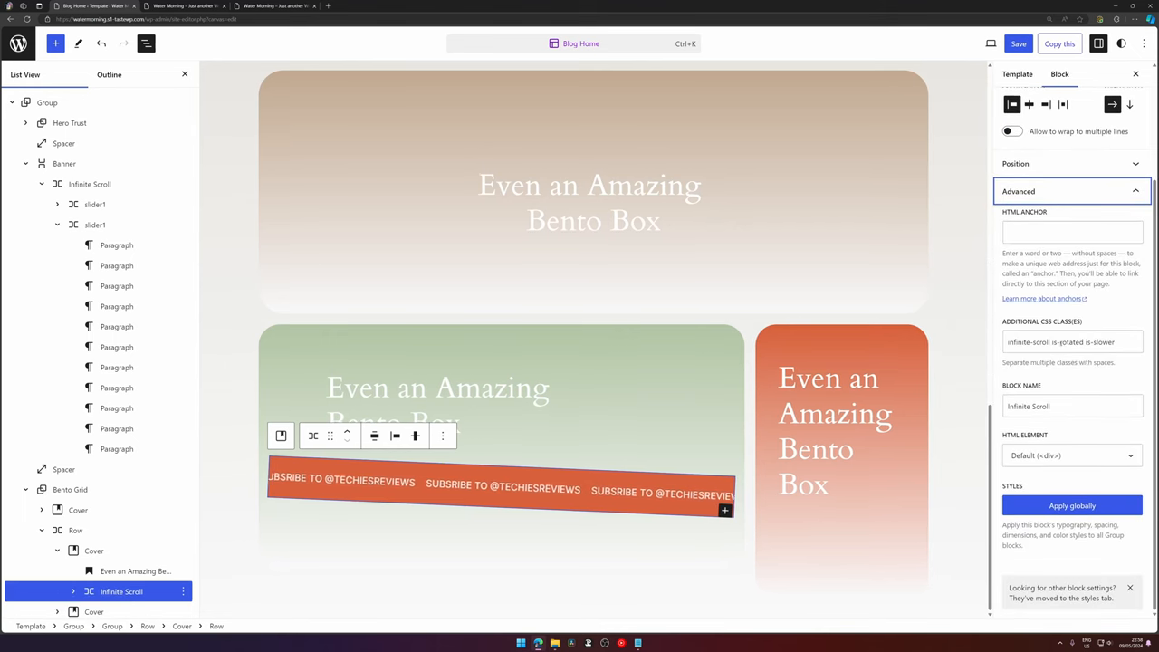
{"action": "left_click", "coordinate": [1072, 340]}
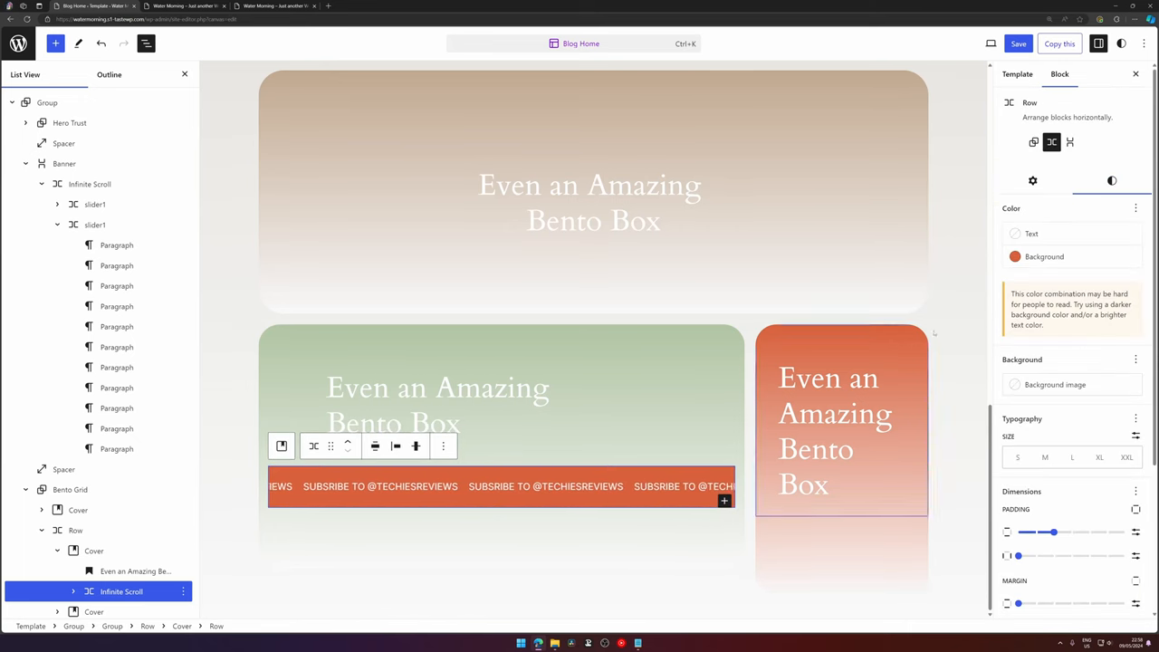
{"action": "left_click", "coordinate": [1014, 257]}
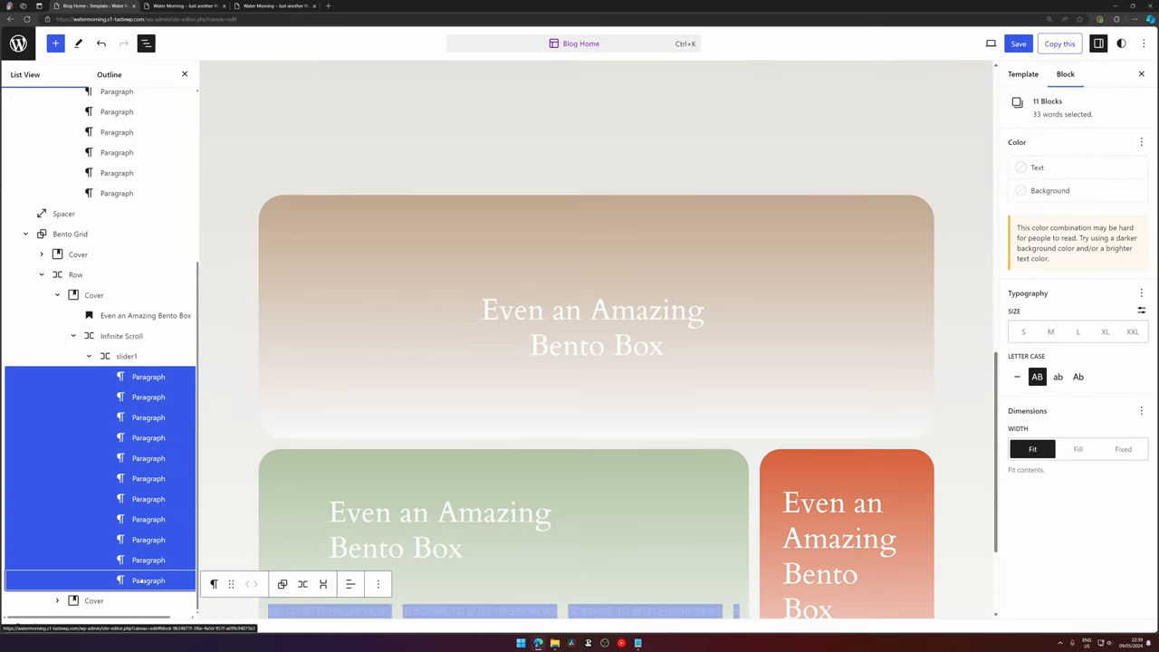
- Remove the text paragraphs and fill the empty Row with the round logo from the Media Library plus a Paragraph label
{"action": "right_click", "coordinate": [126, 579]}
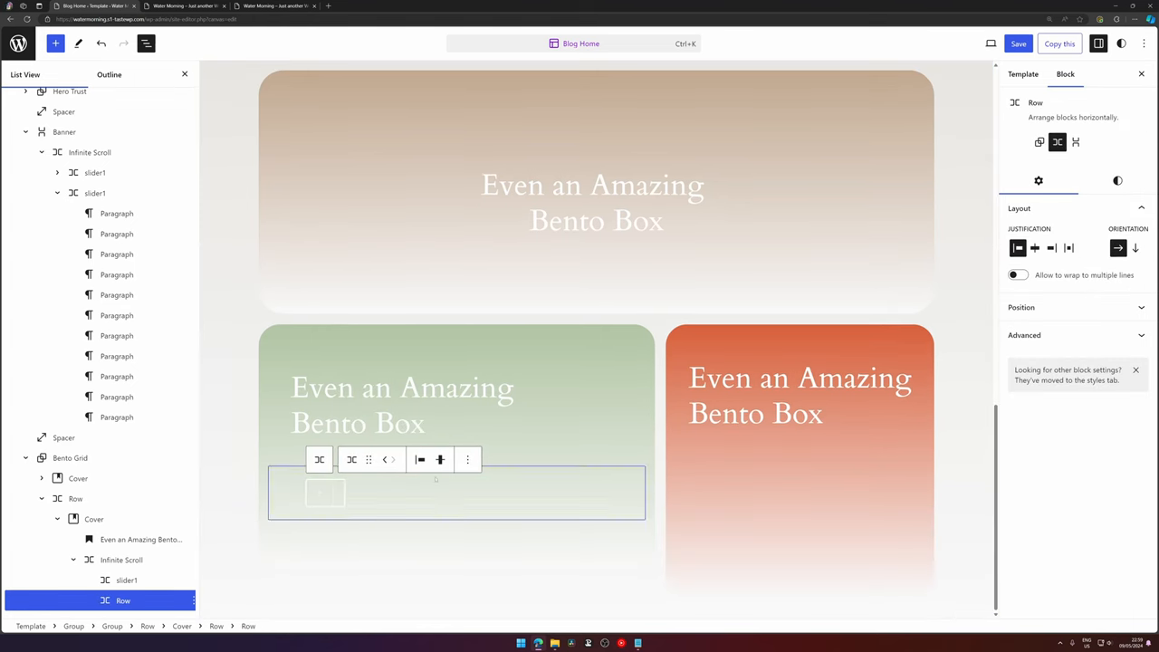
{"action": "left_click", "coordinate": [322, 492]}
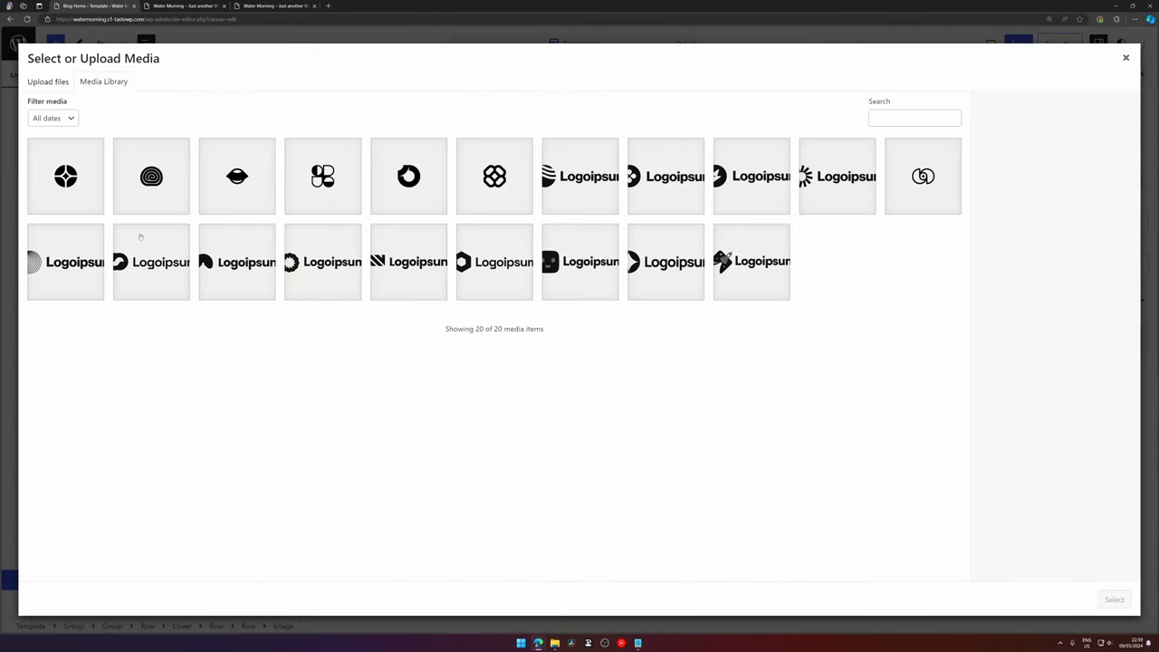
{"action": "left_click", "coordinate": [65, 176]}
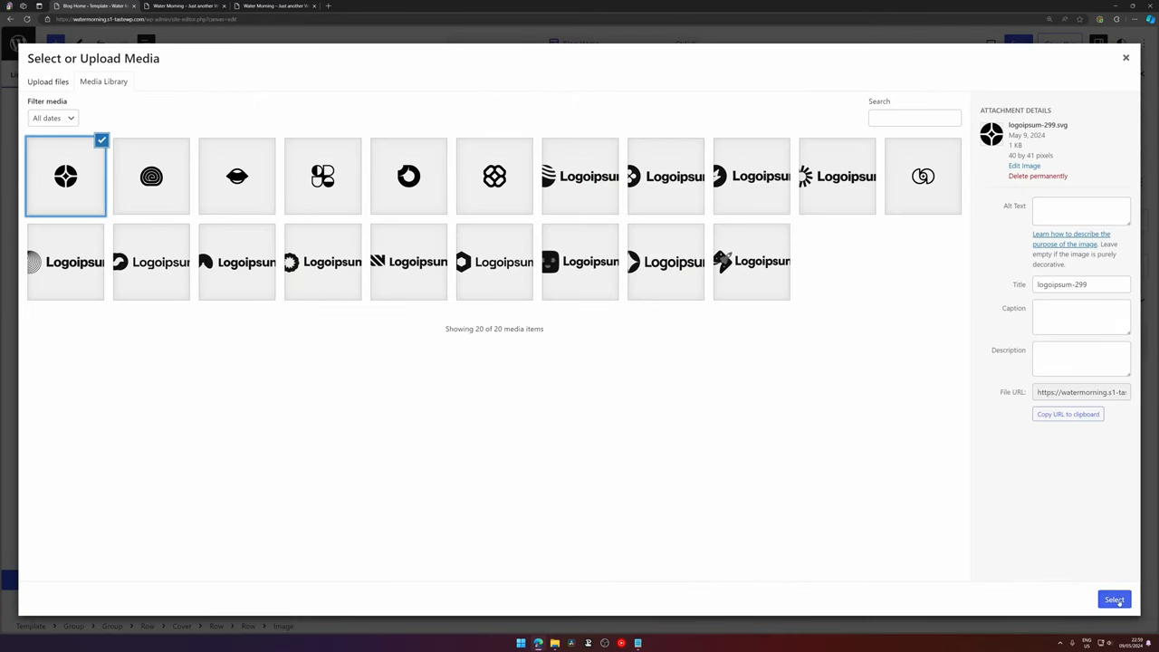
{"action": "left_click", "coordinate": [1114, 599]}
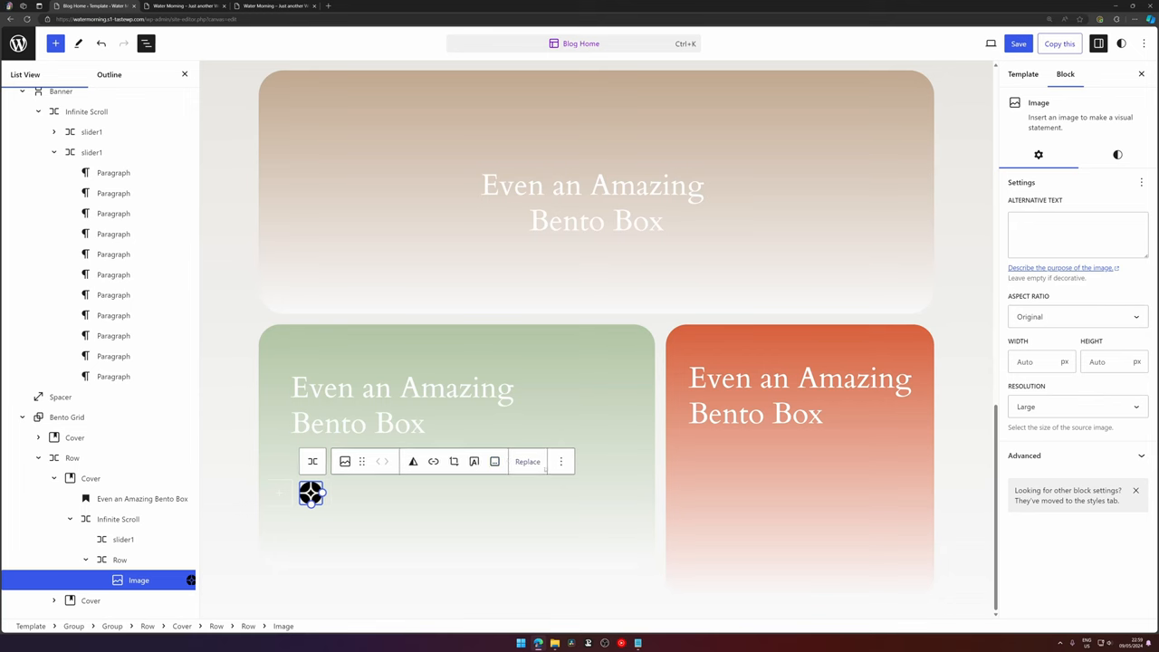
{"action": "left_click", "coordinate": [594, 192]}
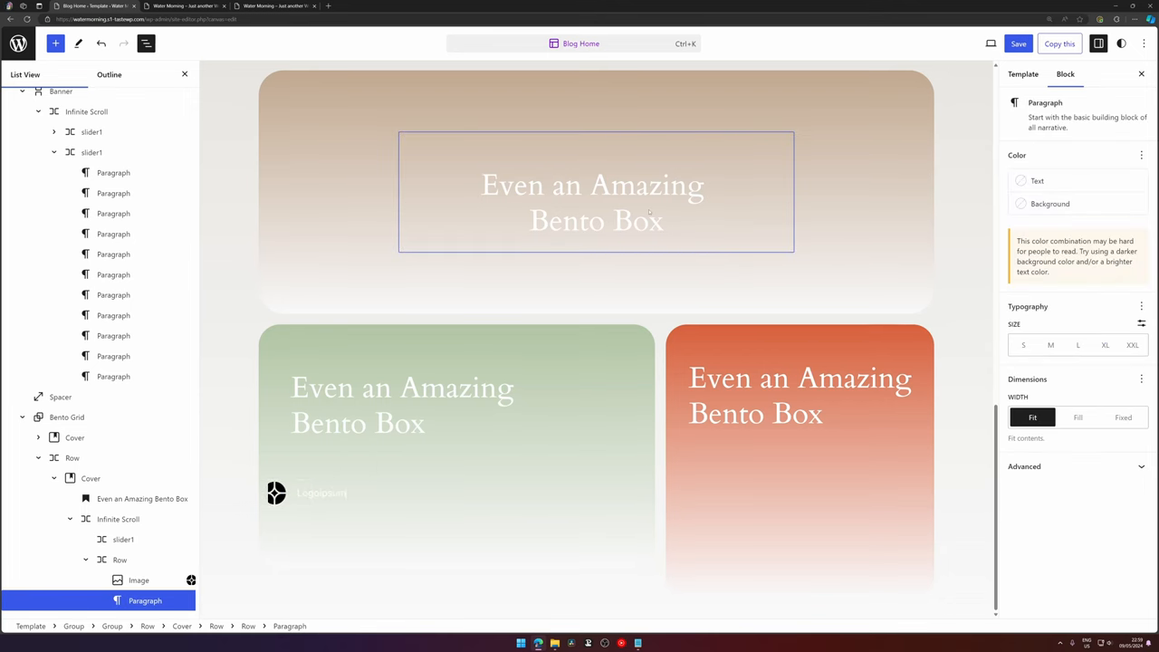
- Style the logo Row as a pill with corner radius 20 and added padding, including separate horizontal padding
{"action": "left_click", "coordinate": [120, 560]}
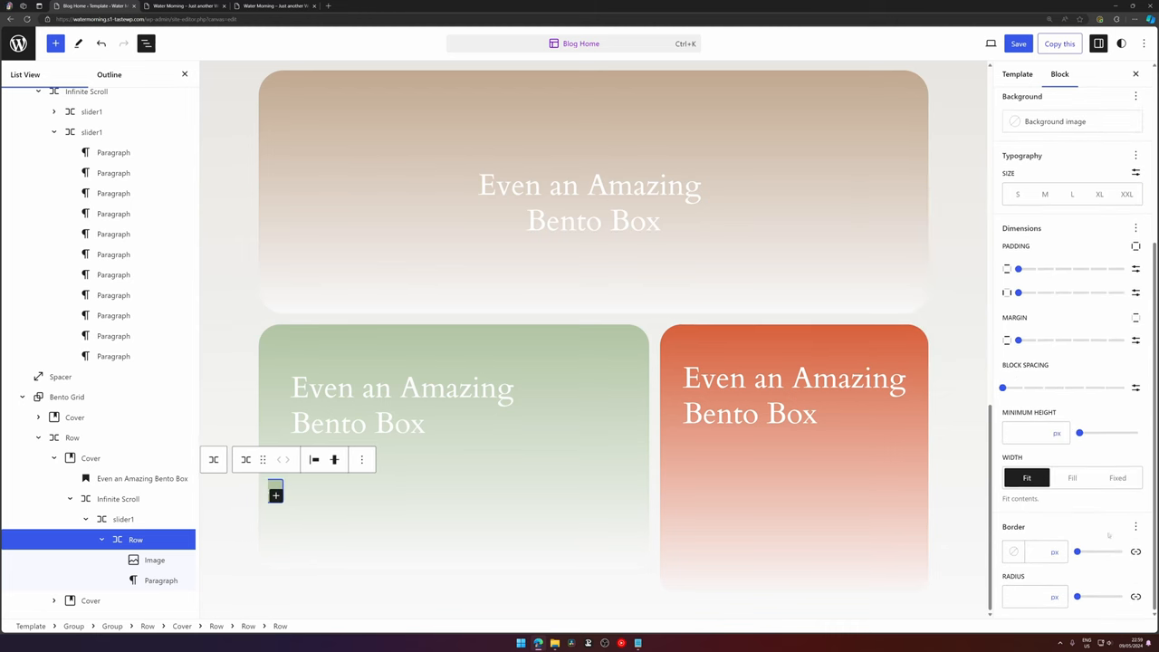
{"action": "left_click", "coordinate": [1054, 595]}
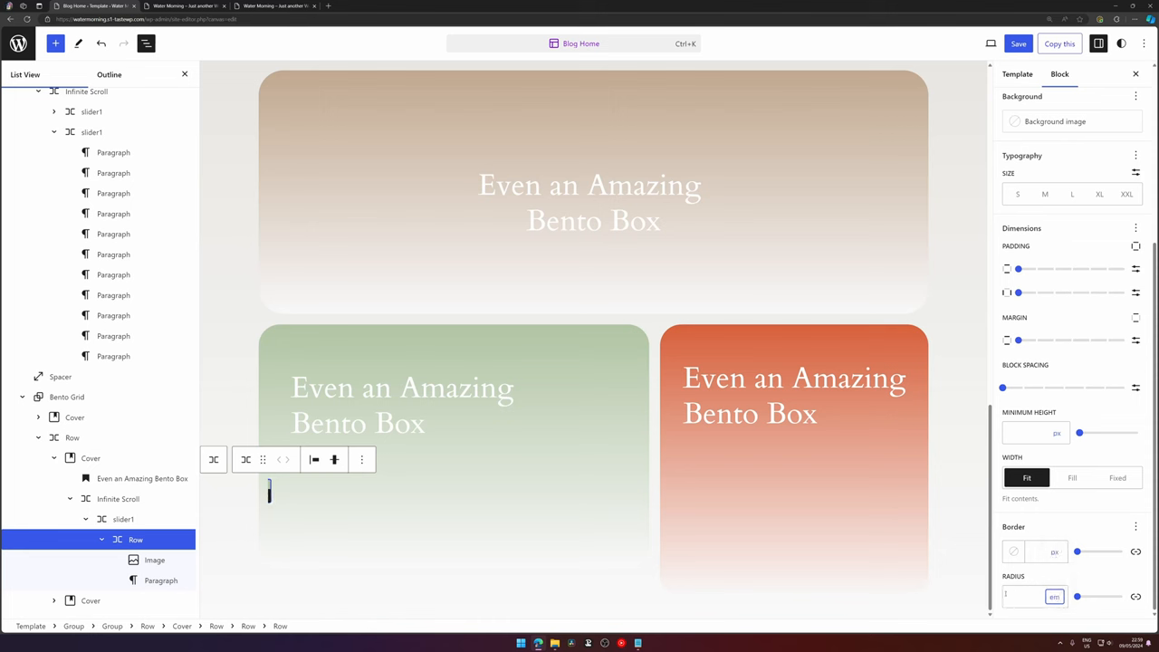
{"action": "left_click_drag", "start_coordinate": [1076, 596], "coordinate": [1121, 596]}
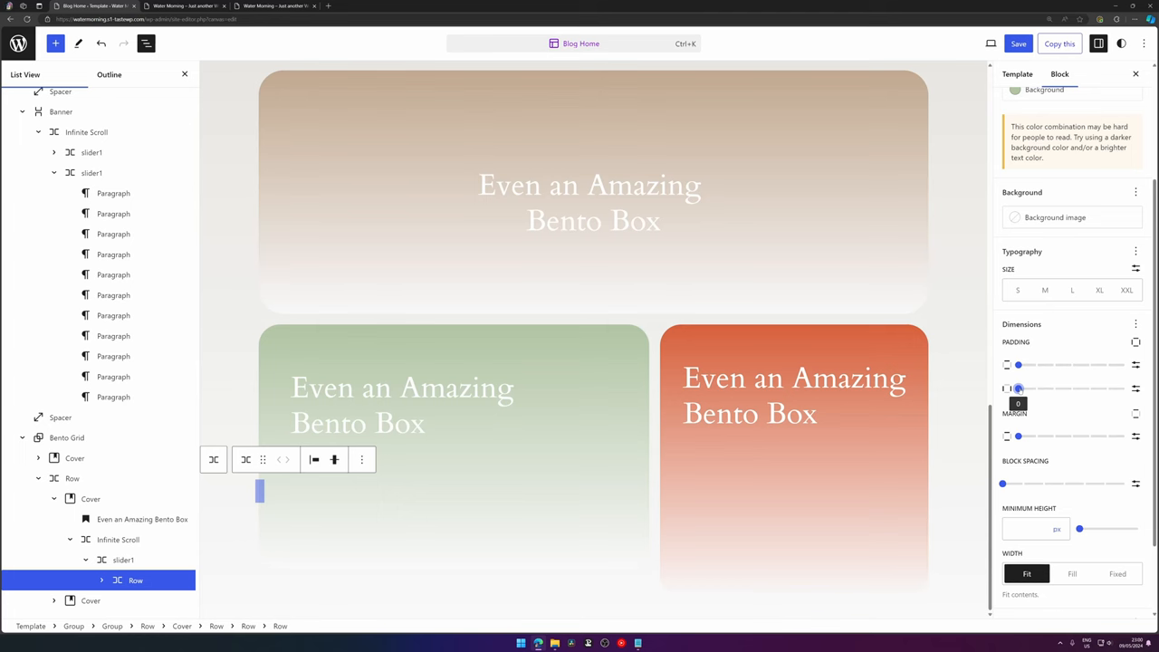
{"action": "left_click_drag", "start_coordinate": [1017, 387], "coordinate": [1036, 388]}
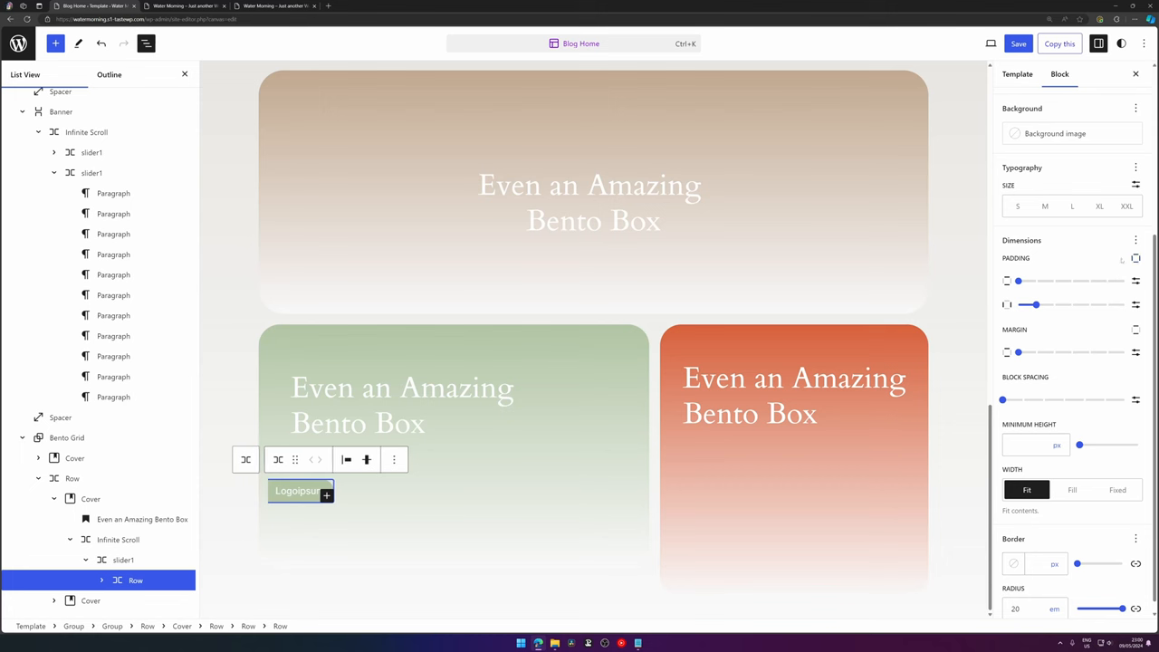
{"action": "left_click", "coordinate": [1135, 257]}
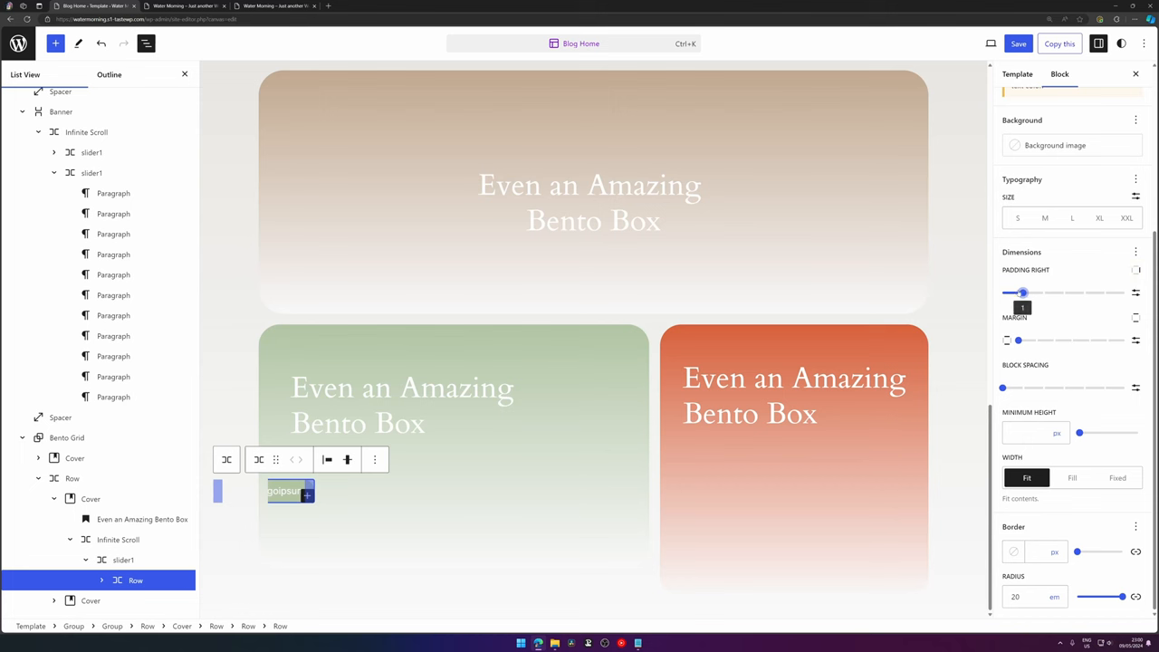
{"action": "left_click_drag", "start_coordinate": [1021, 291], "coordinate": [1003, 291]}
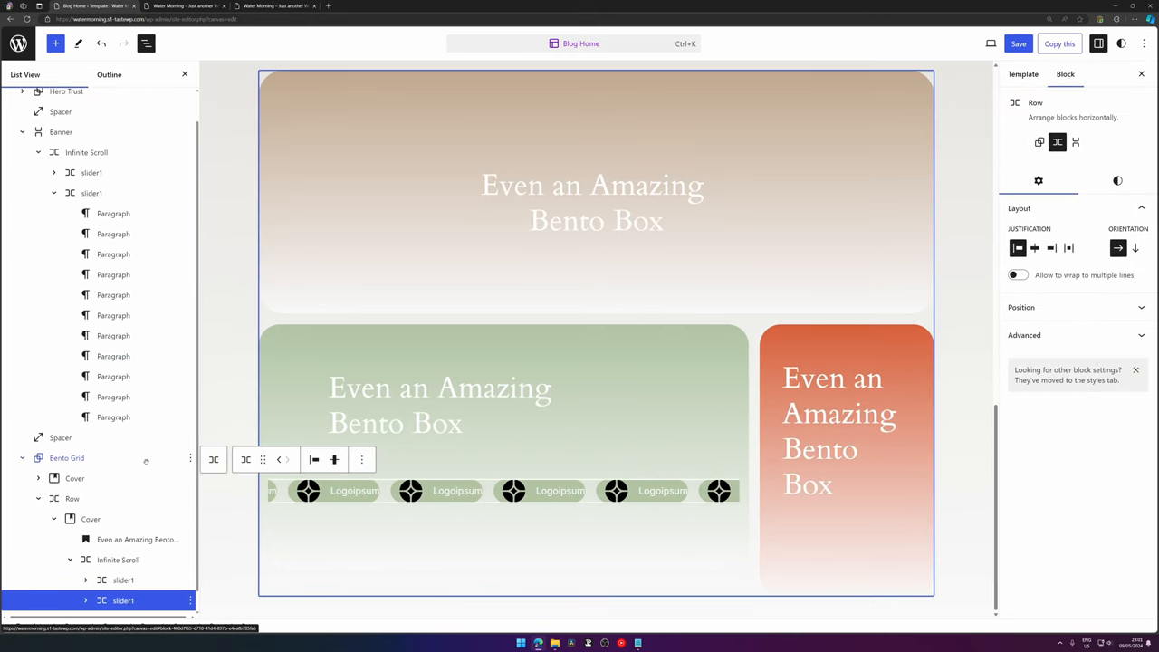
- Give the duplicated Infinite Scroll marquee the 'is-reversed' CSS class so alternate pill rows scroll the other way
{"action": "left_click", "coordinate": [117, 559]}
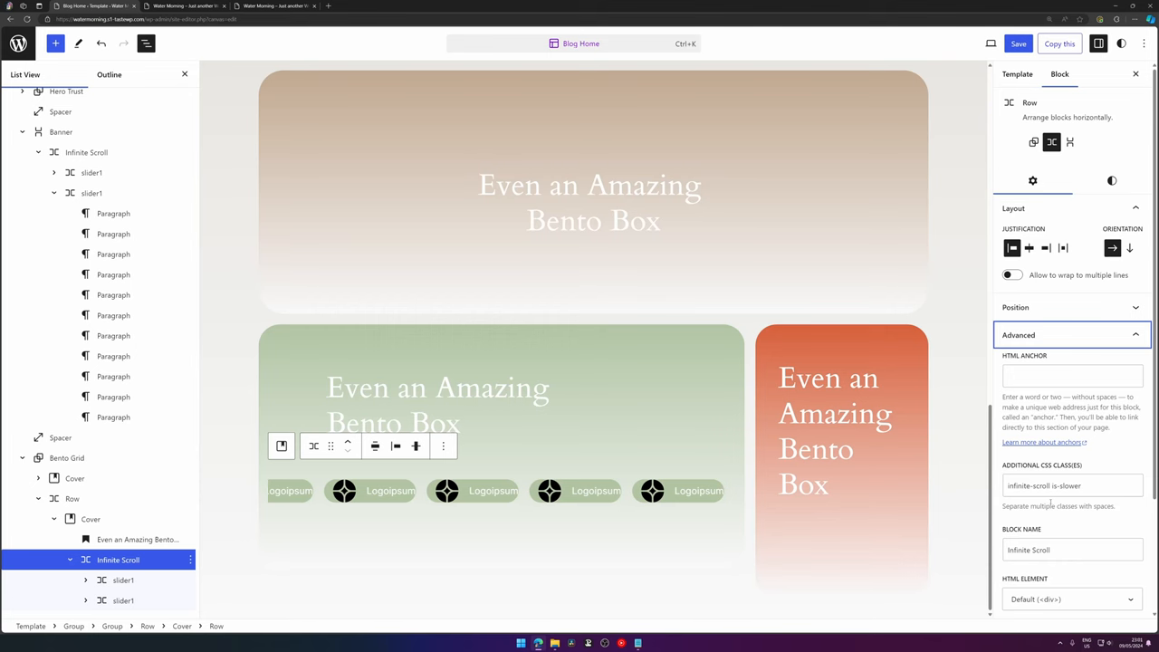
{"action": "type", "text": "is-faded"}
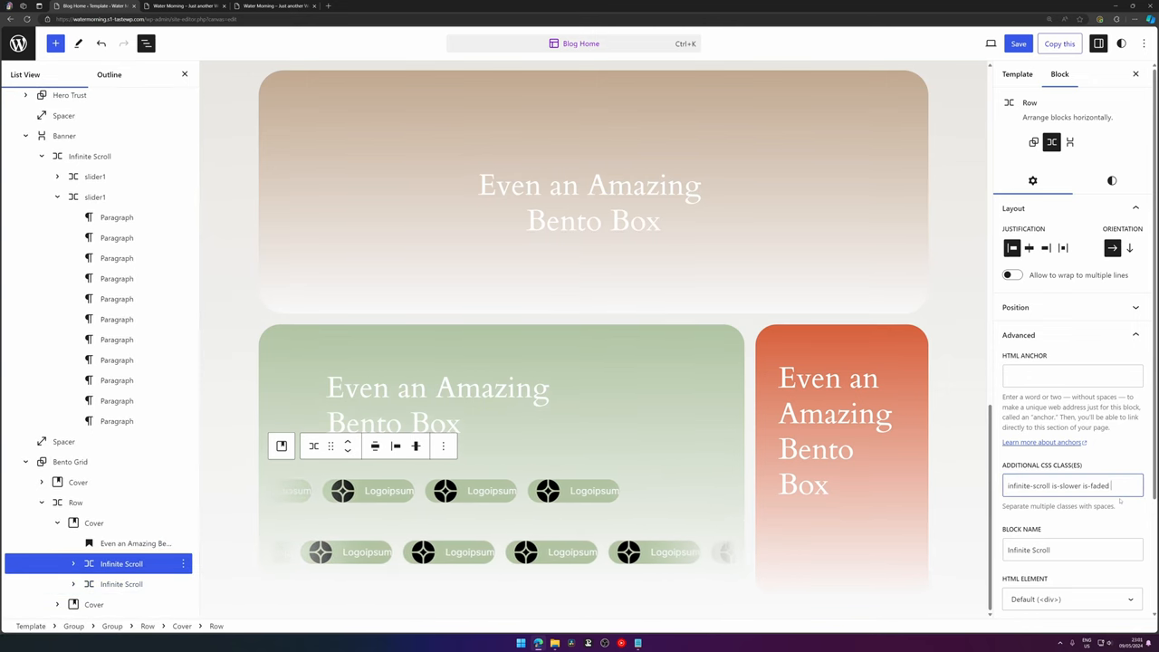
{"action": "type", "text": "is-reversed"}
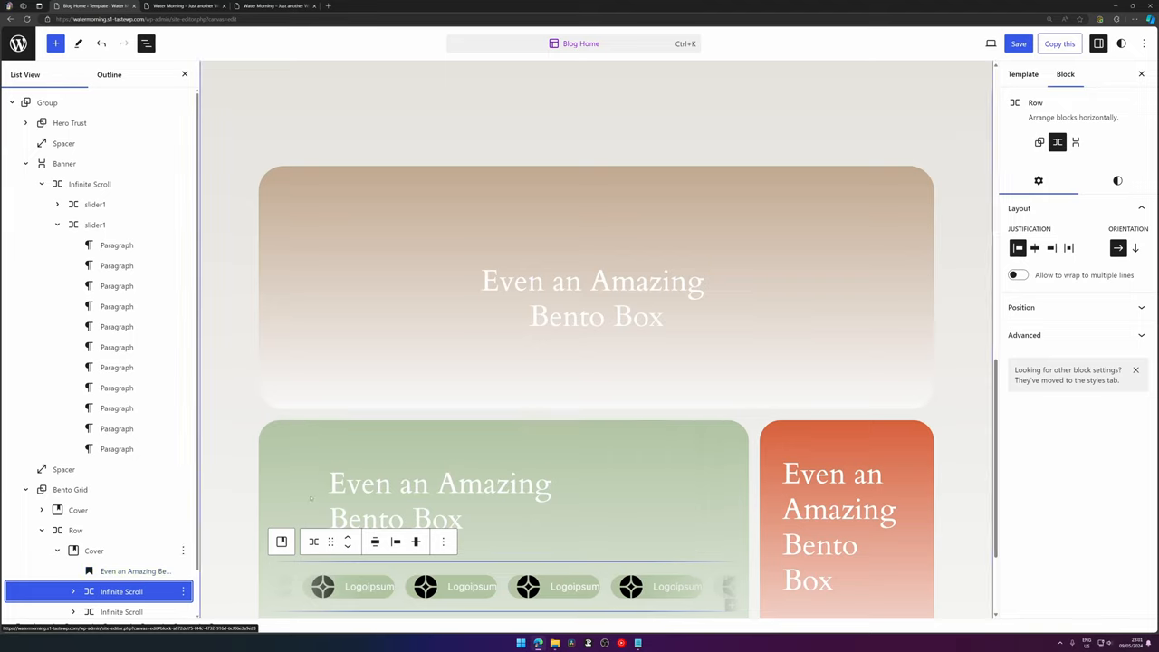
{"action": "scroll", "scroll_direction": "down", "scroll_amount": 3}
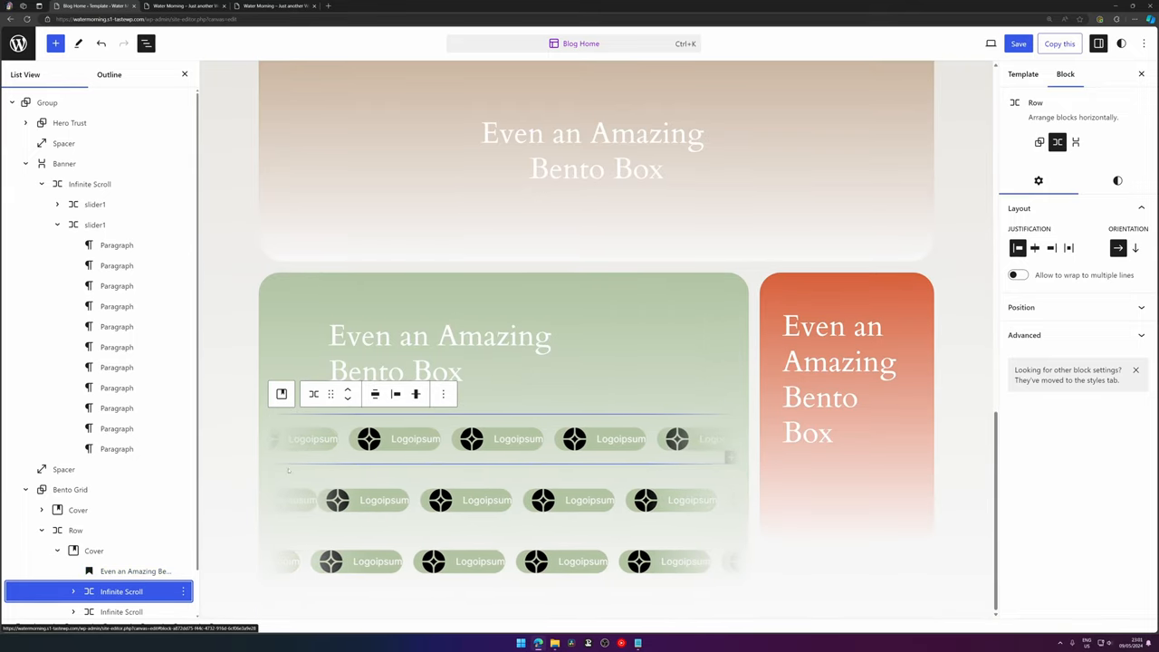